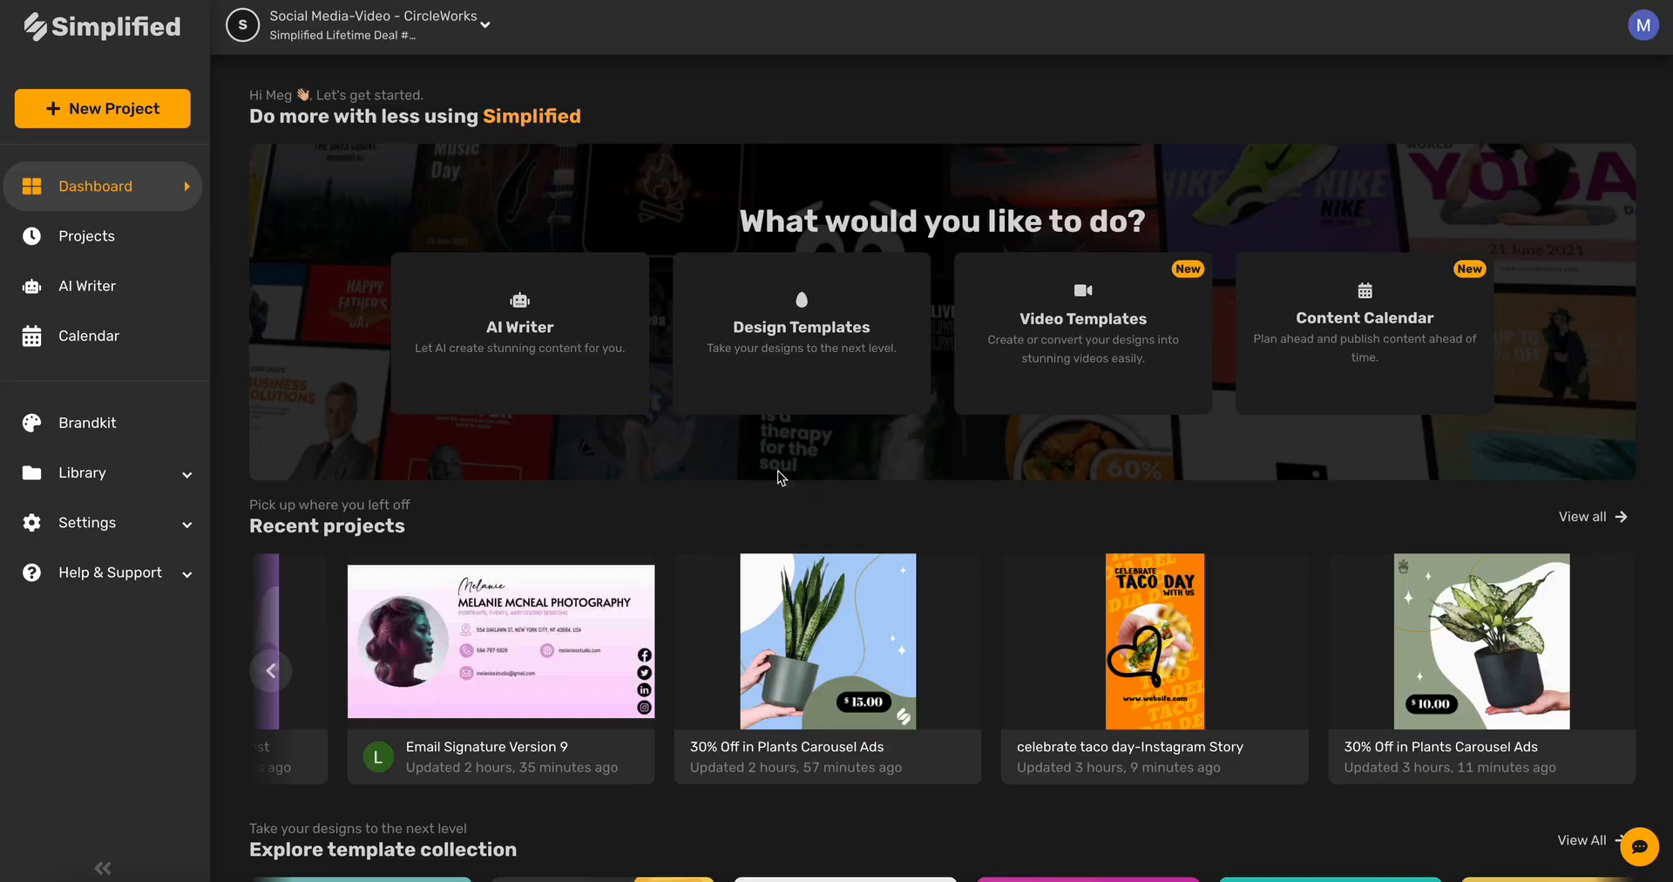
pyautogui.moveTo(795, 430)
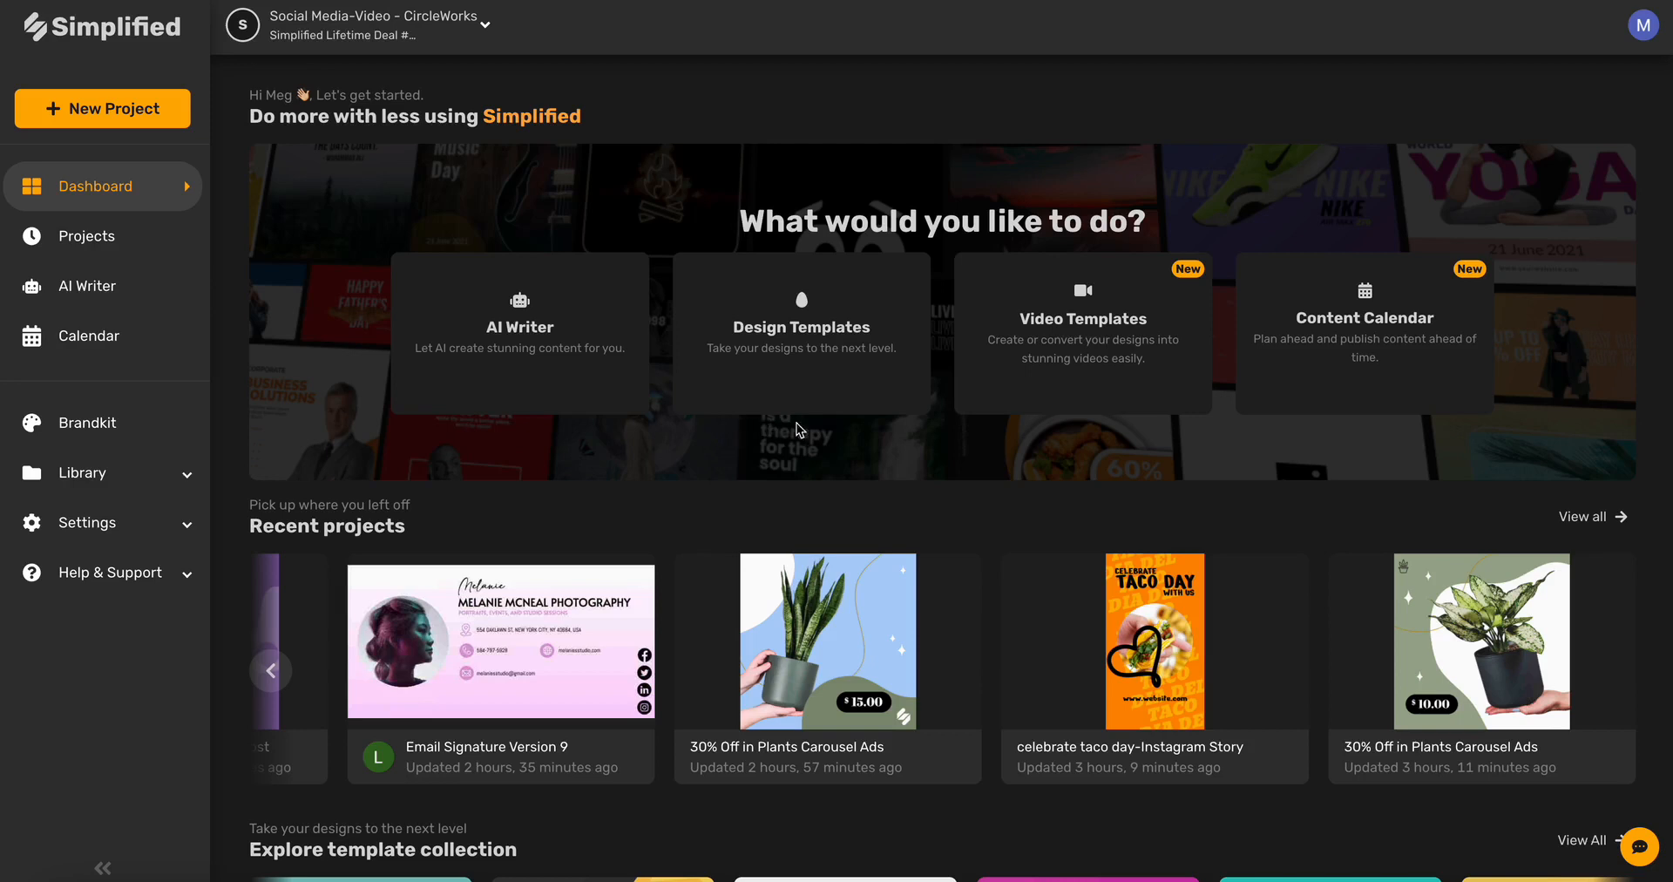
pyautogui.moveTo(1240, 433)
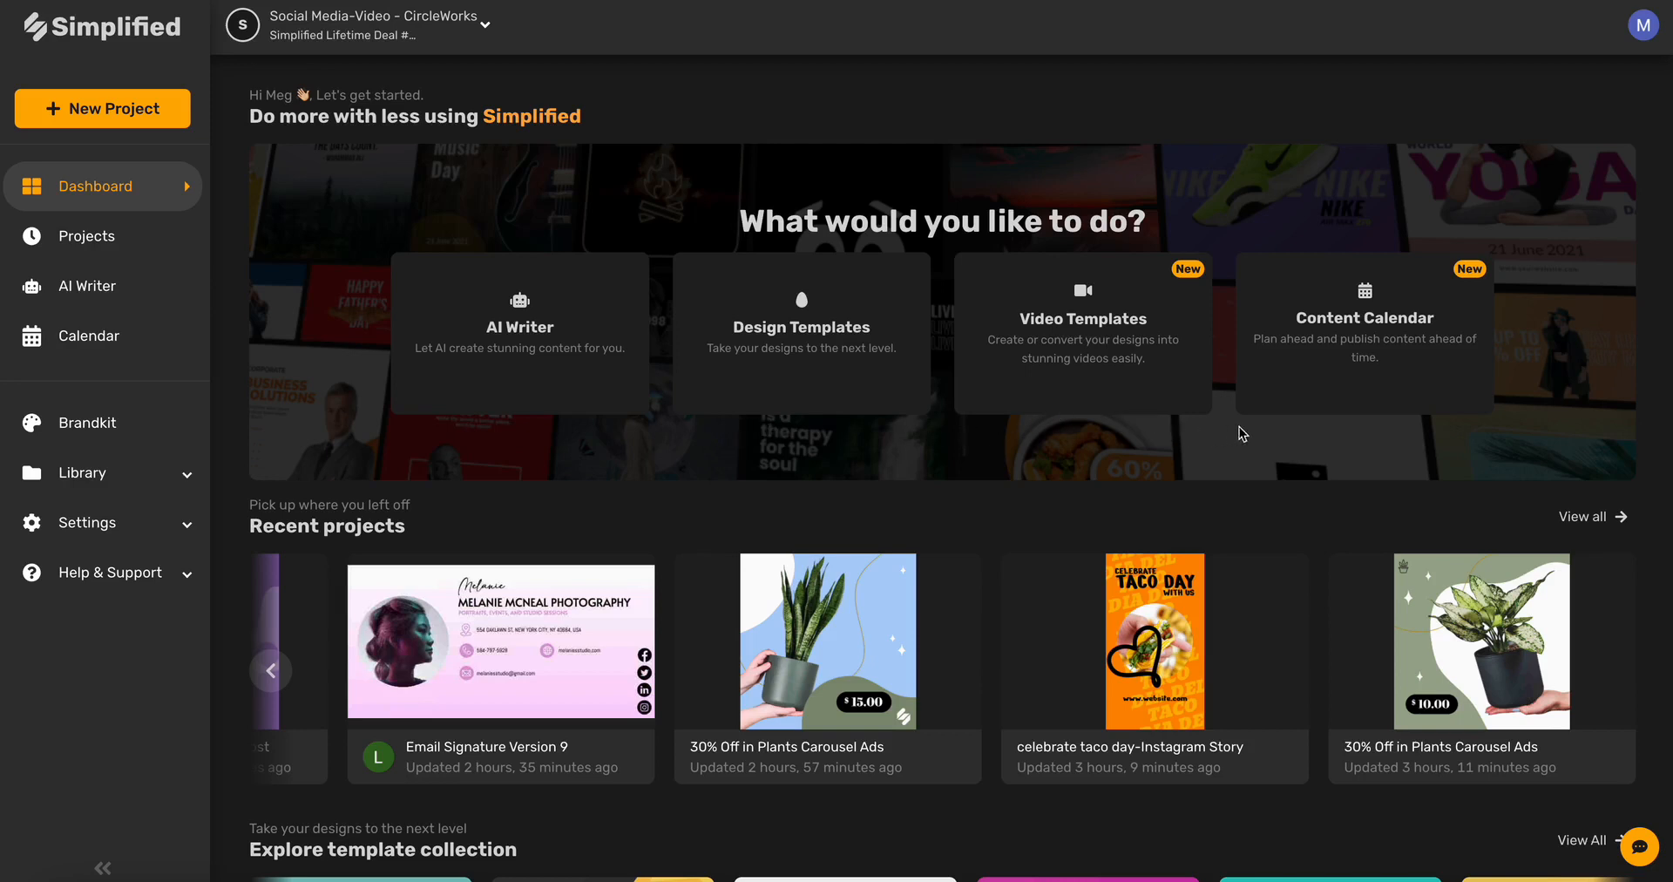
pyautogui.moveTo(1313, 428)
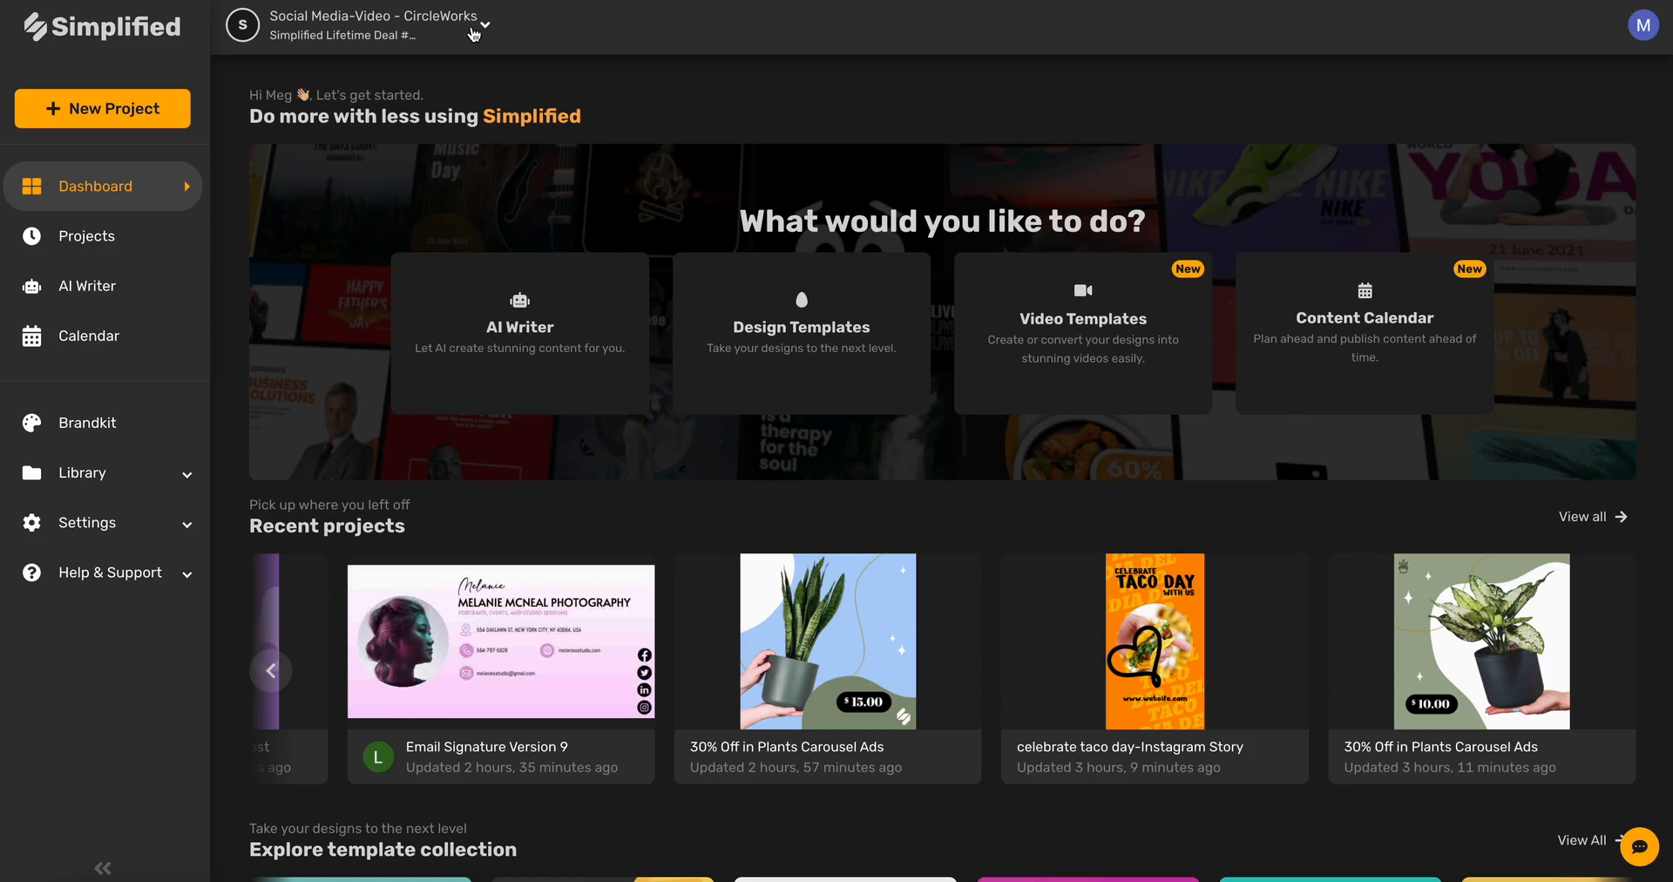
# Glance at the workspace list, then scroll through saved brand kits such as Venture Travel
pyautogui.click(469, 28)
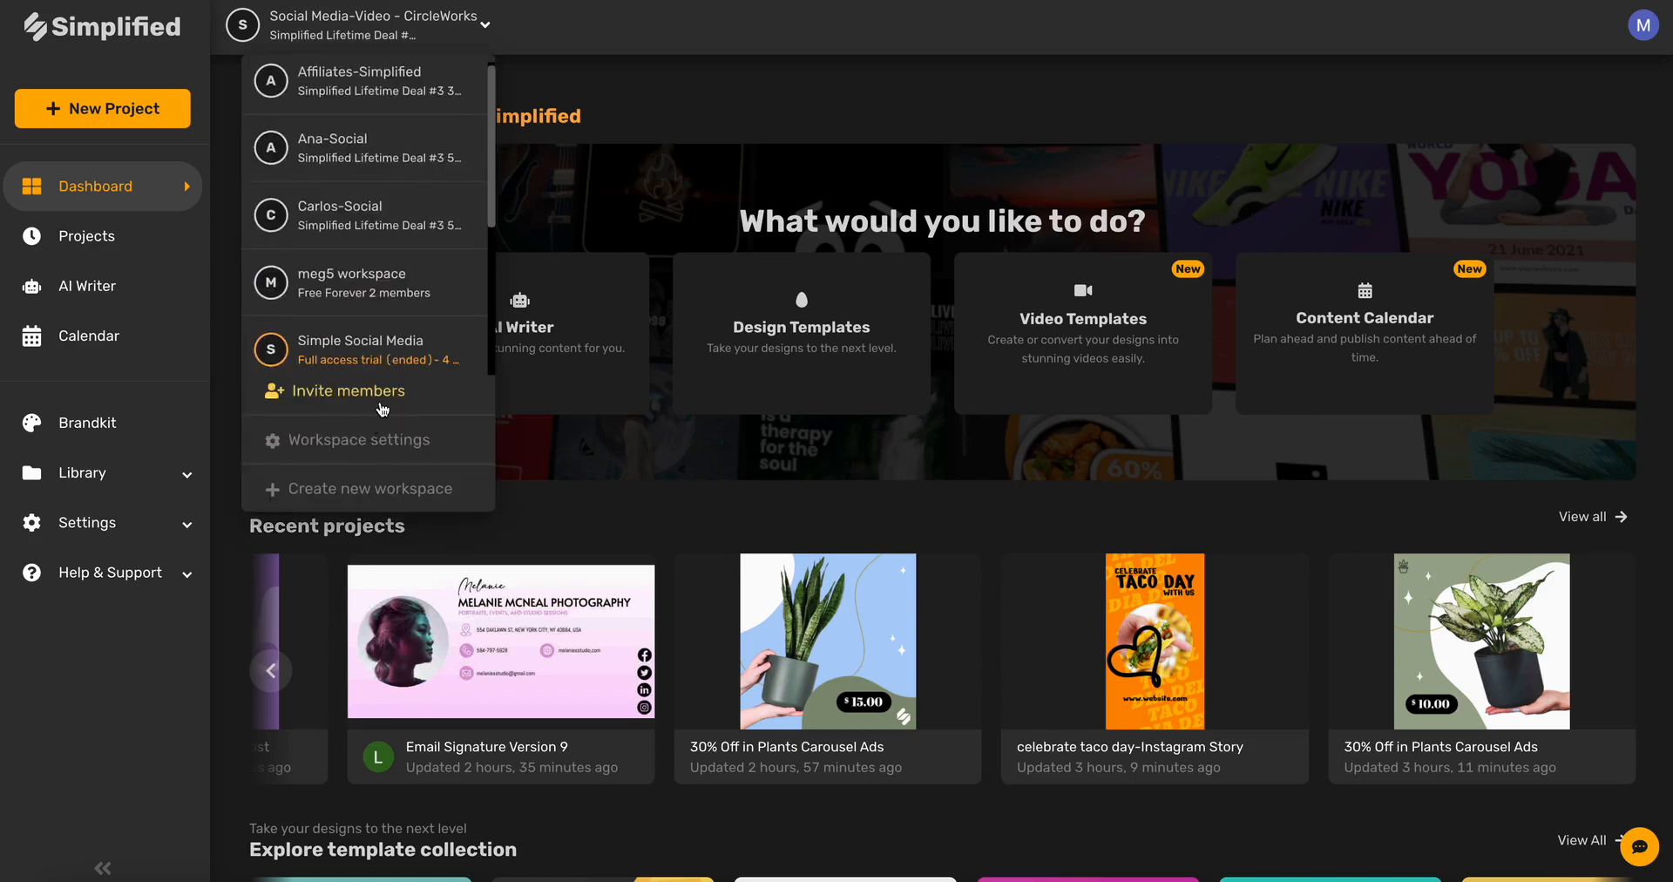
pyautogui.click(581, 242)
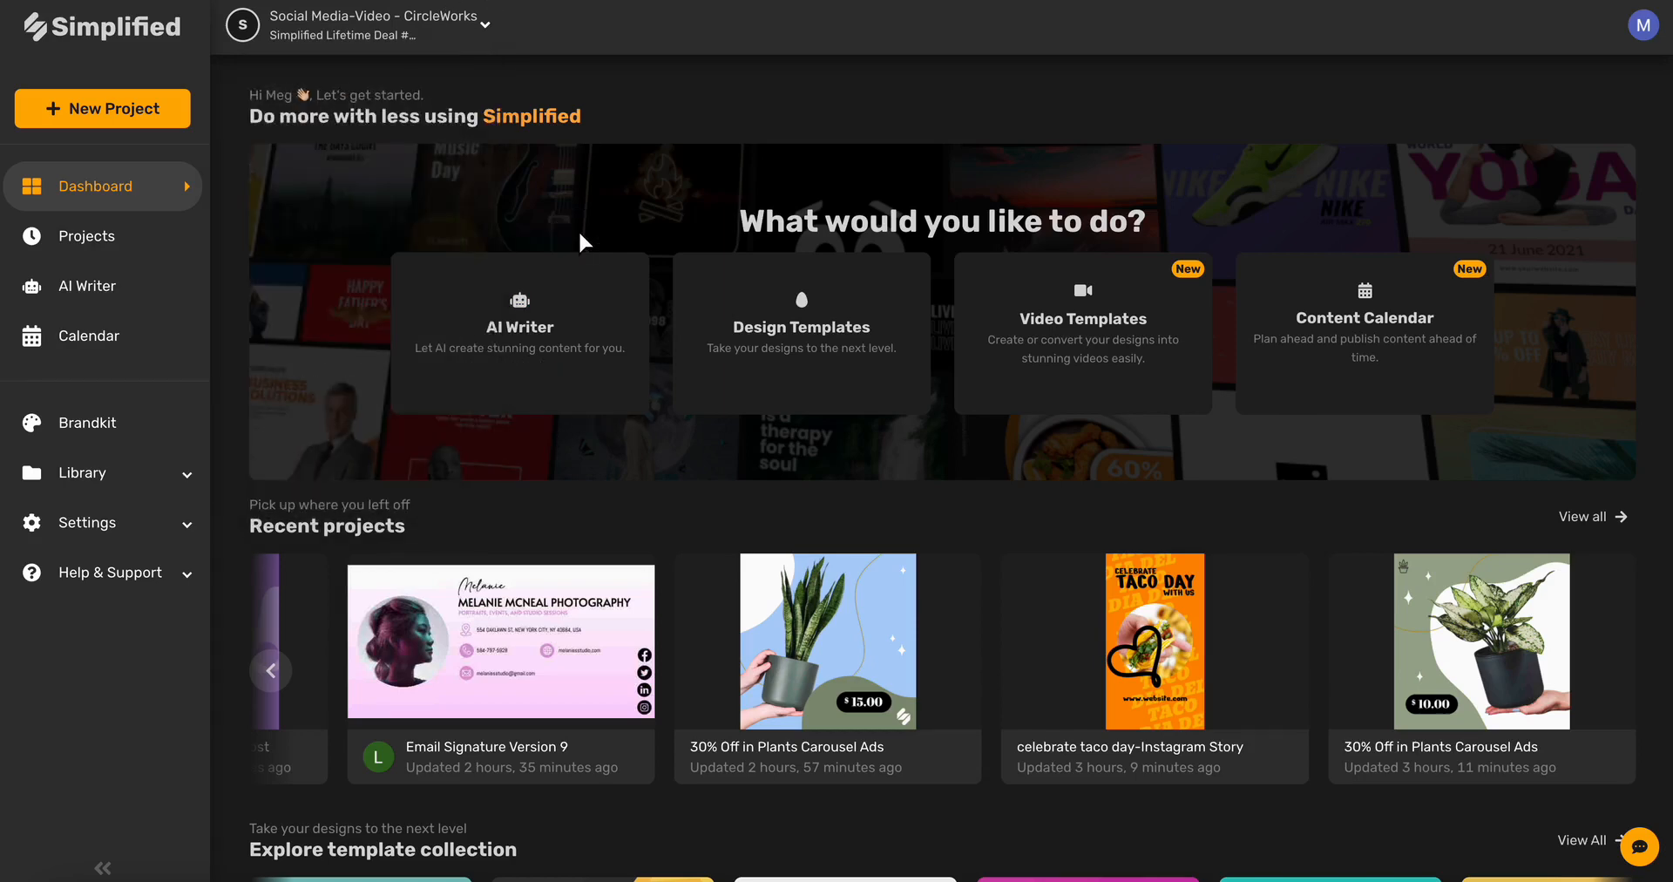
pyautogui.click(88, 421)
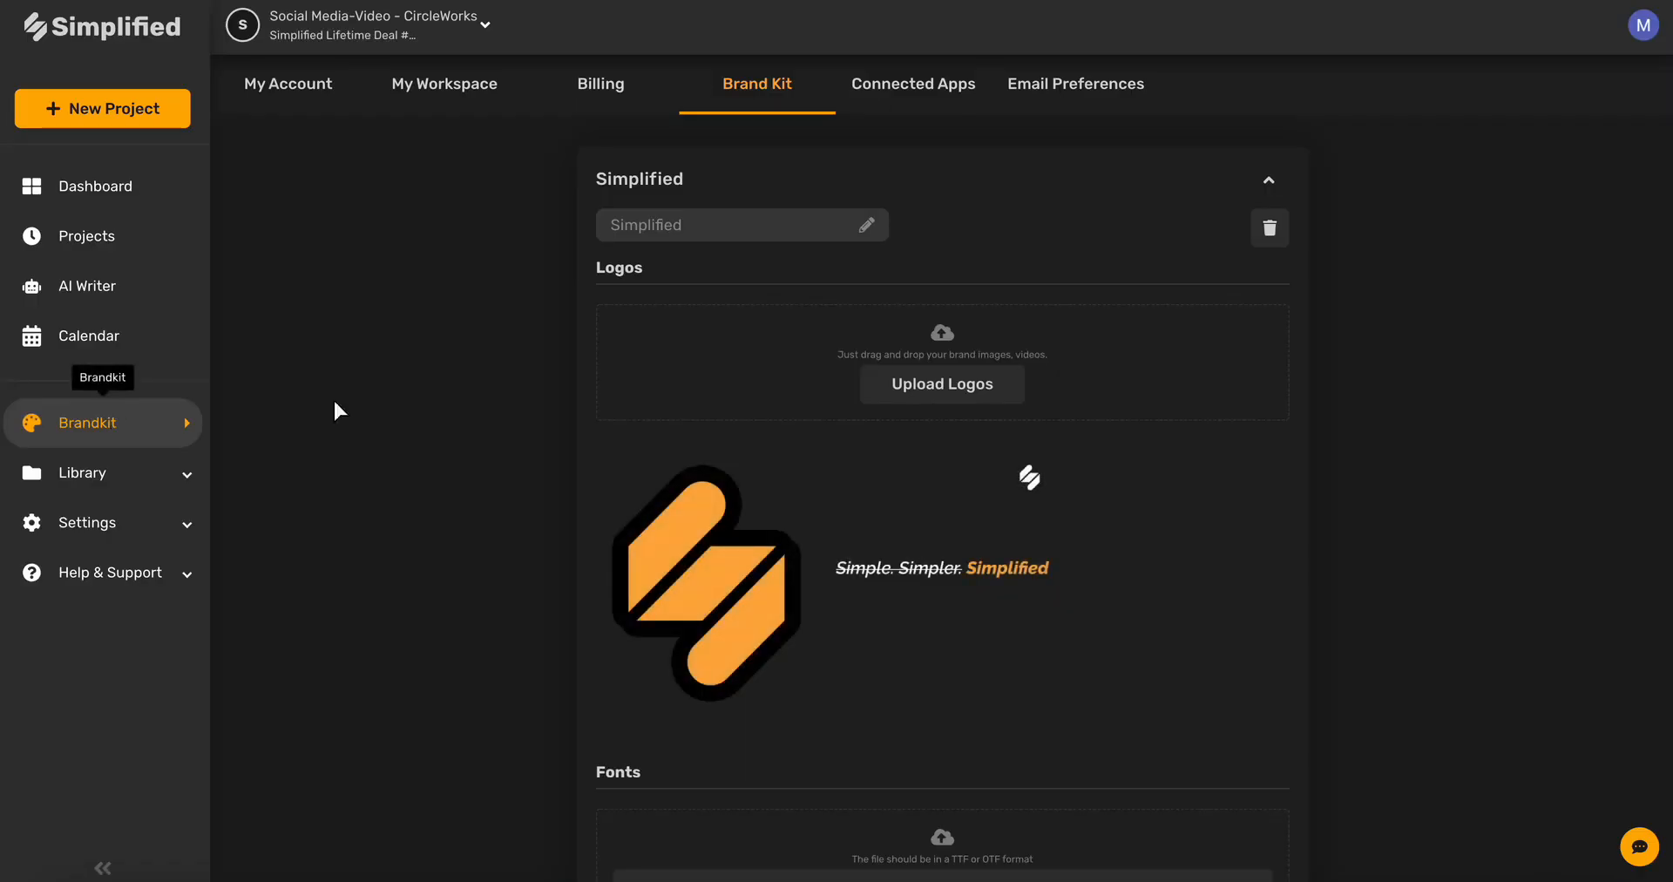
pyautogui.scroll(-3)
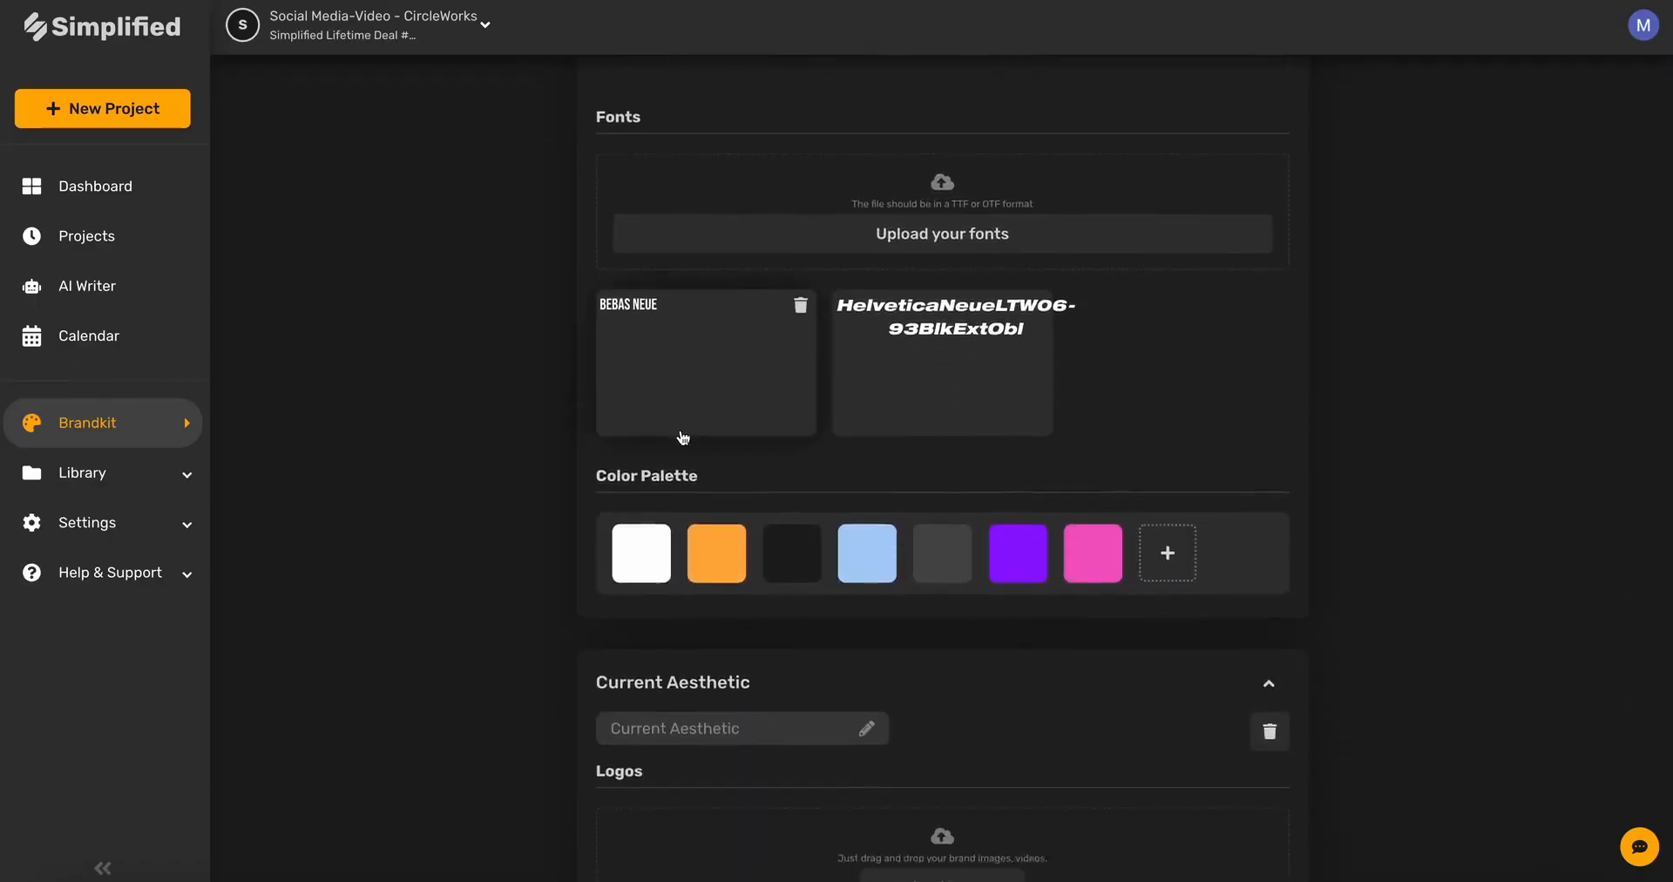
pyautogui.scroll(-3)
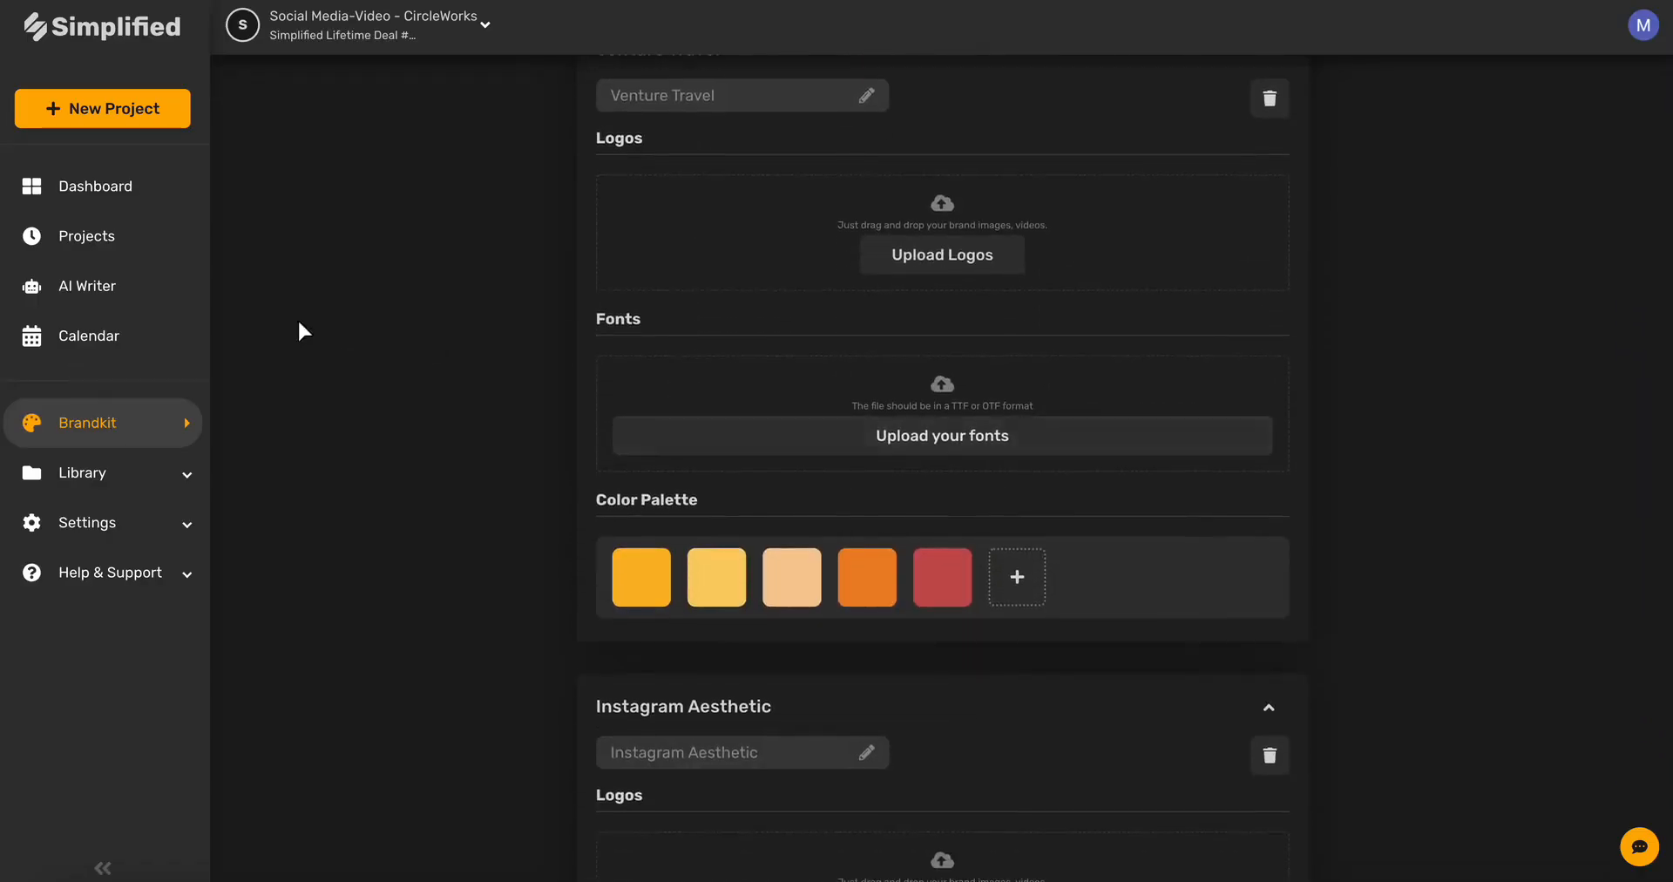
# Browse AI Writer short-form templates, try sharing a document, then reach the Design Templates gallery
pyautogui.click(89, 285)
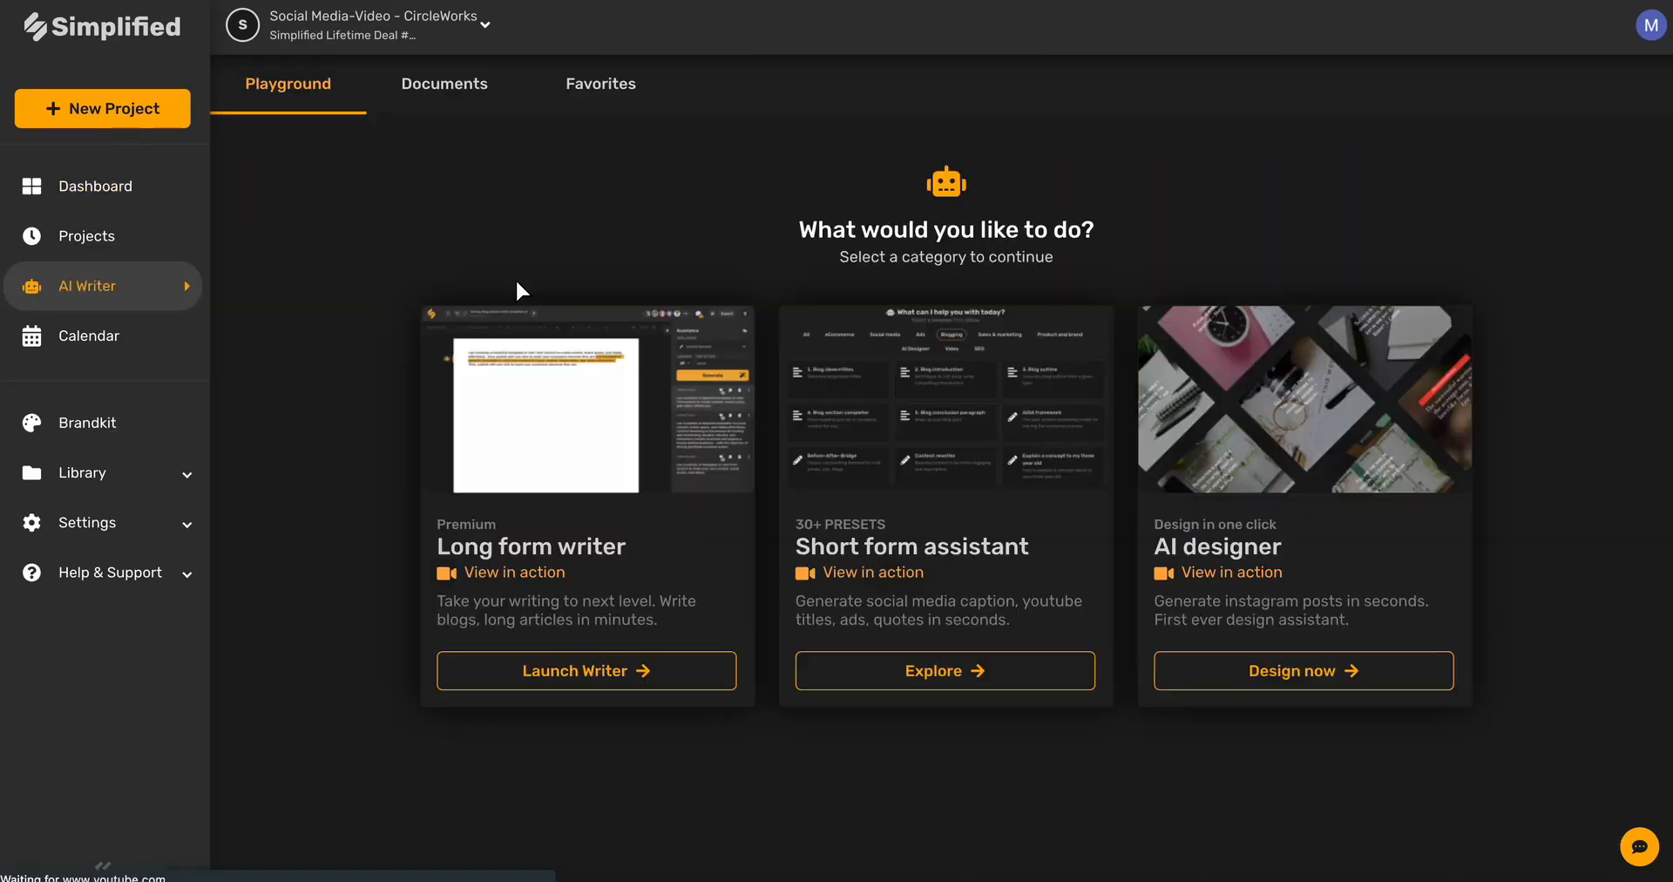
pyautogui.click(942, 670)
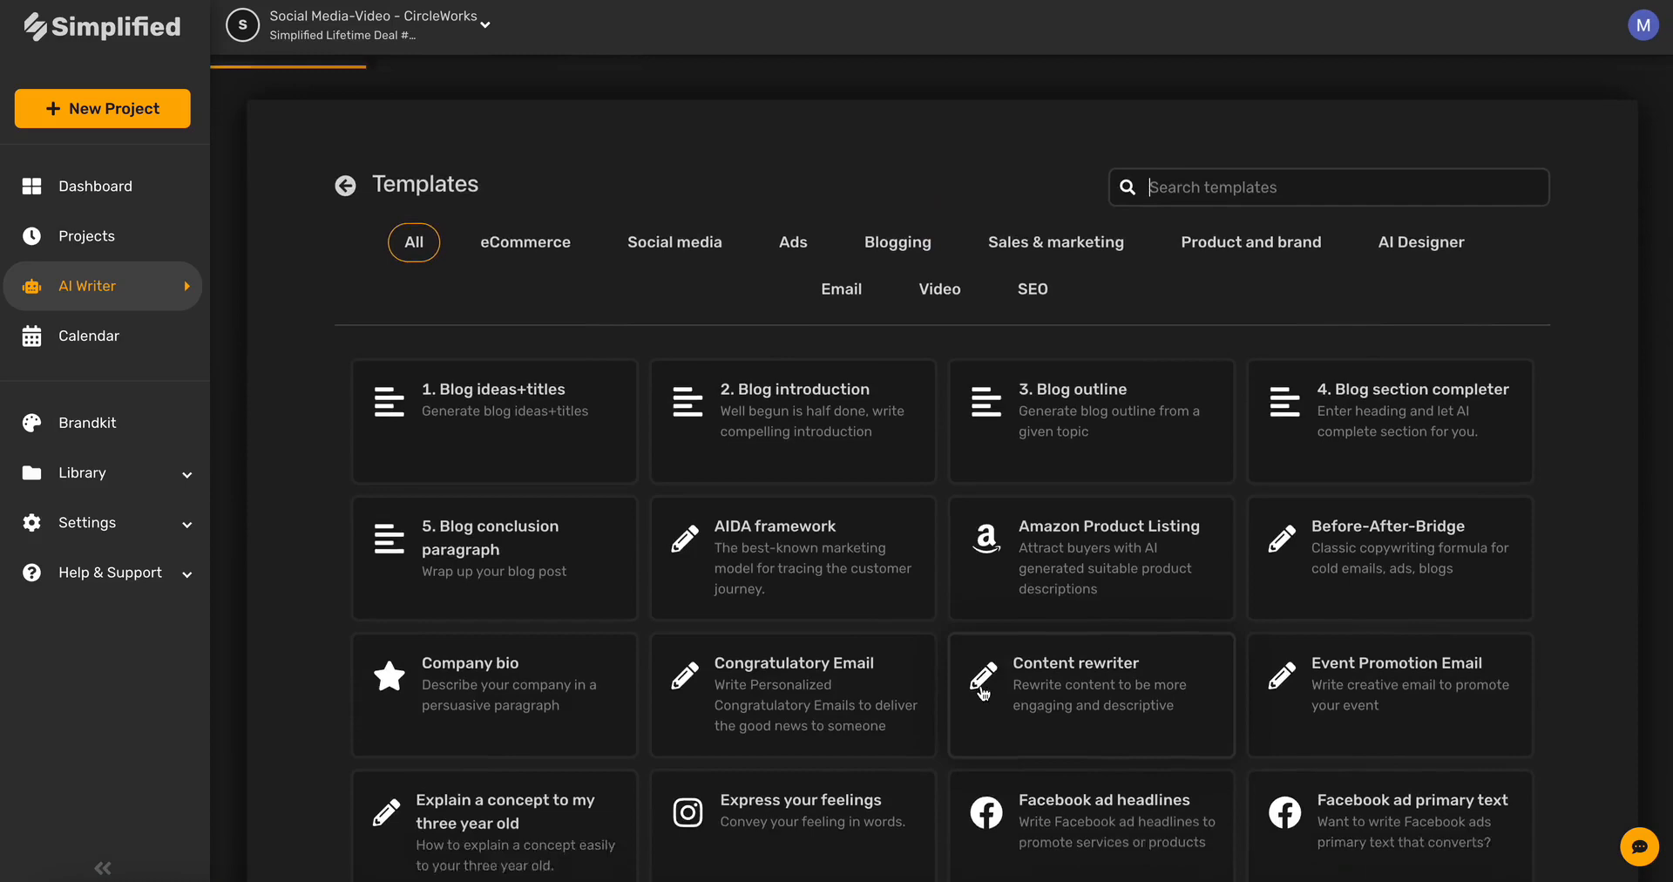
pyautogui.scroll(-3)
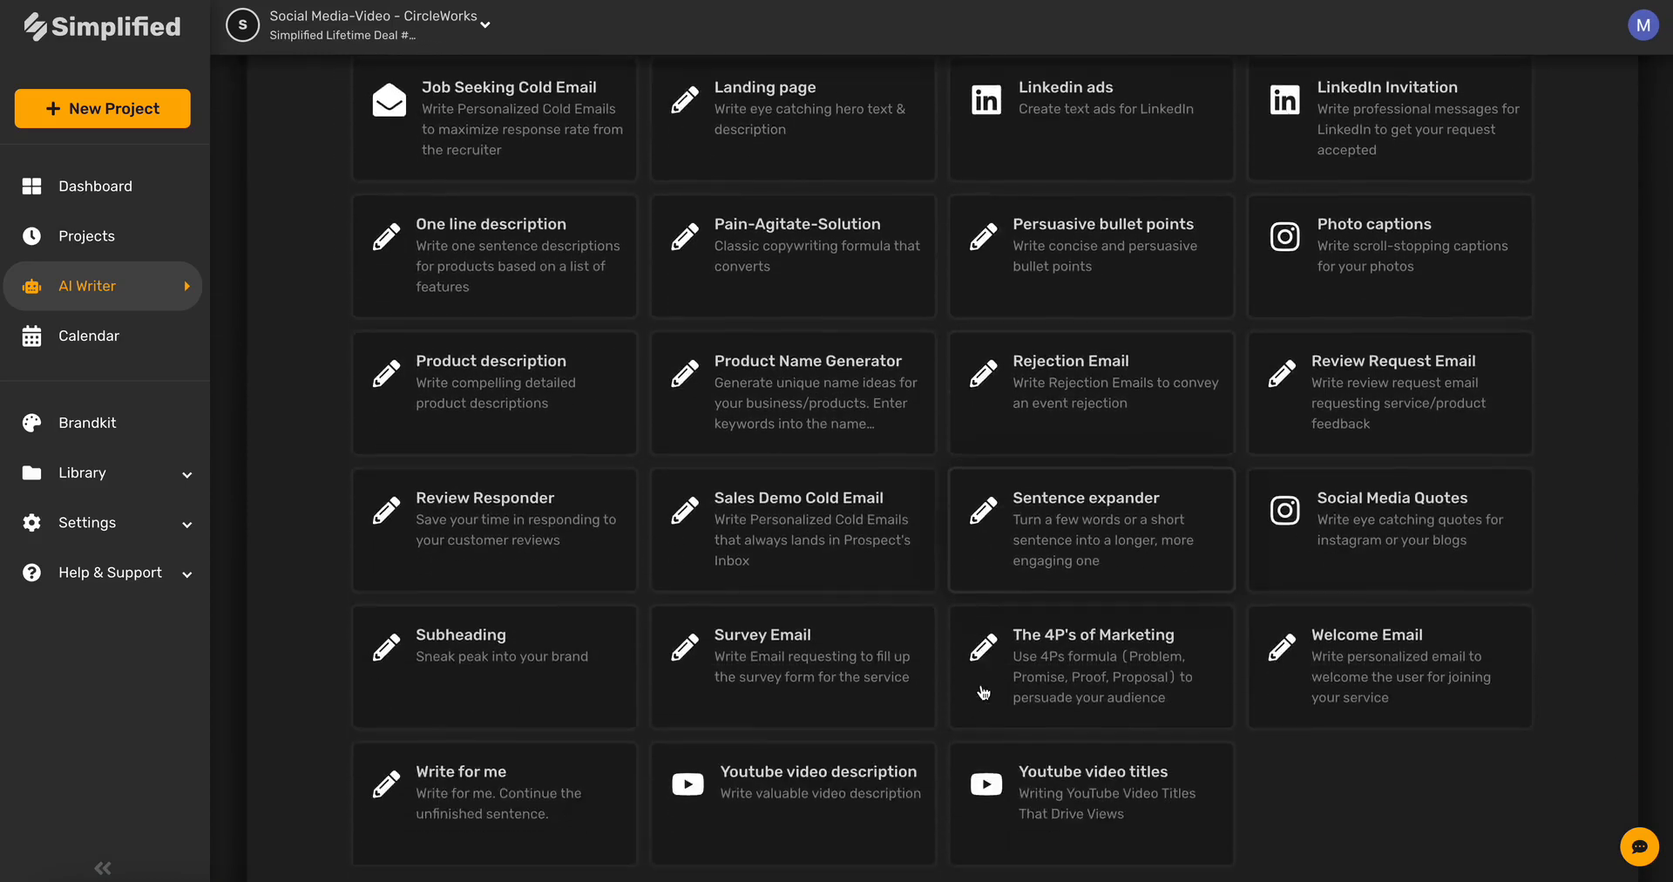
pyautogui.scroll(-3)
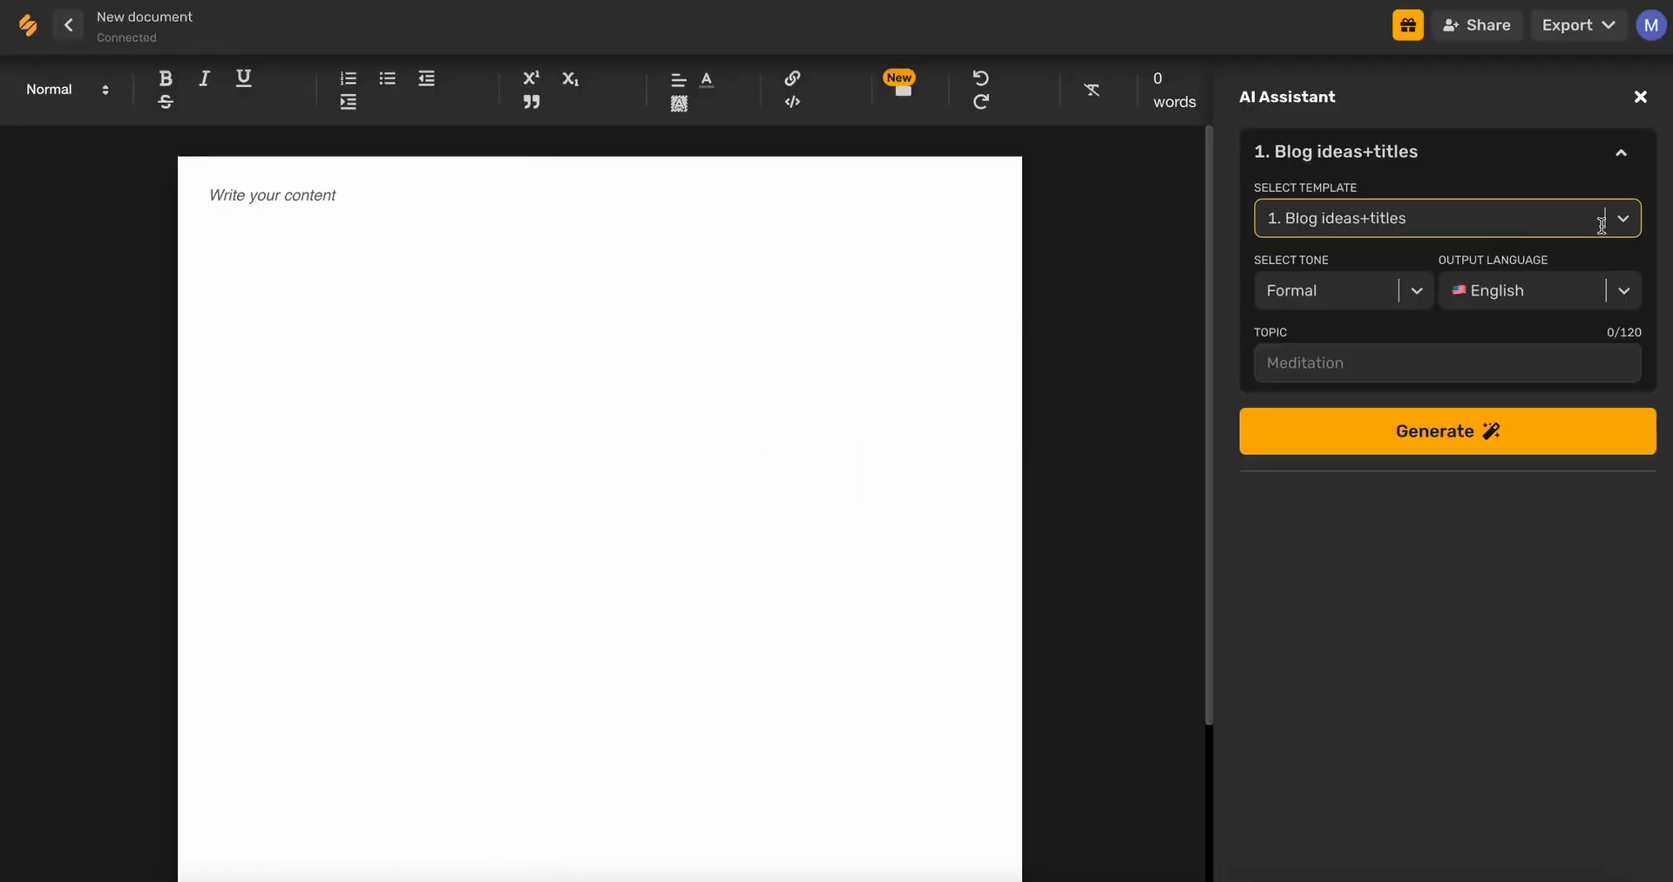
pyautogui.click(1476, 24)
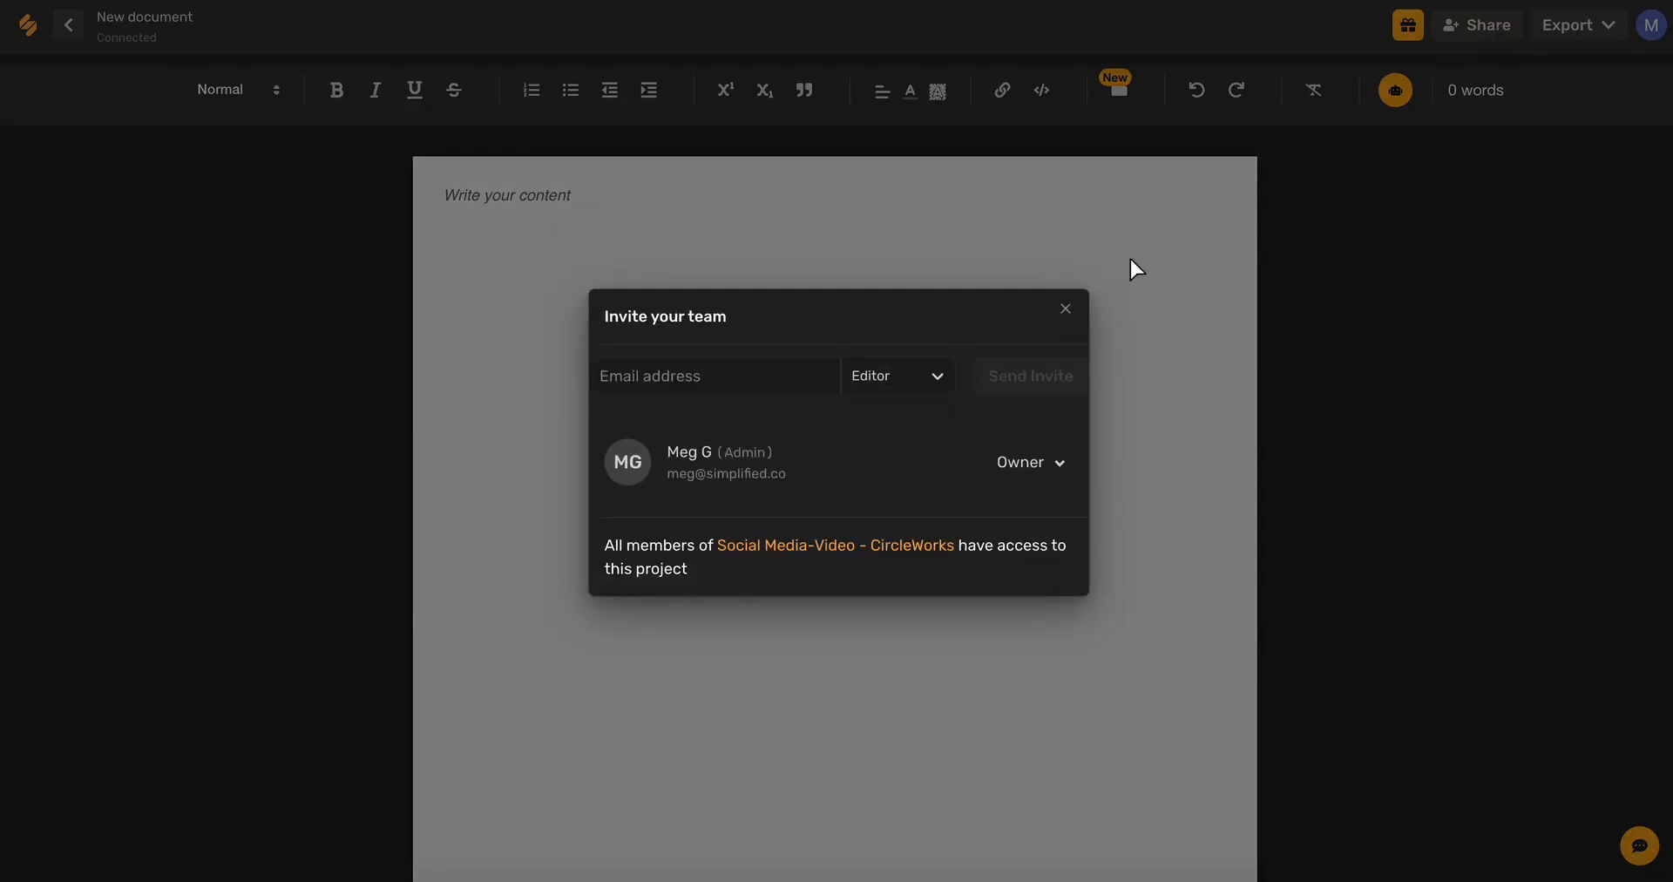
pyautogui.click(1577, 24)
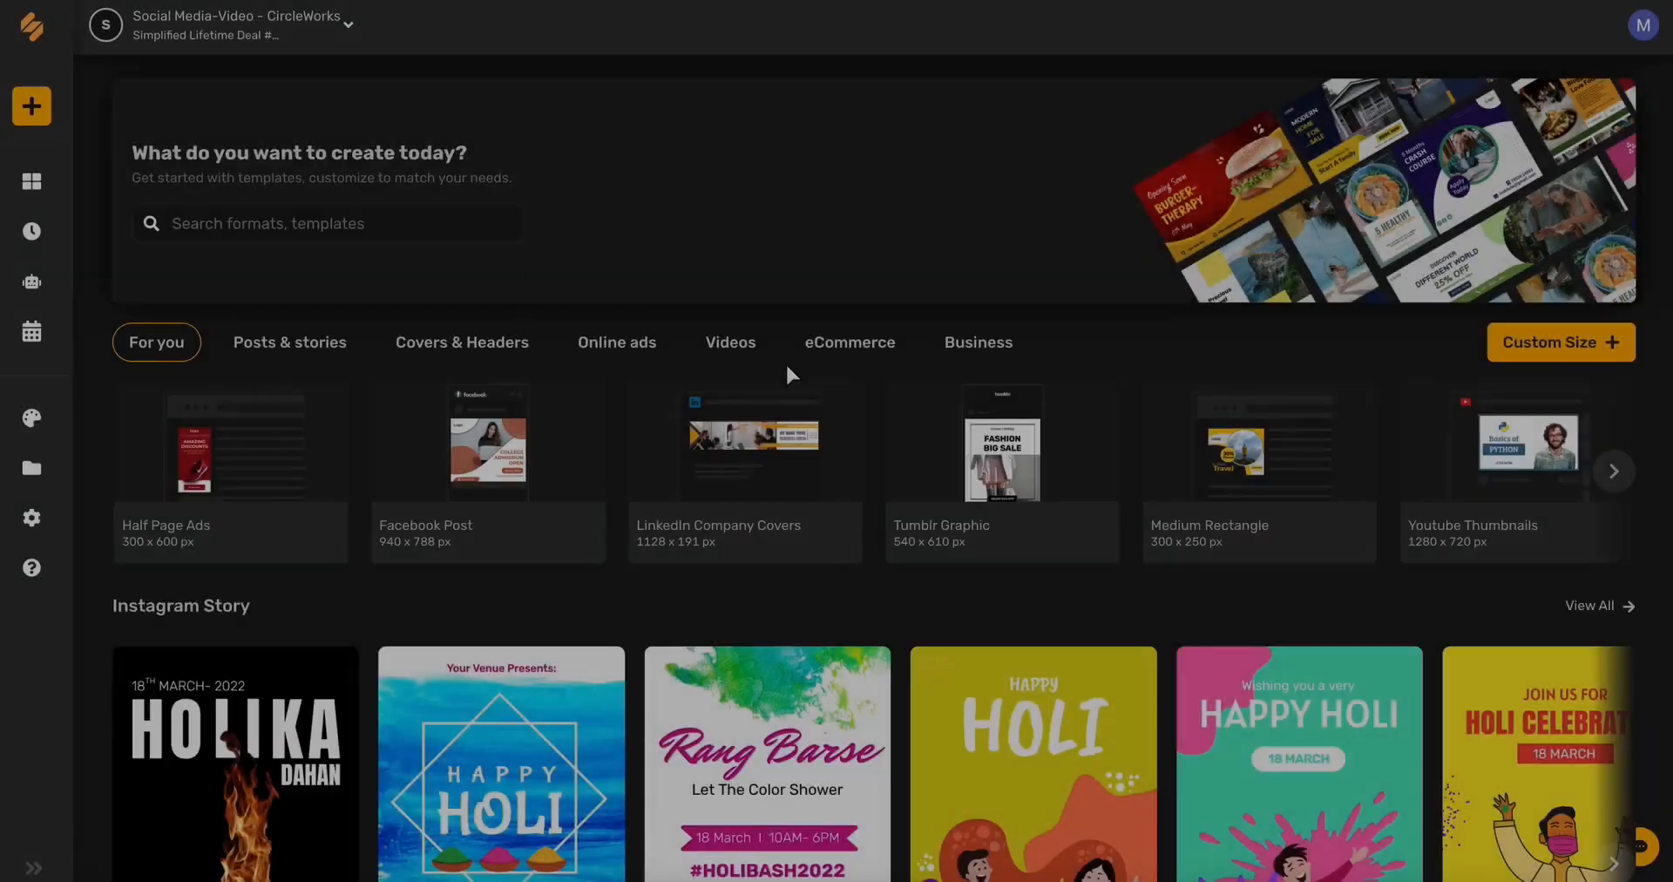
pyautogui.scroll(-3)
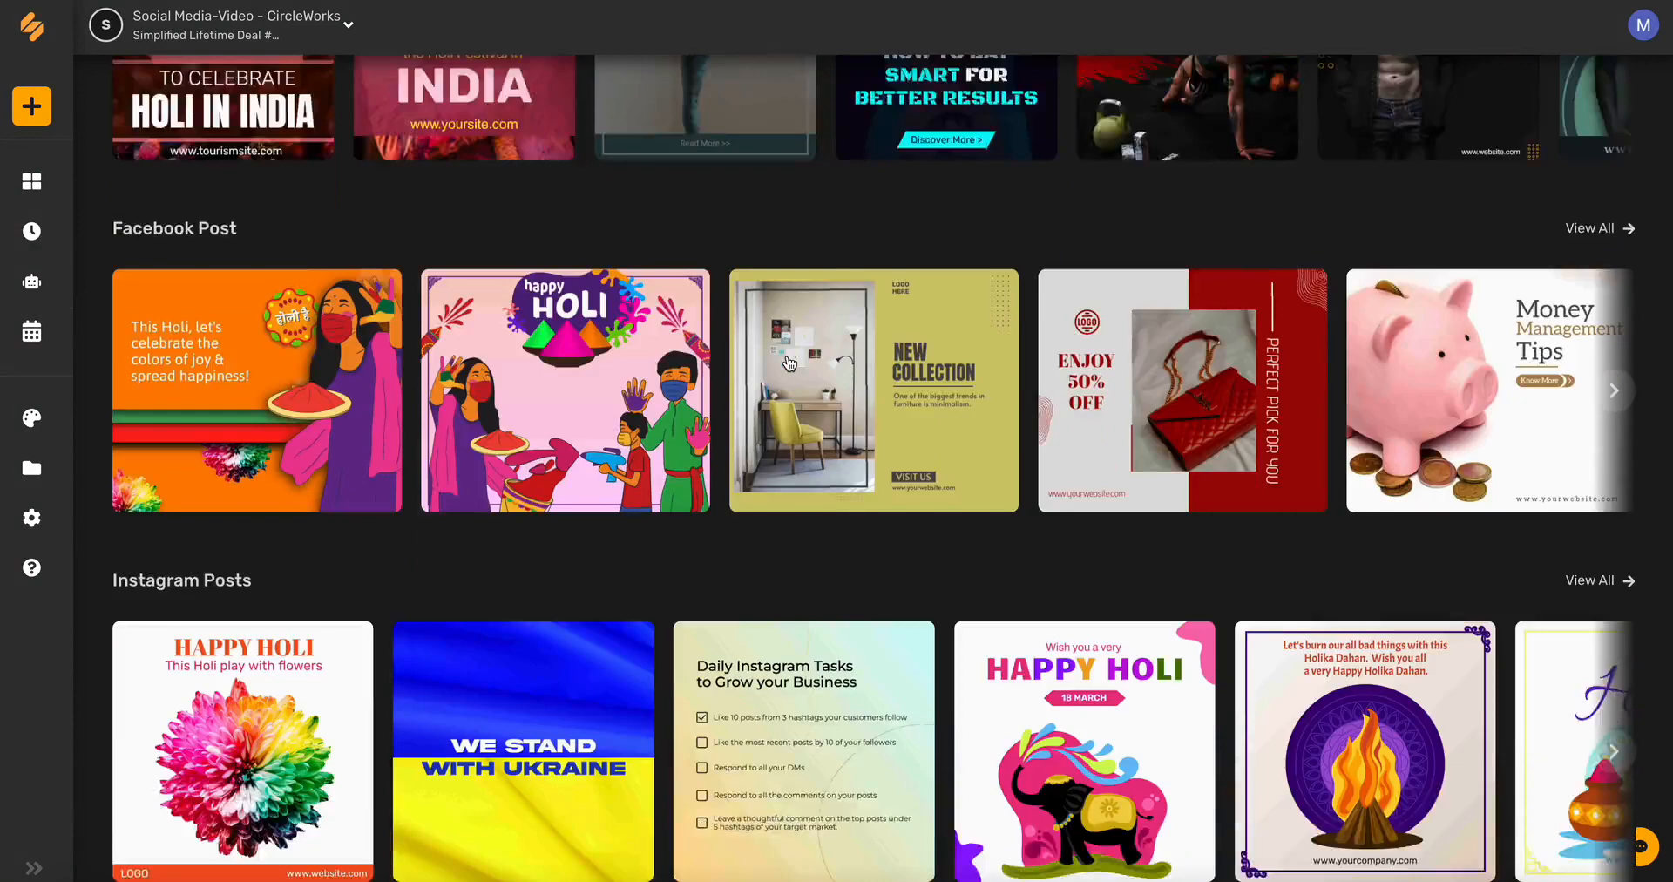
pyautogui.scroll(-3)
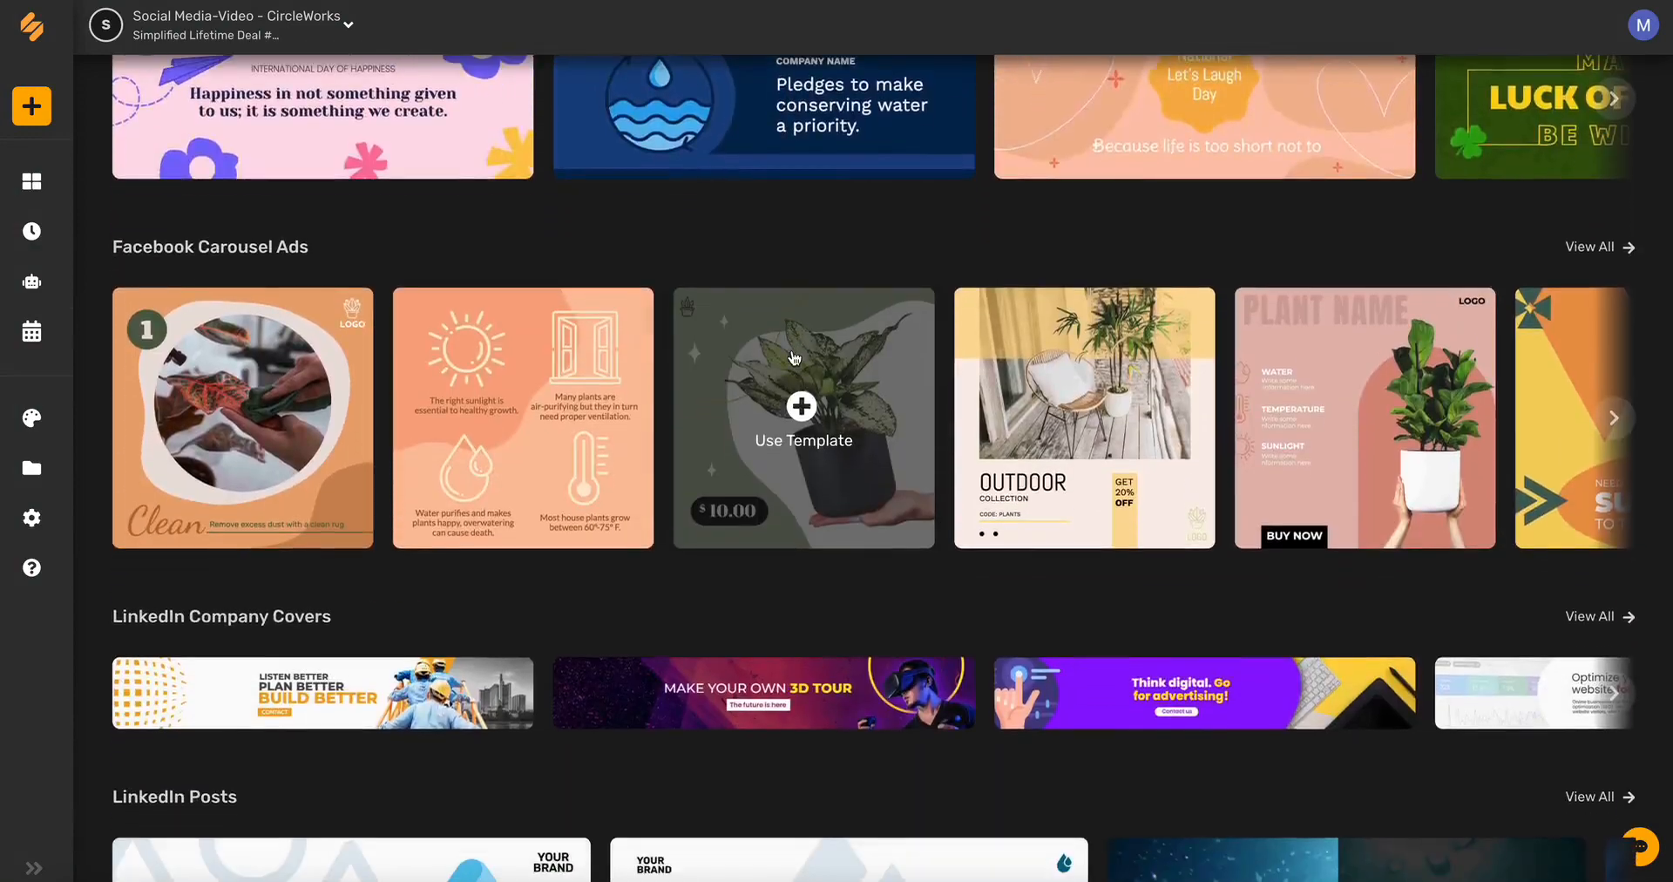
pyautogui.scroll(-3)
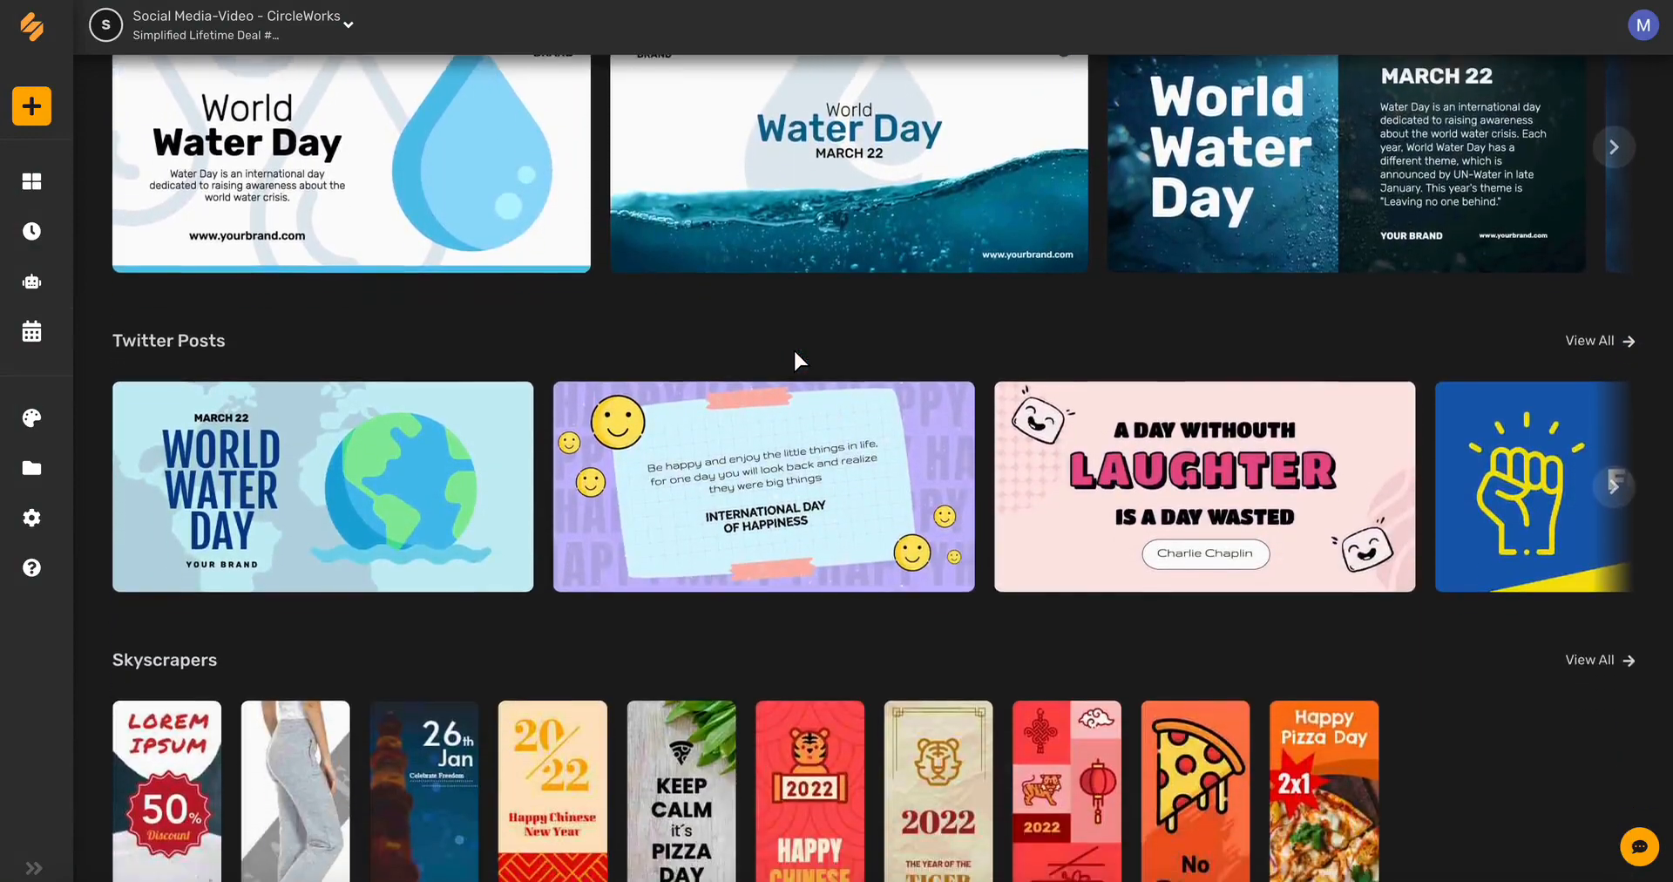
pyautogui.scroll(-3)
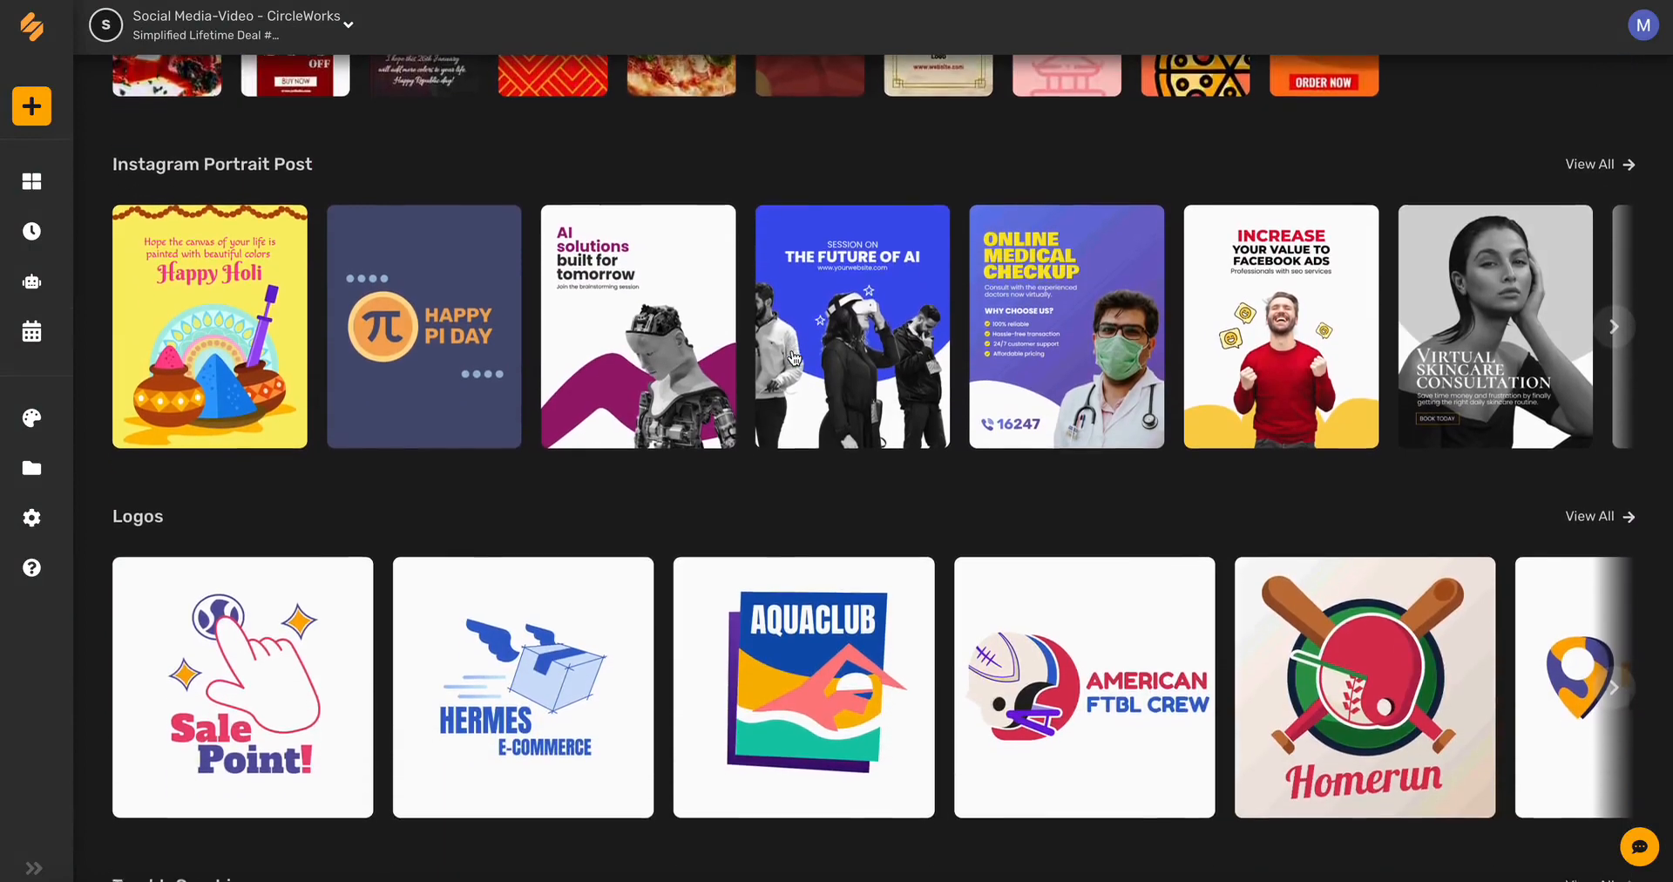
# Open the Future of AI poster template and browse My Assets, fonts and text effect variations
pyautogui.click(852, 325)
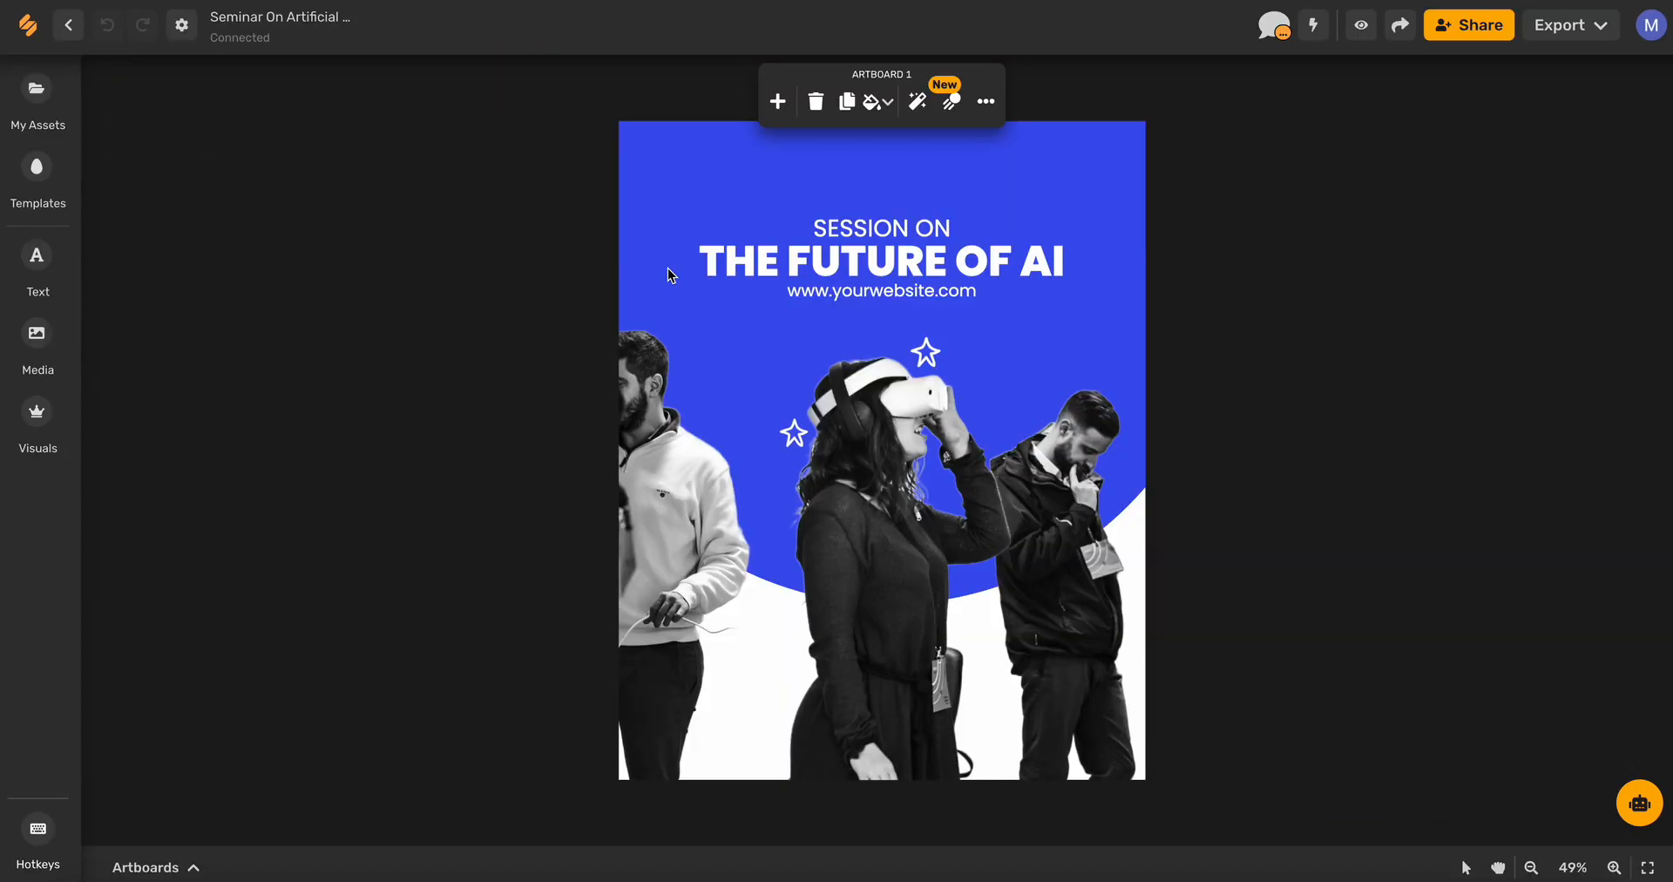
pyautogui.moveTo(36, 89)
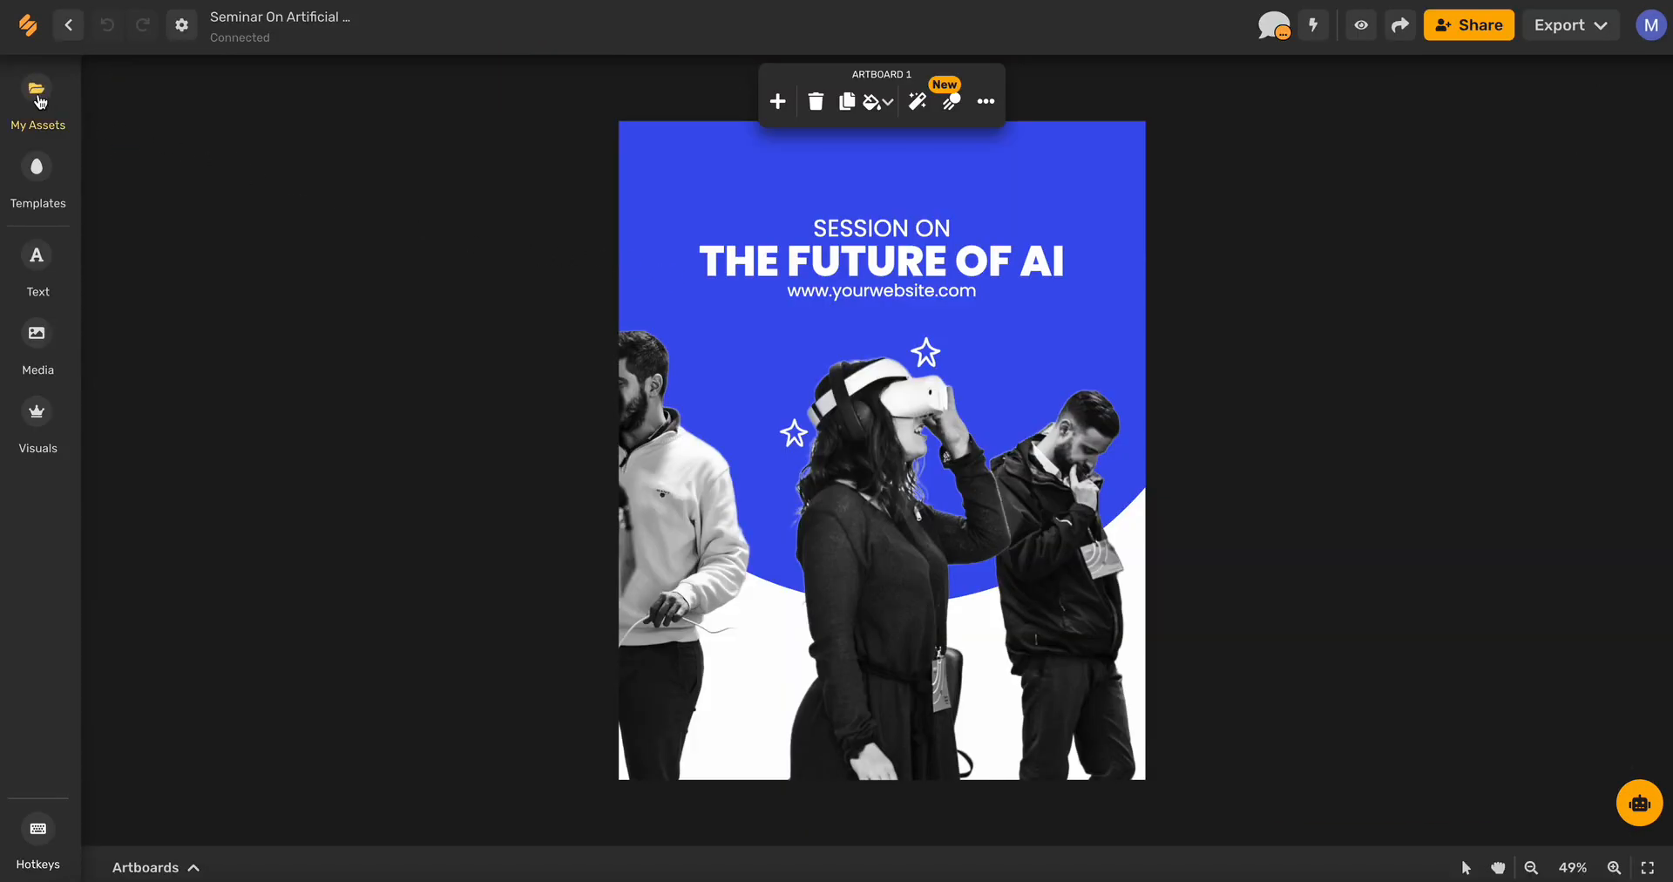
pyautogui.click(37, 95)
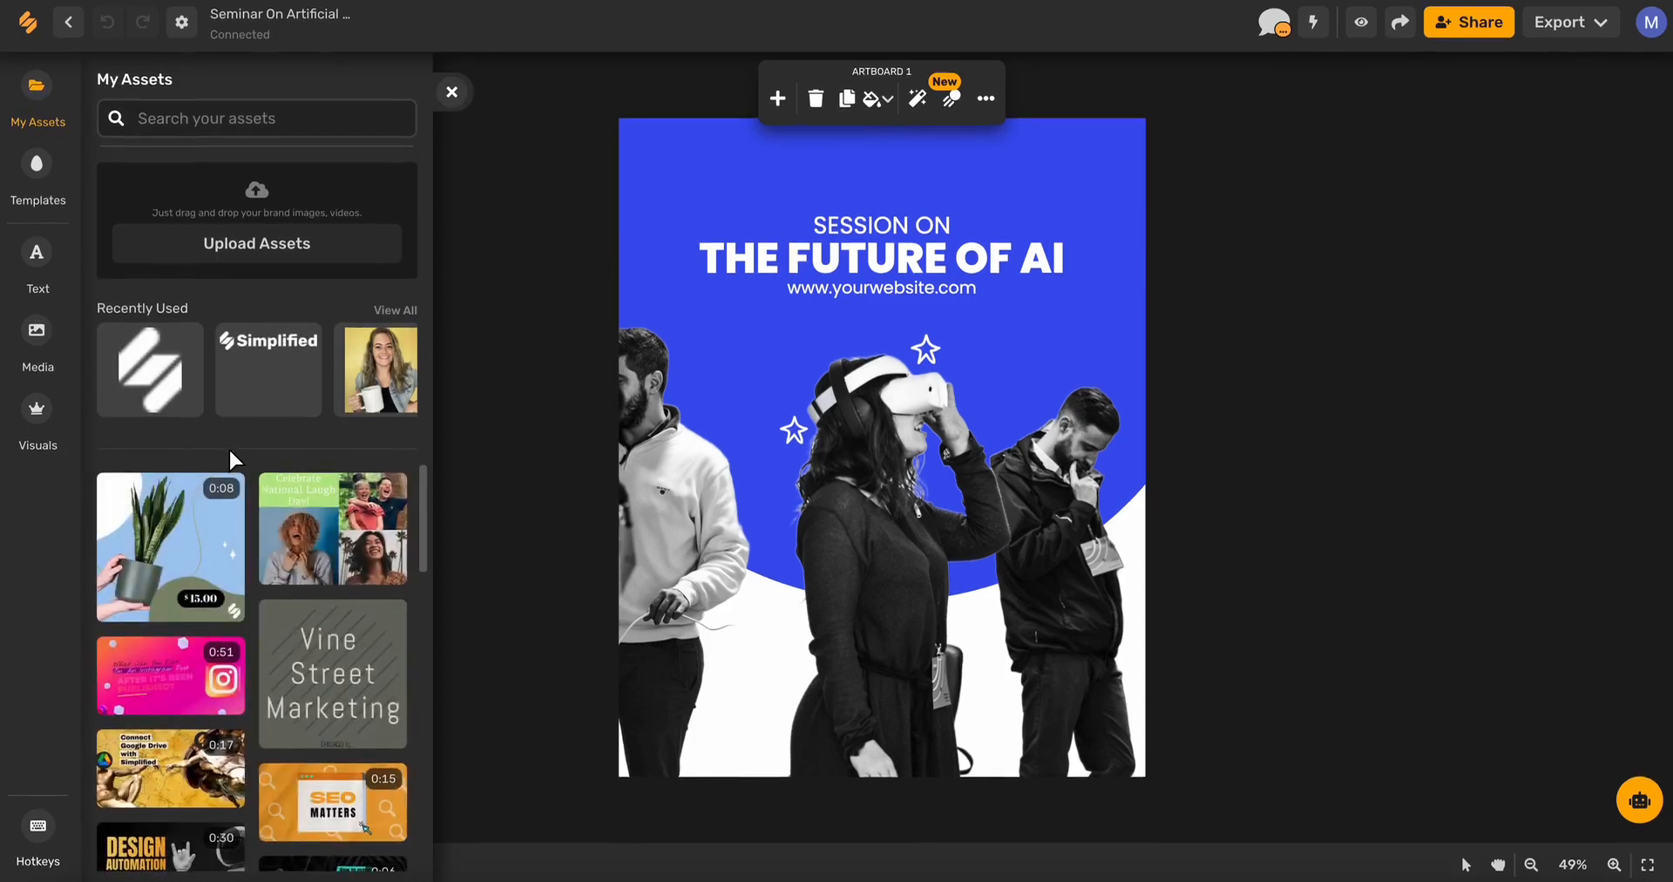
pyautogui.click(36, 259)
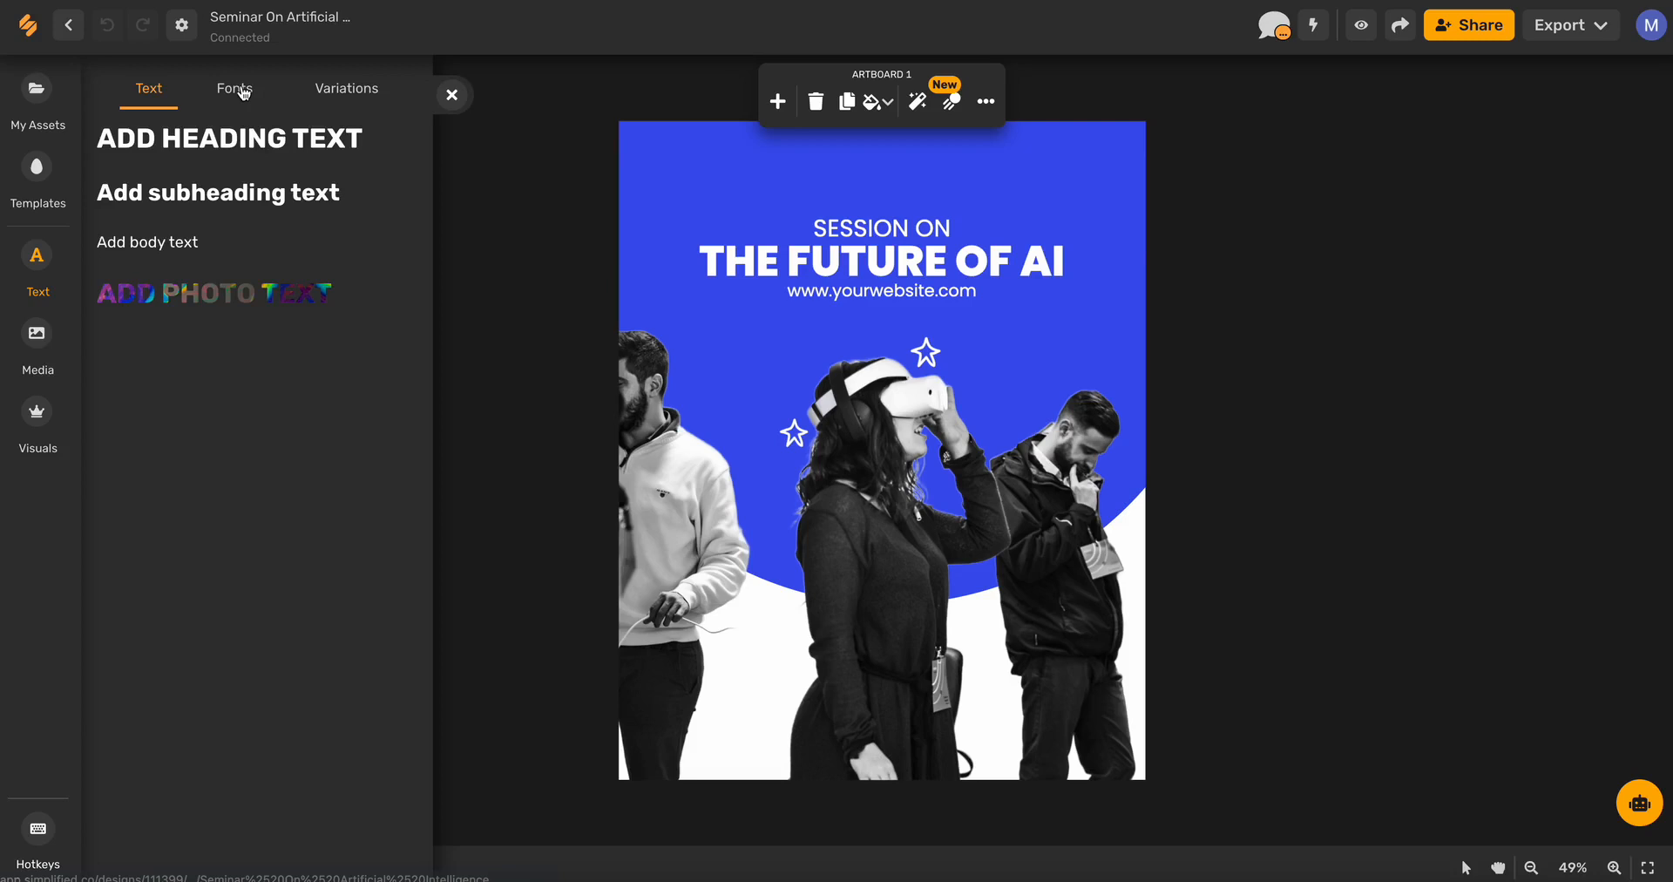
pyautogui.click(233, 89)
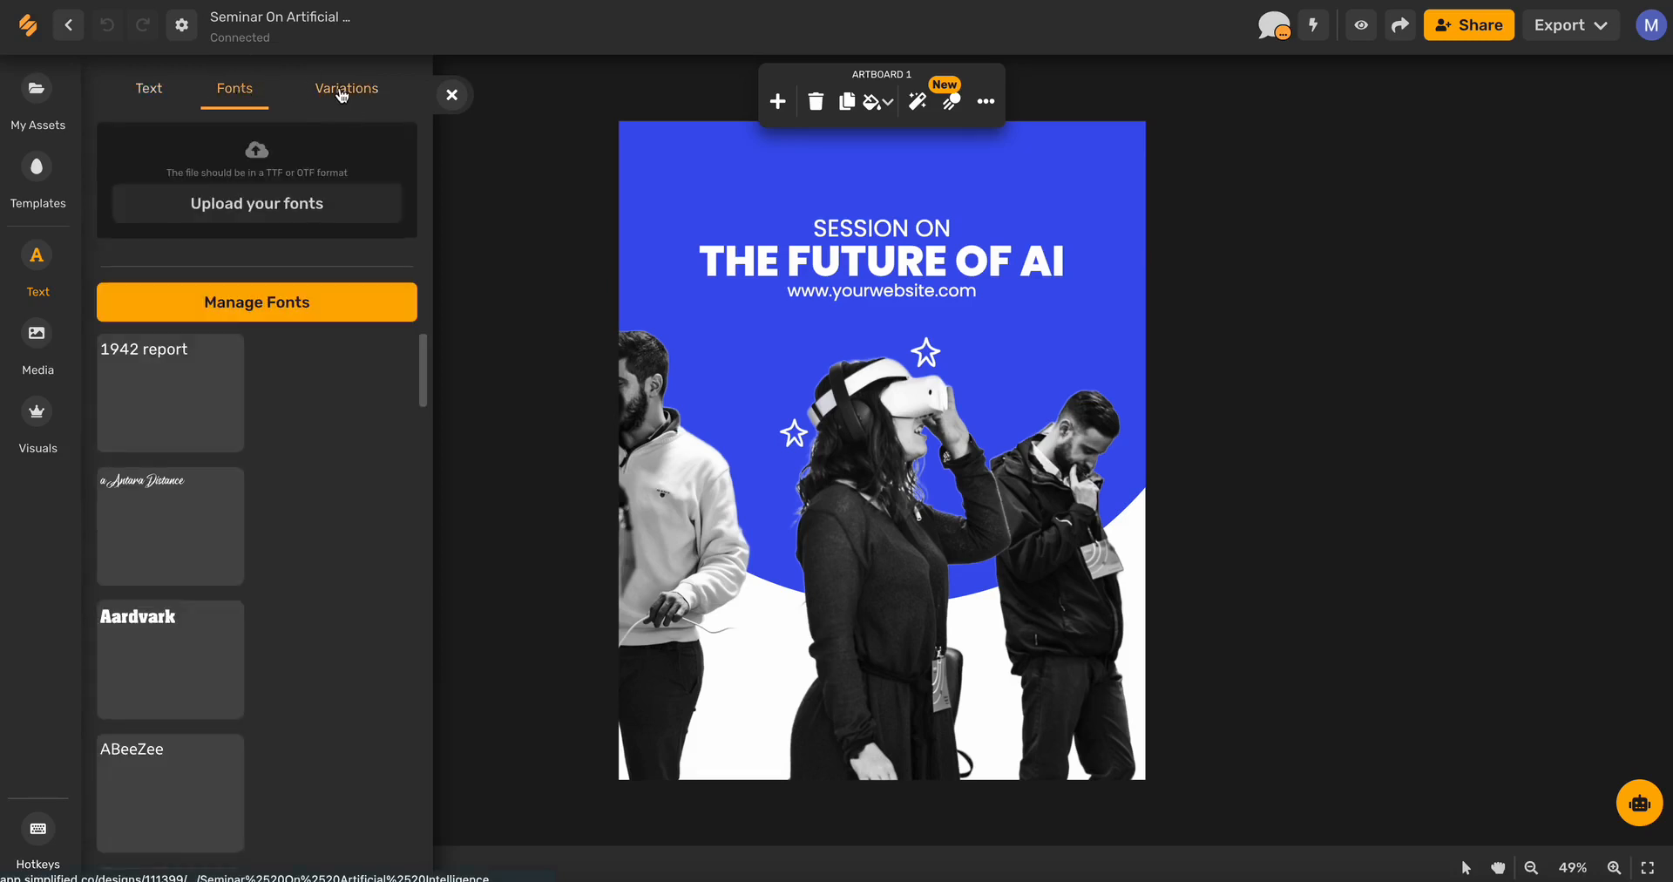
pyautogui.click(346, 88)
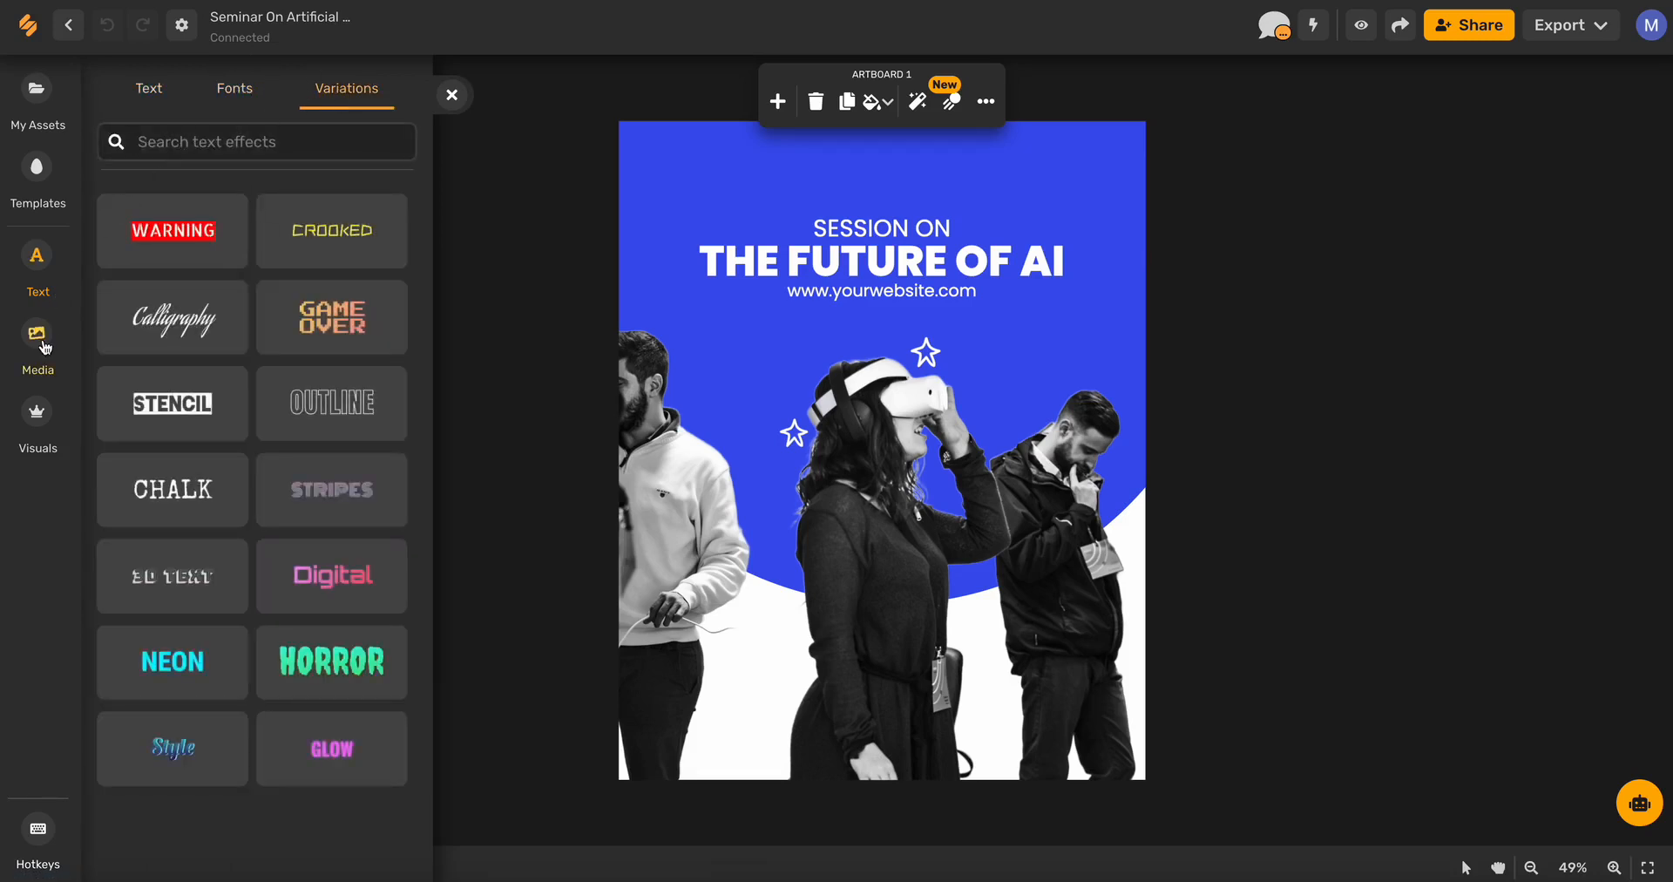
# Browse stock photos and their sources, videos, GIFs and audio tracks, then open the icon library
pyautogui.click(37, 340)
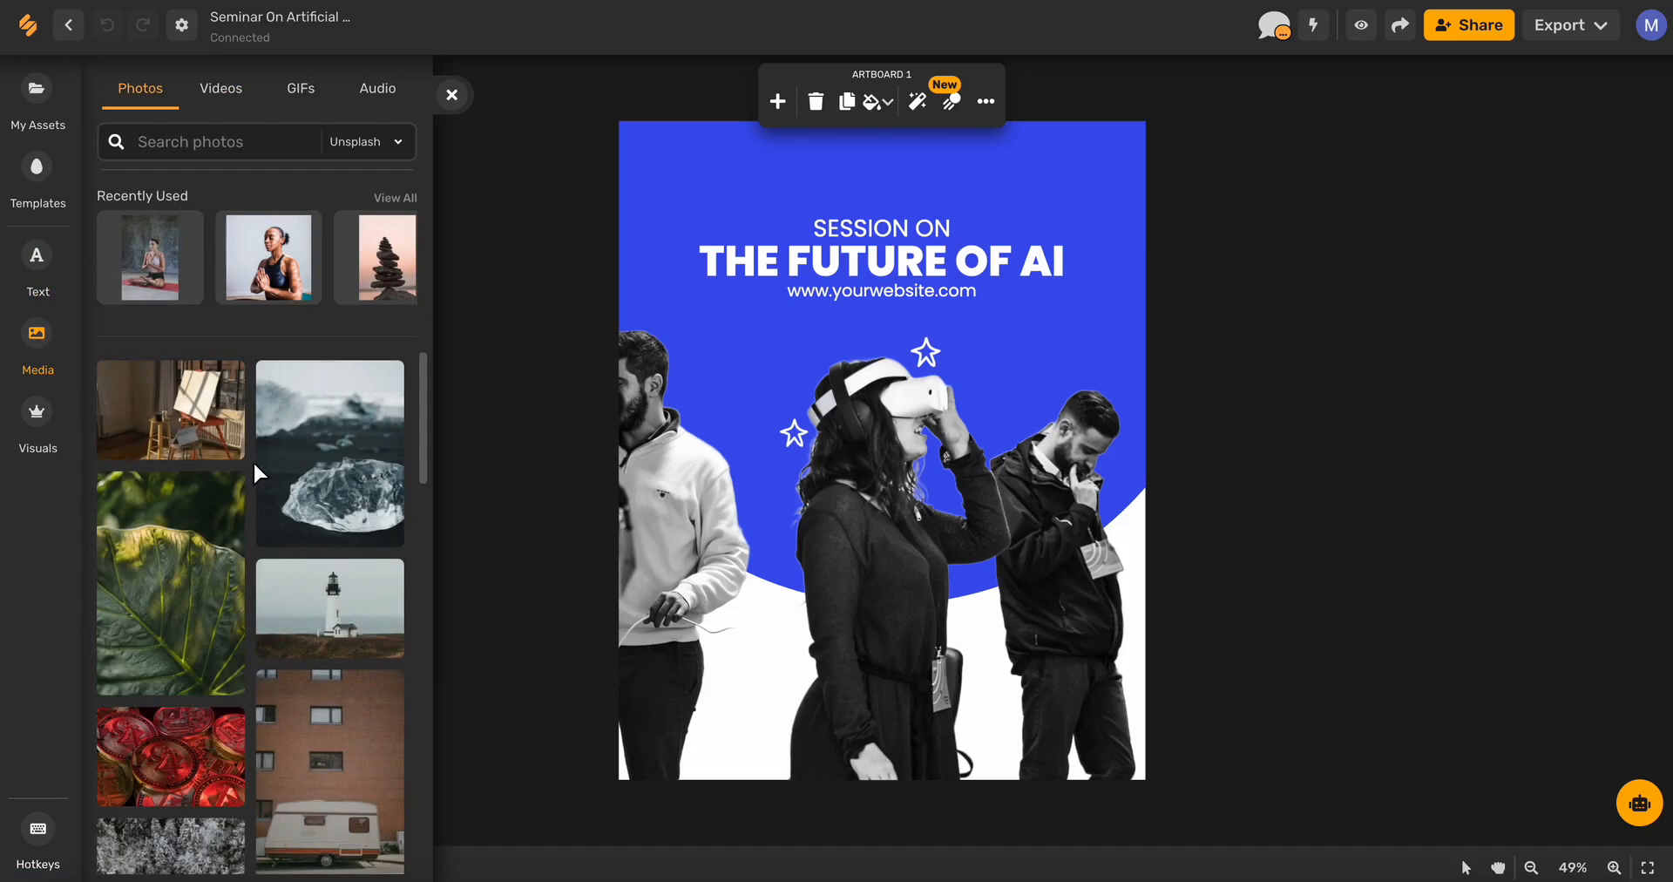
pyautogui.scroll(-3)
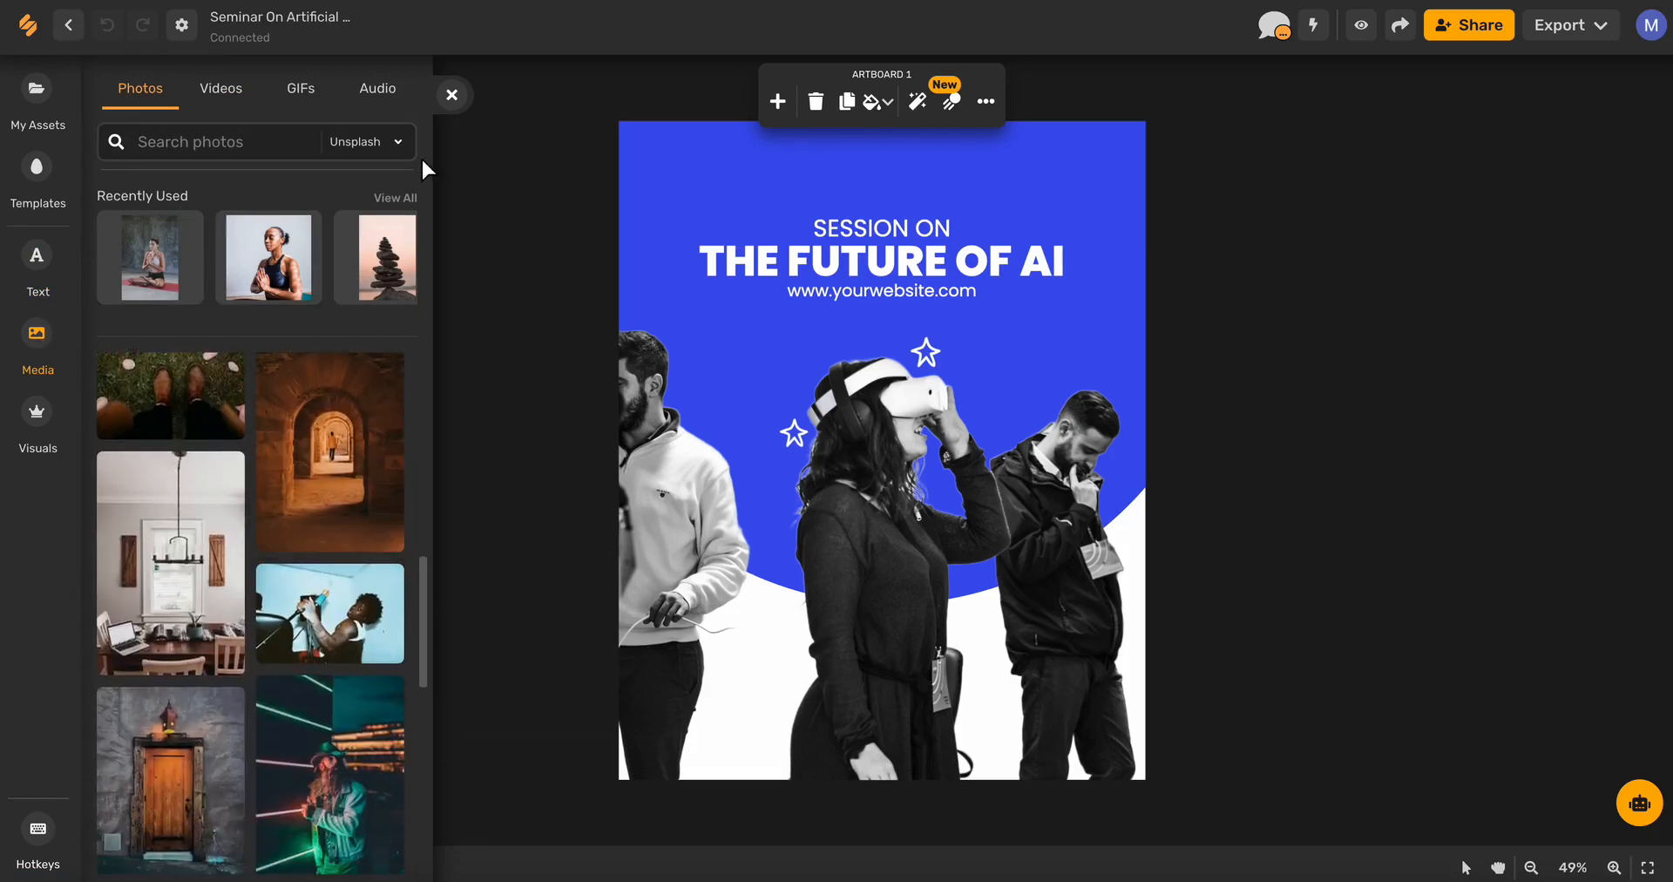
pyautogui.click(366, 141)
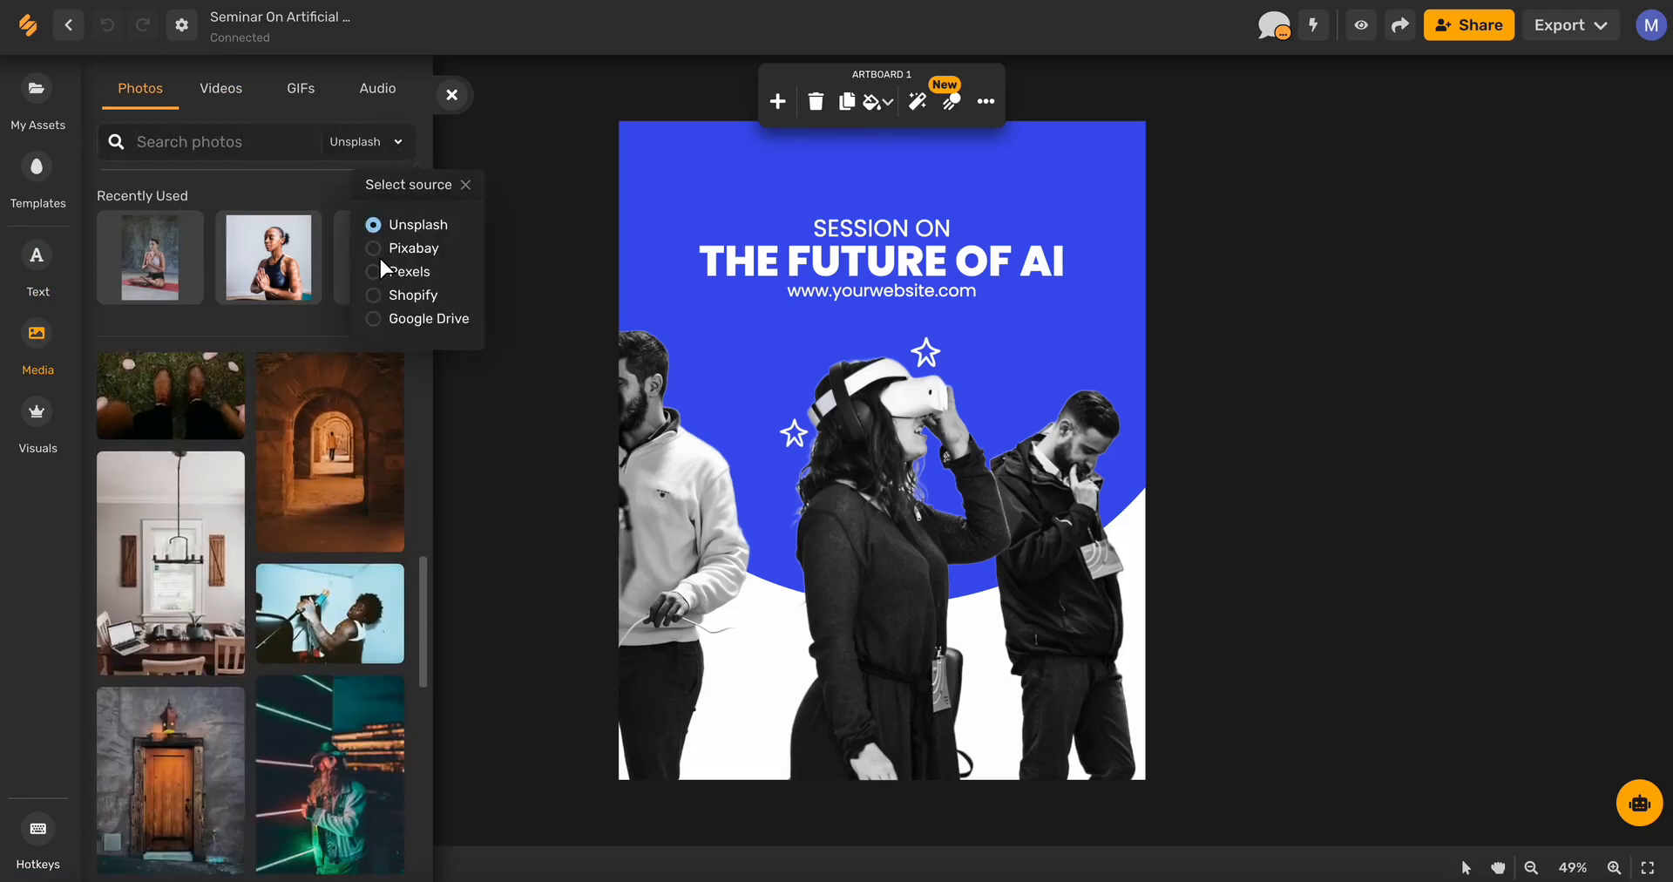
pyautogui.moveTo(384, 319)
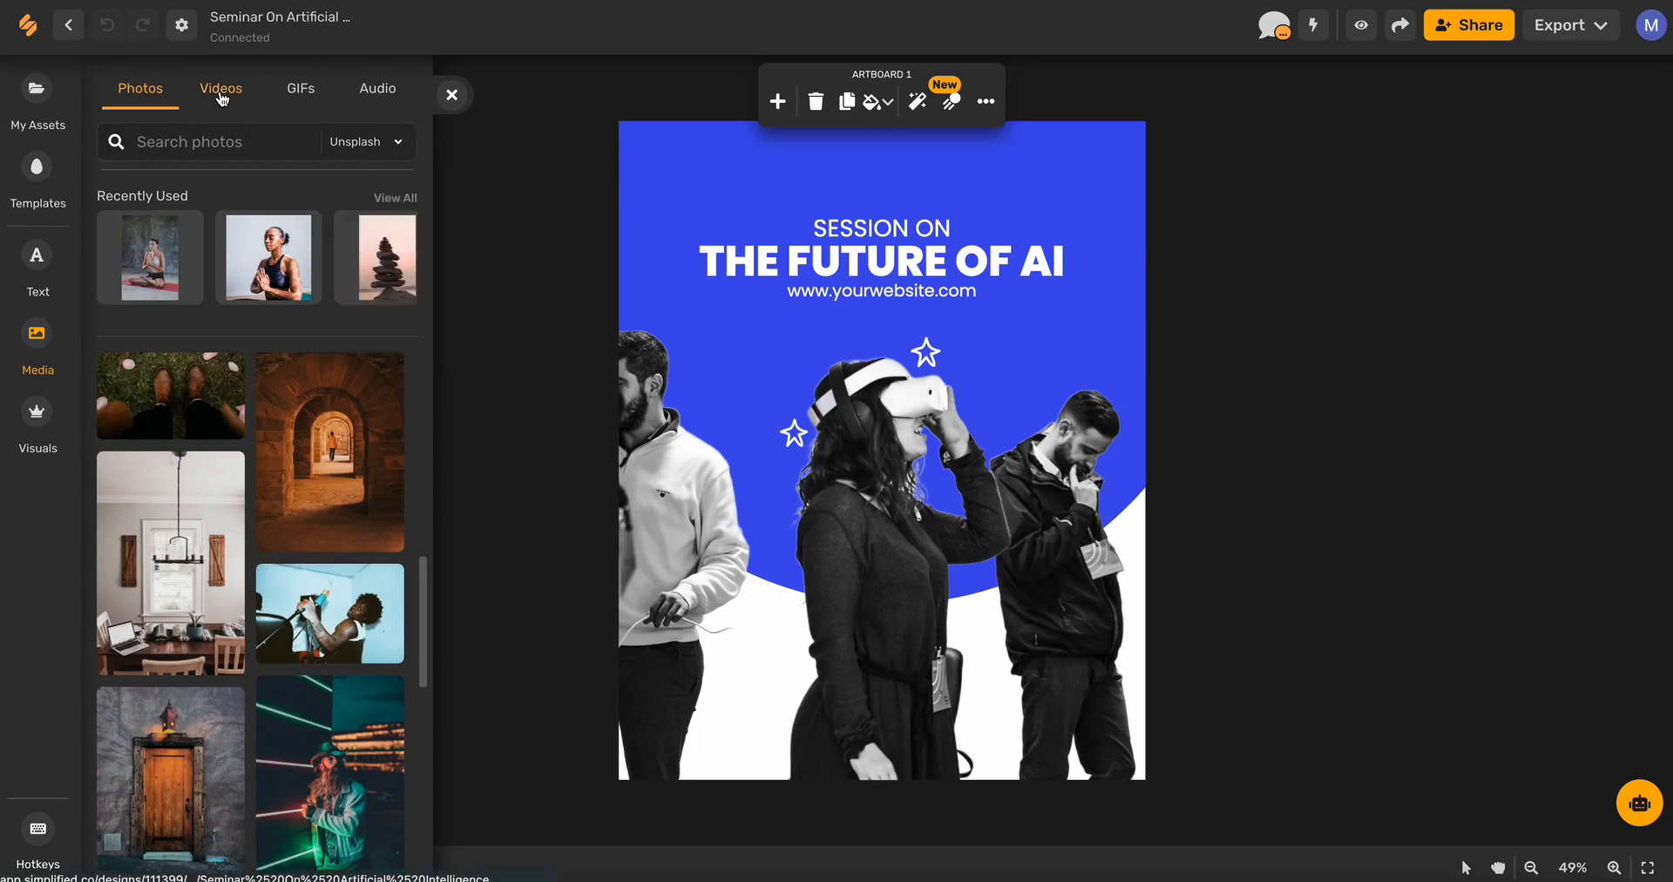
pyautogui.click(221, 89)
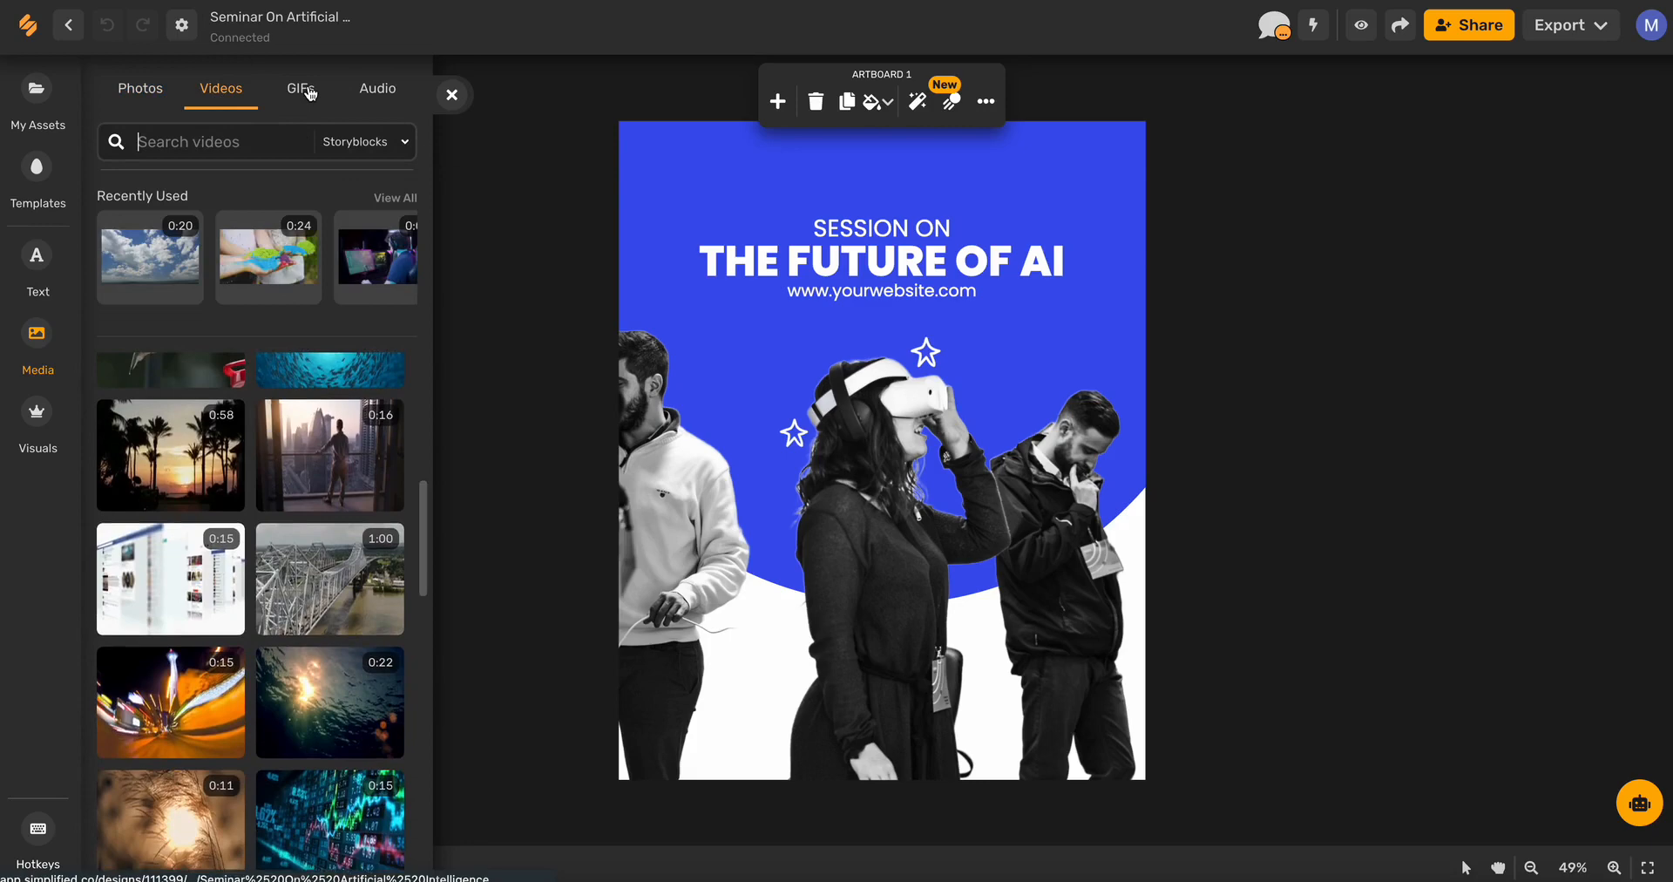
pyautogui.click(300, 89)
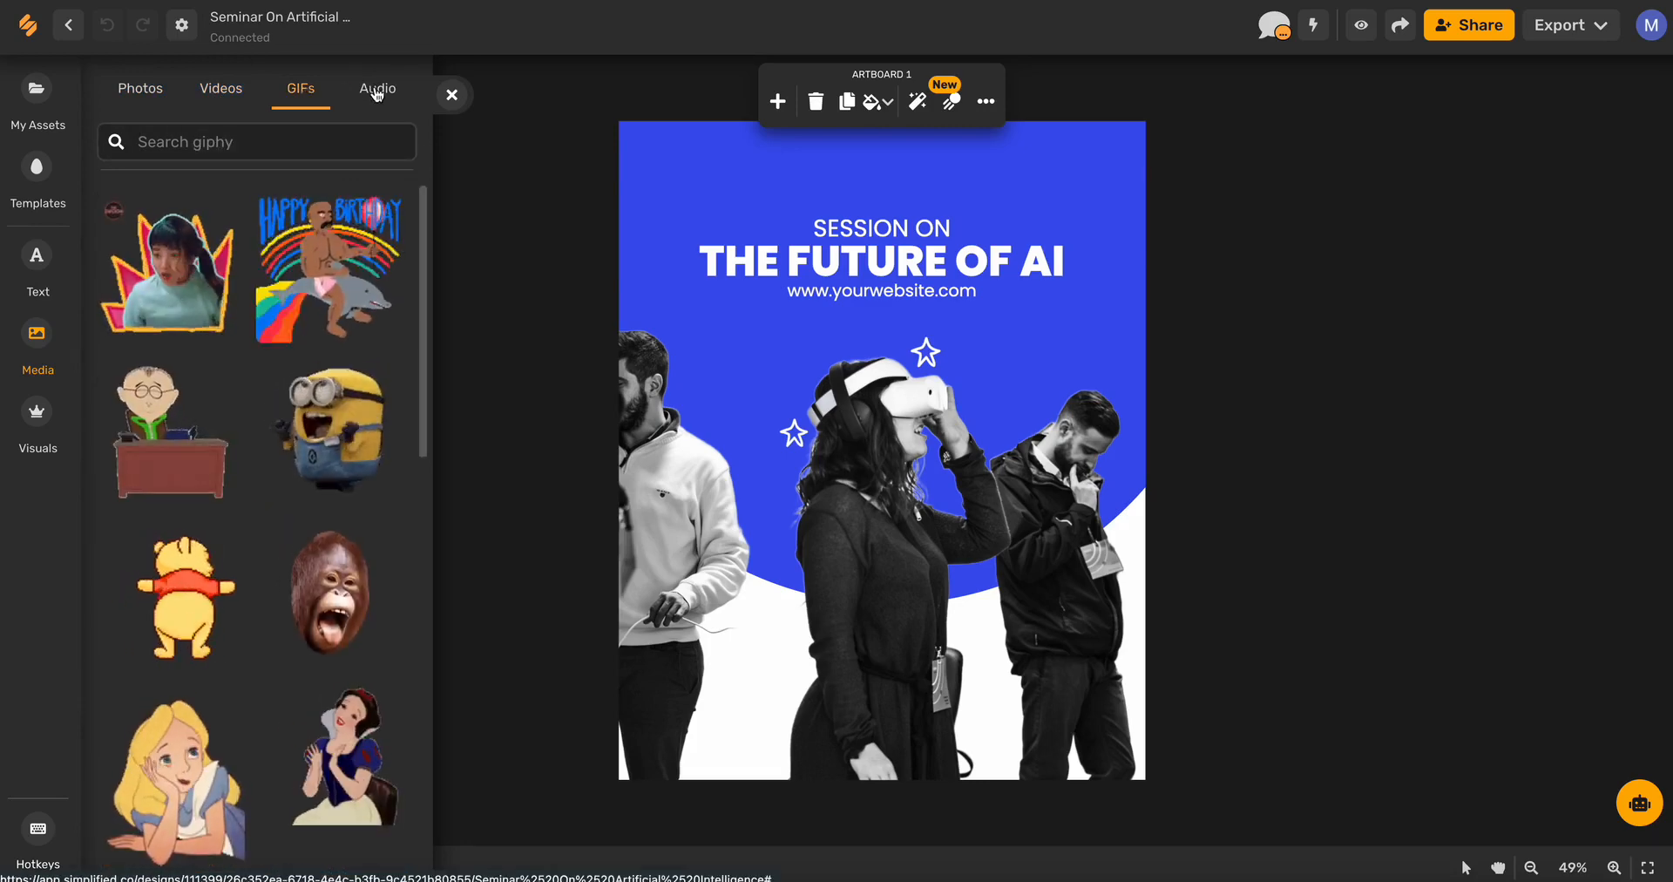
pyautogui.click(376, 89)
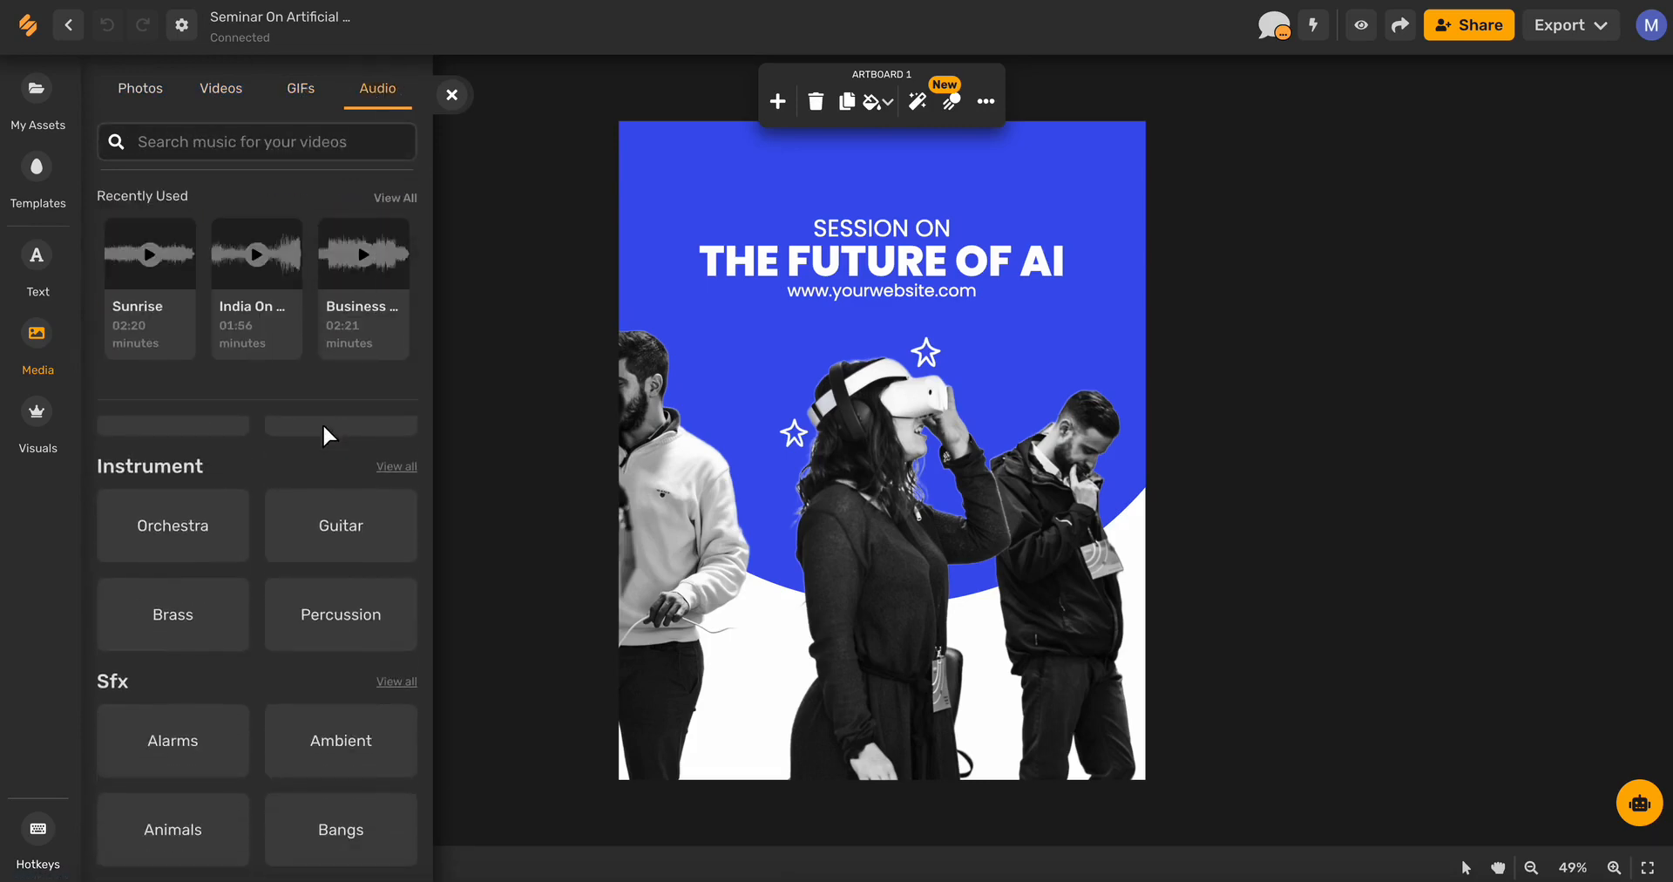
pyautogui.click(37, 422)
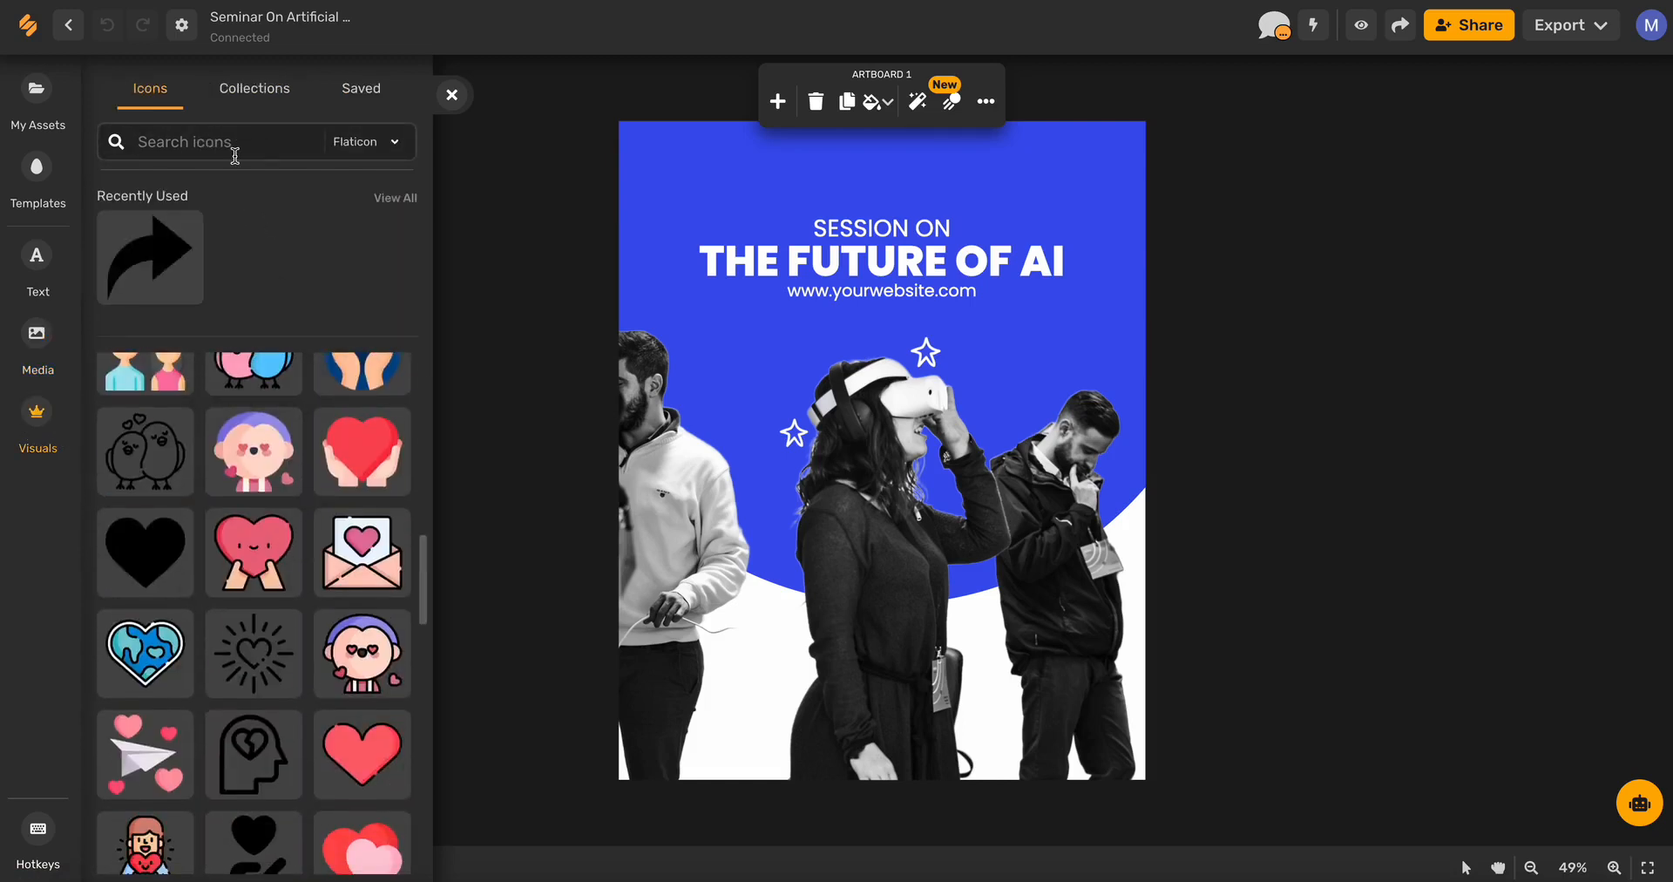
# Search icons for 'future', then scroll through collections like Avatars, Dining and Frames And Corners
pyautogui.write('future')
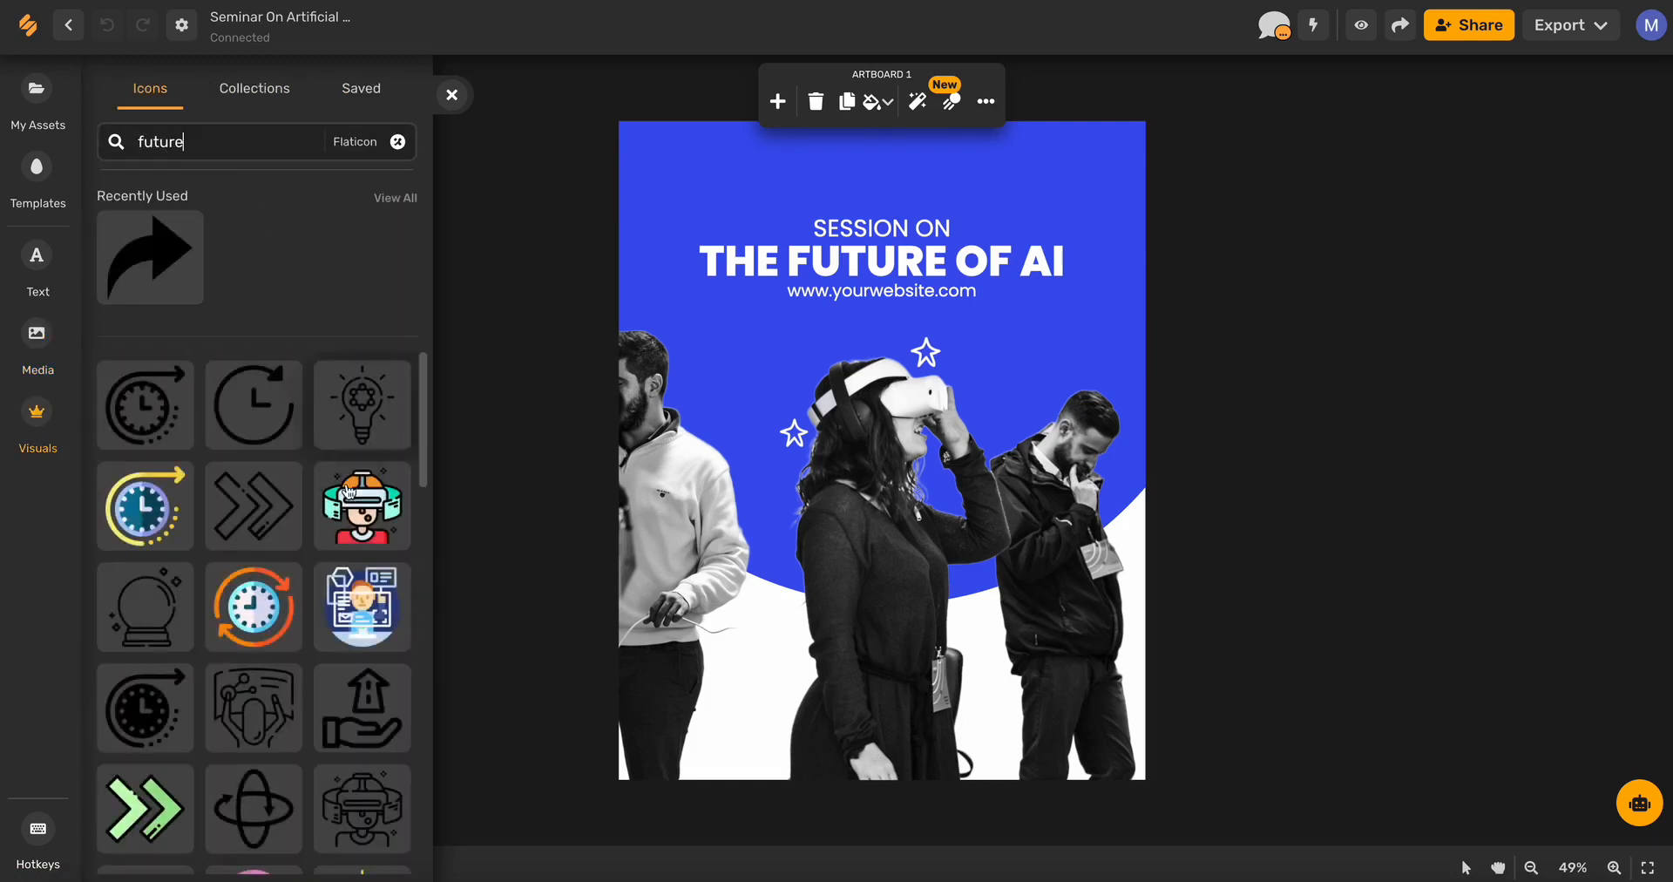
pyautogui.click(253, 89)
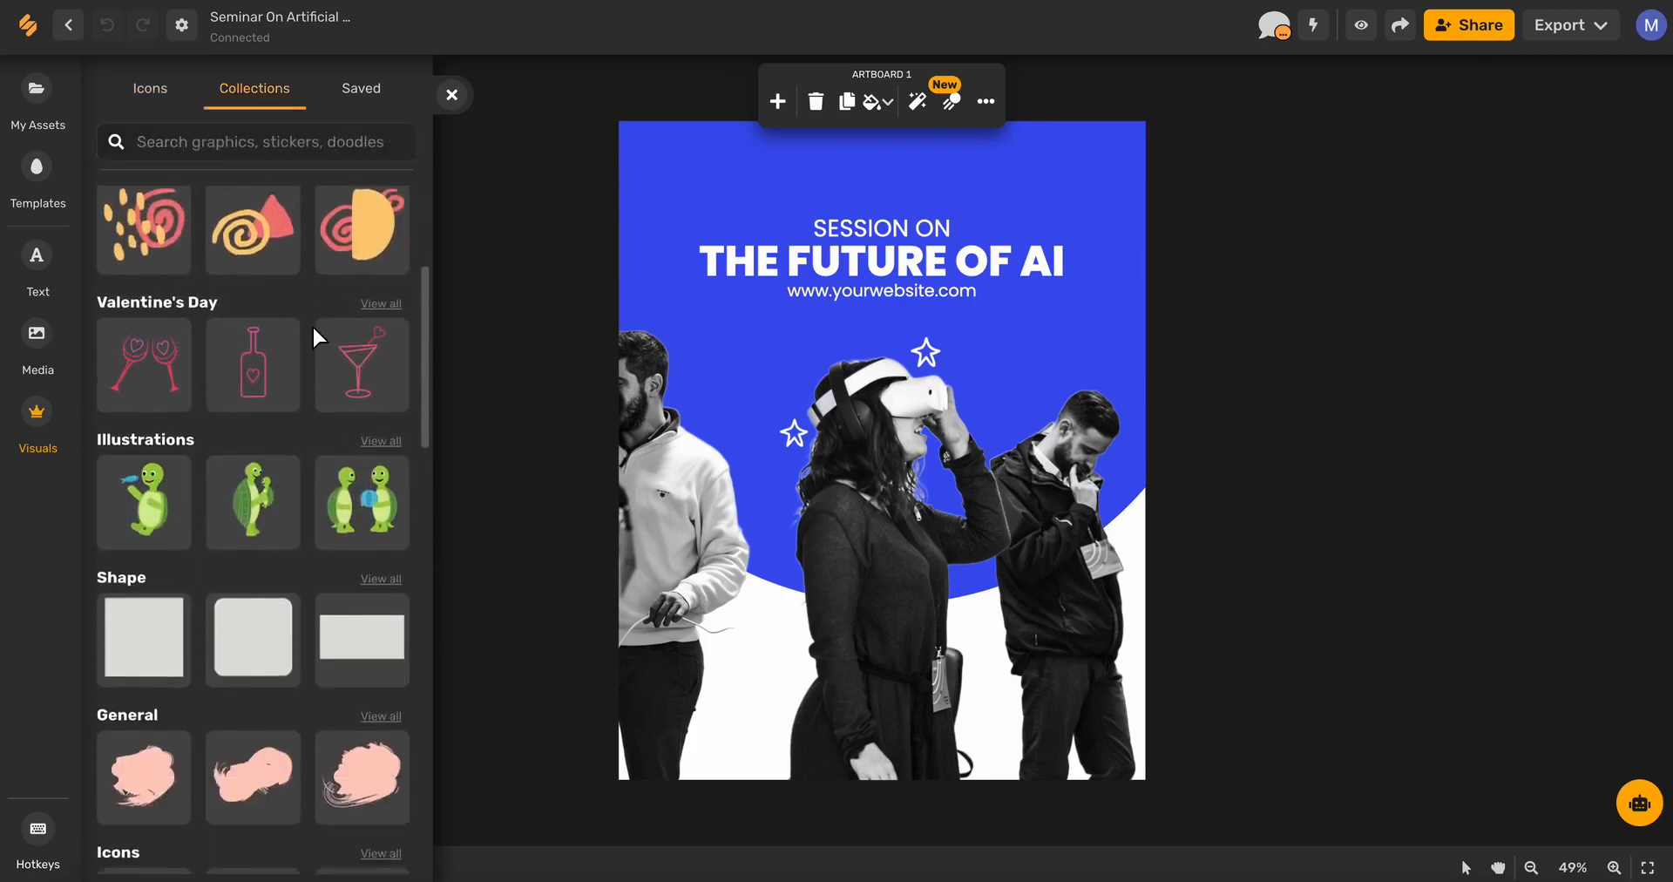
pyautogui.scroll(-3)
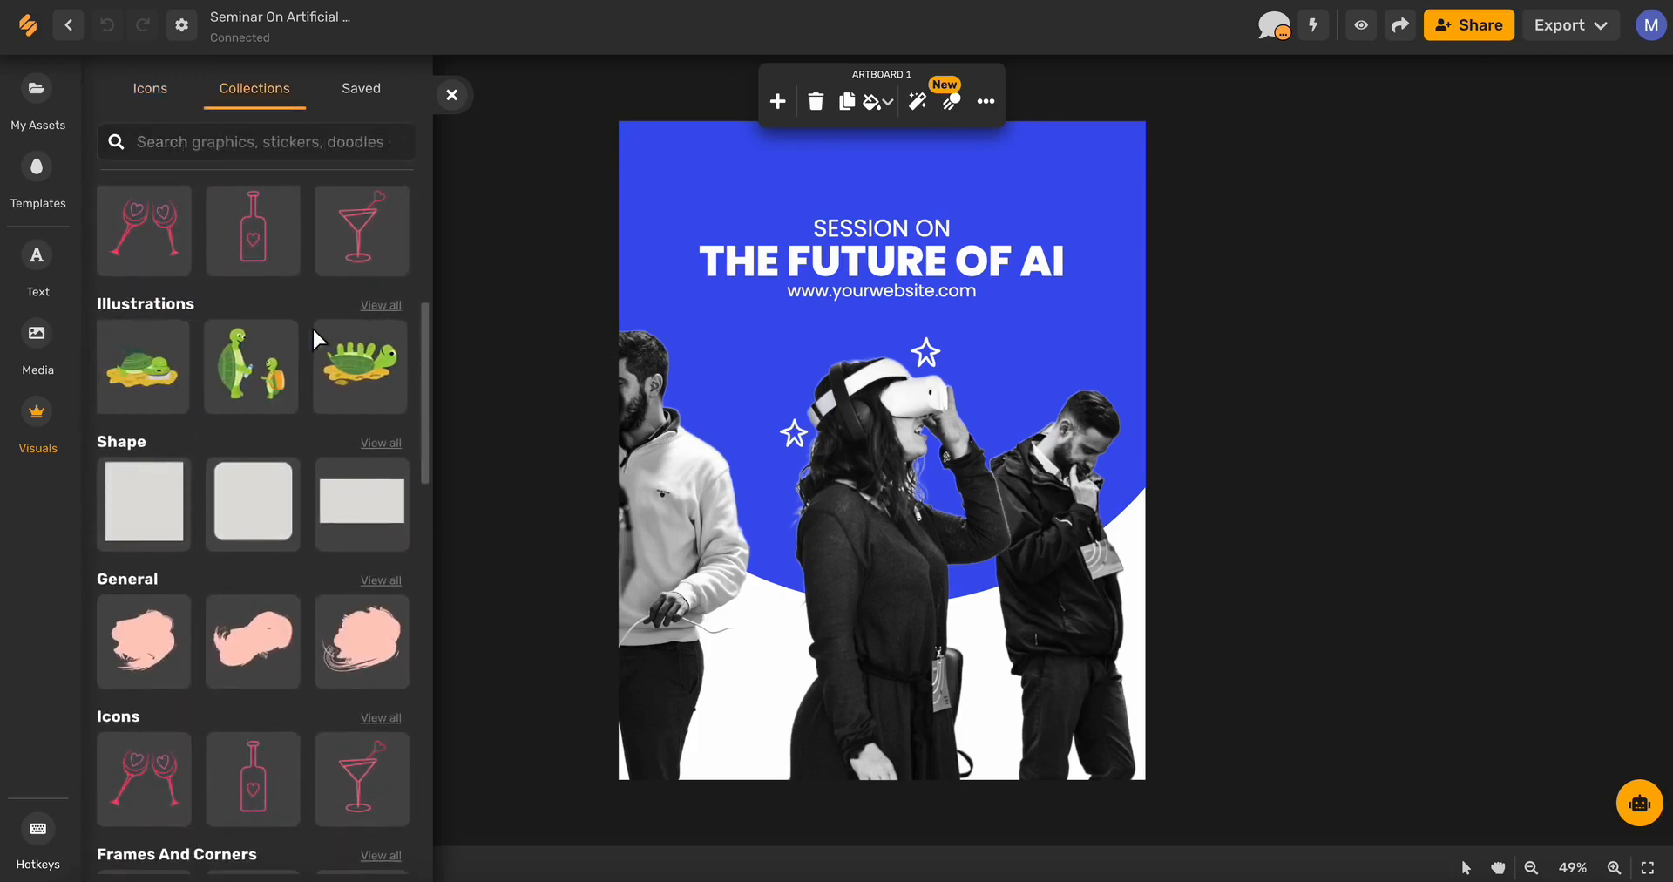
pyautogui.scroll(-3)
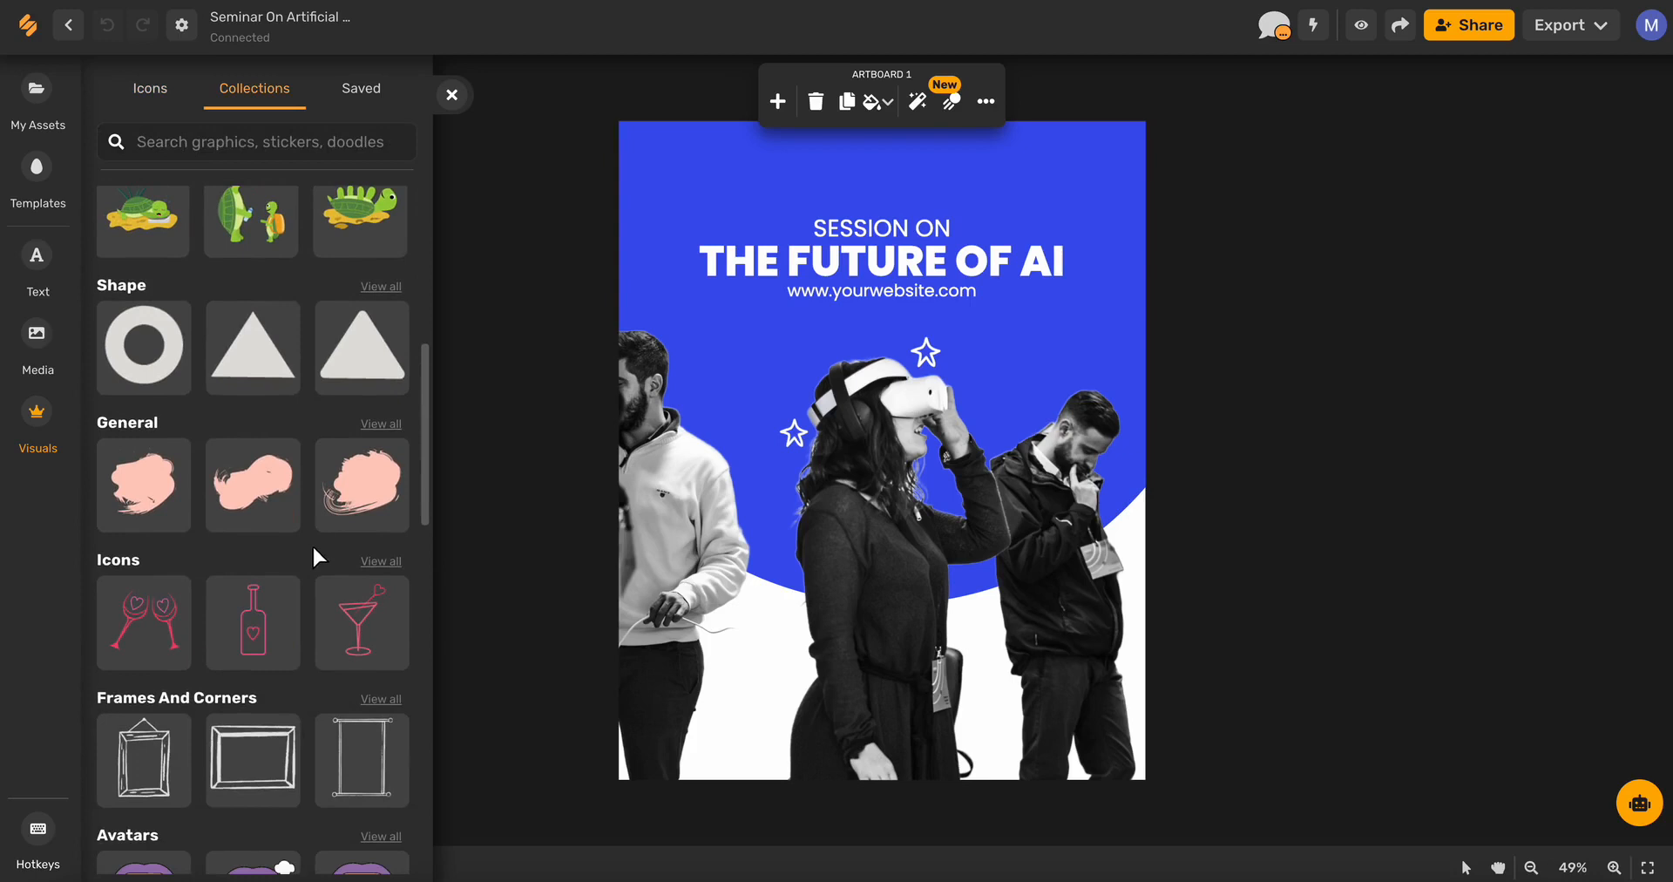
pyautogui.scroll(-3)
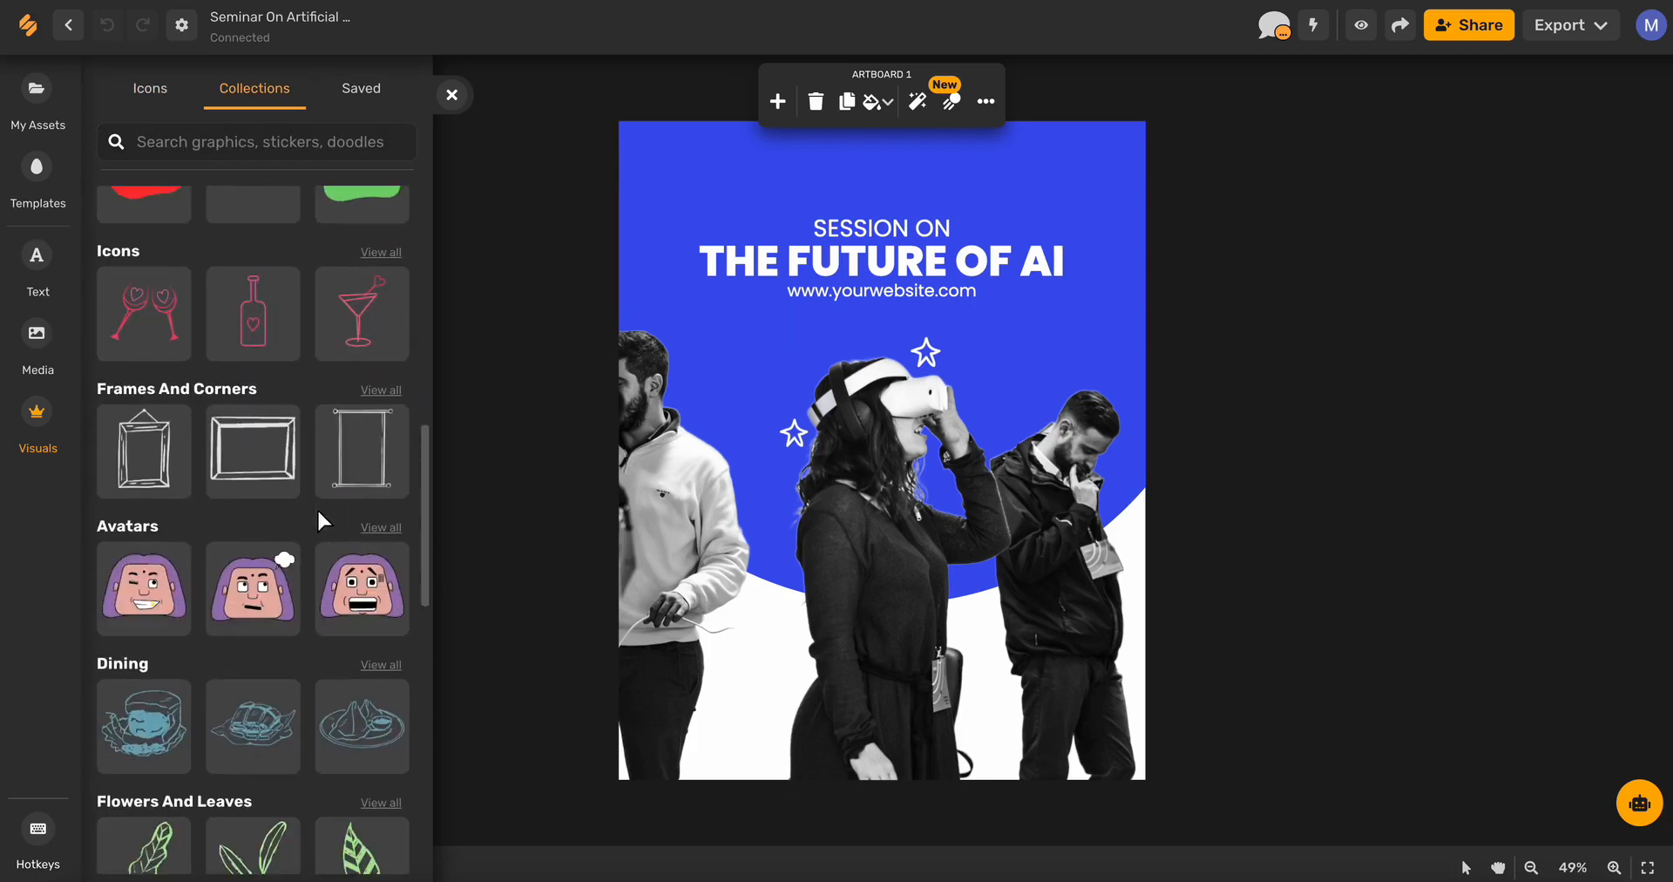
# Search artboard resize formats for 'linkedin', then start from the Digital Marketing Agency video template
pyautogui.click(451, 94)
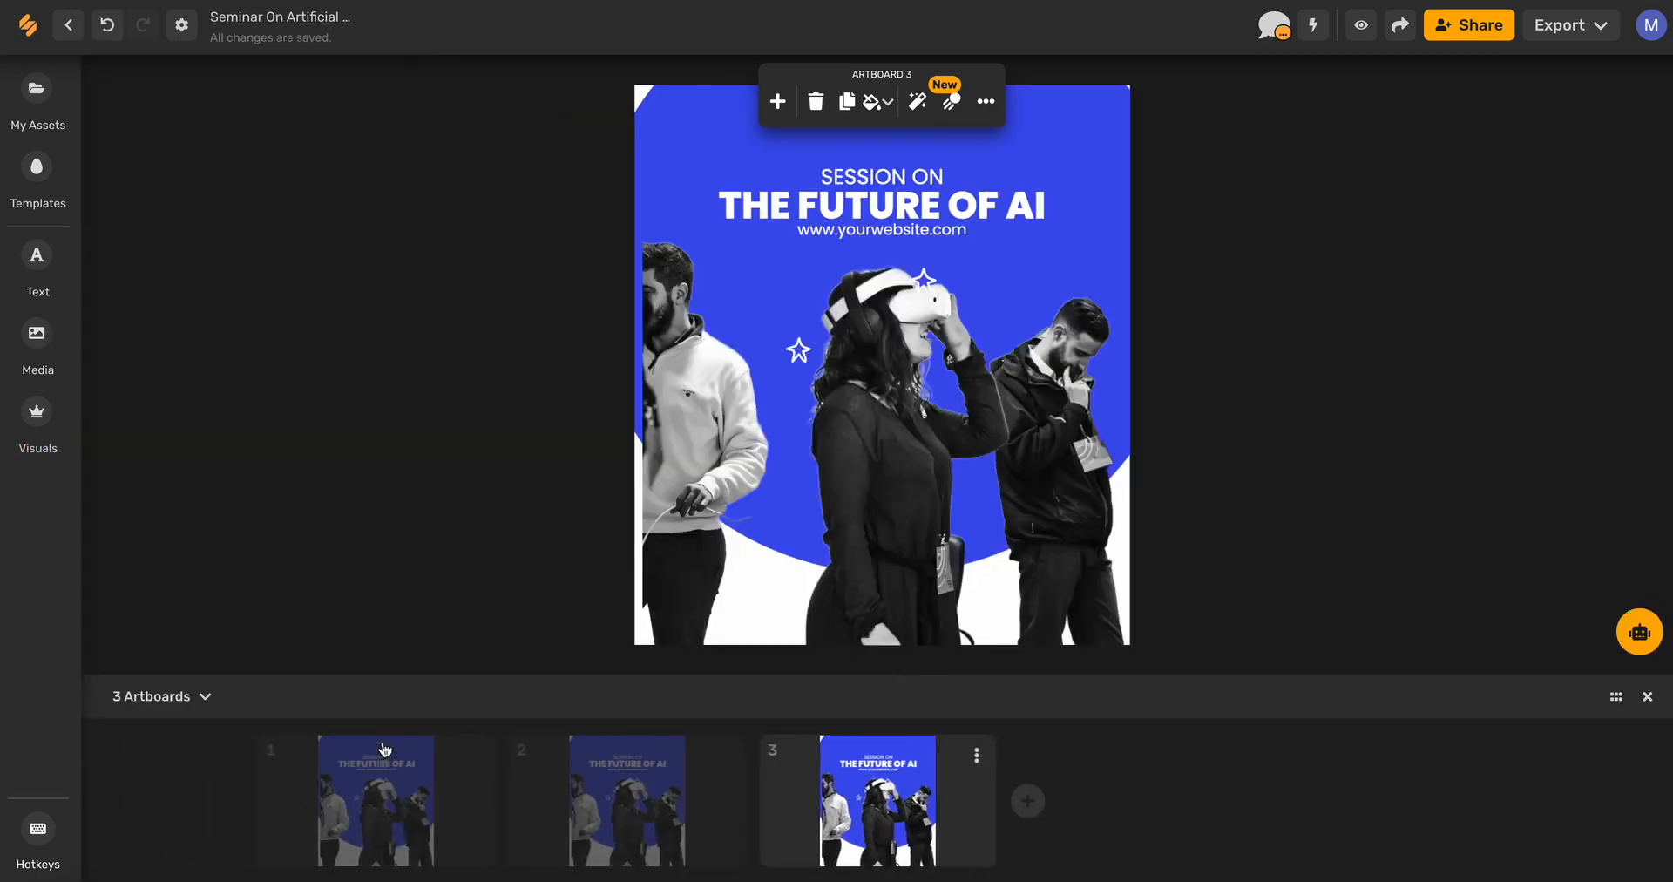
pyautogui.moveTo(916, 100)
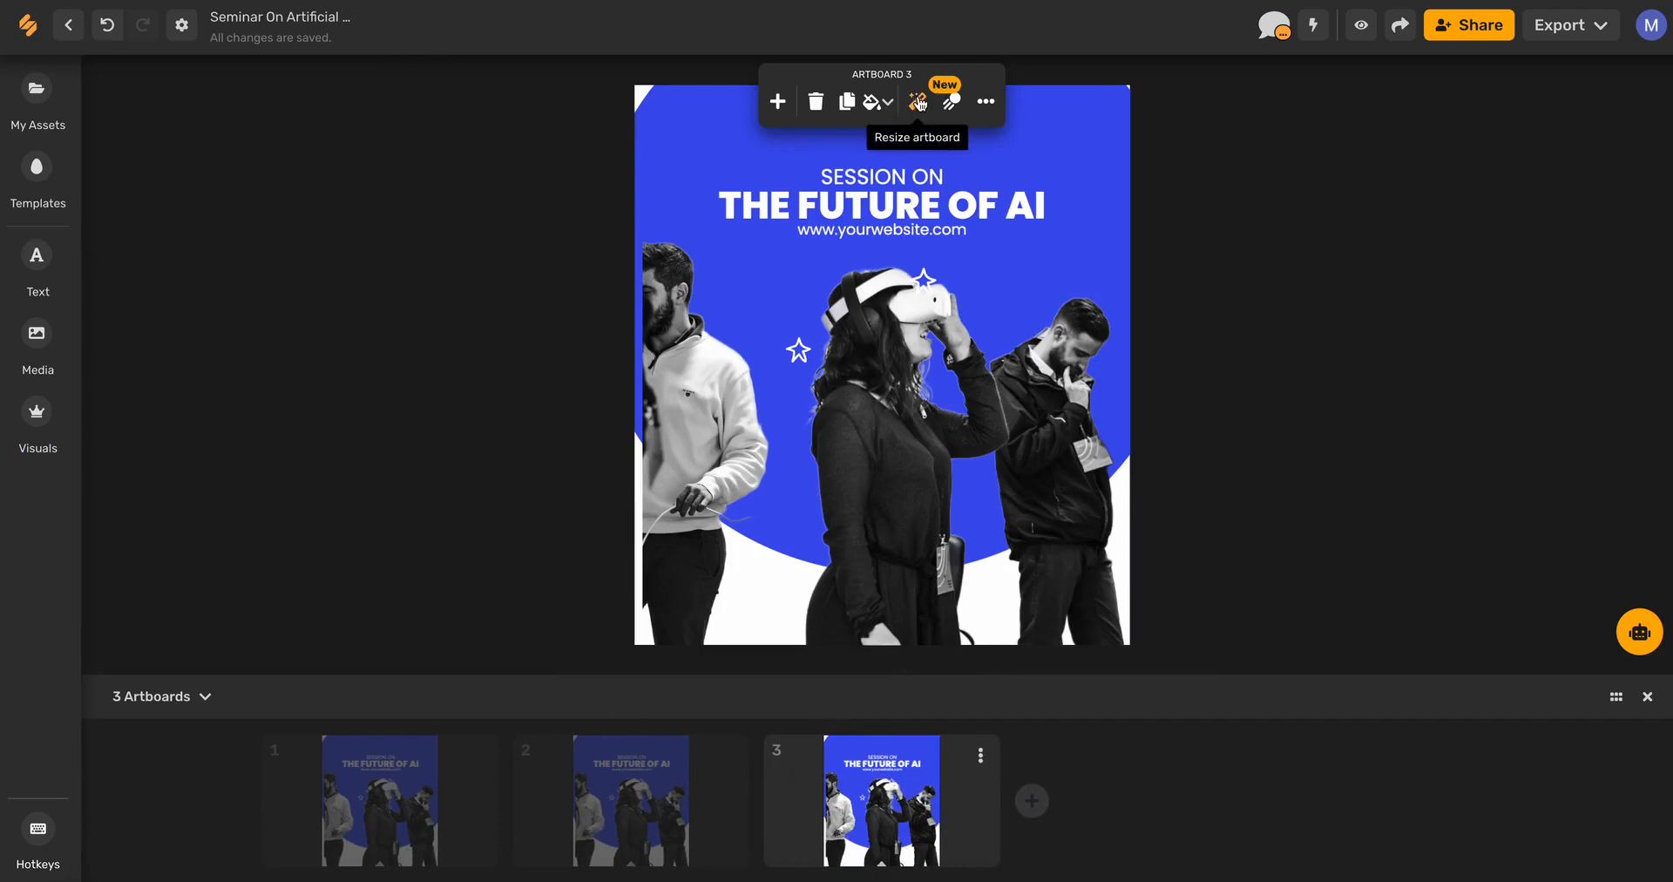
pyautogui.click(915, 100)
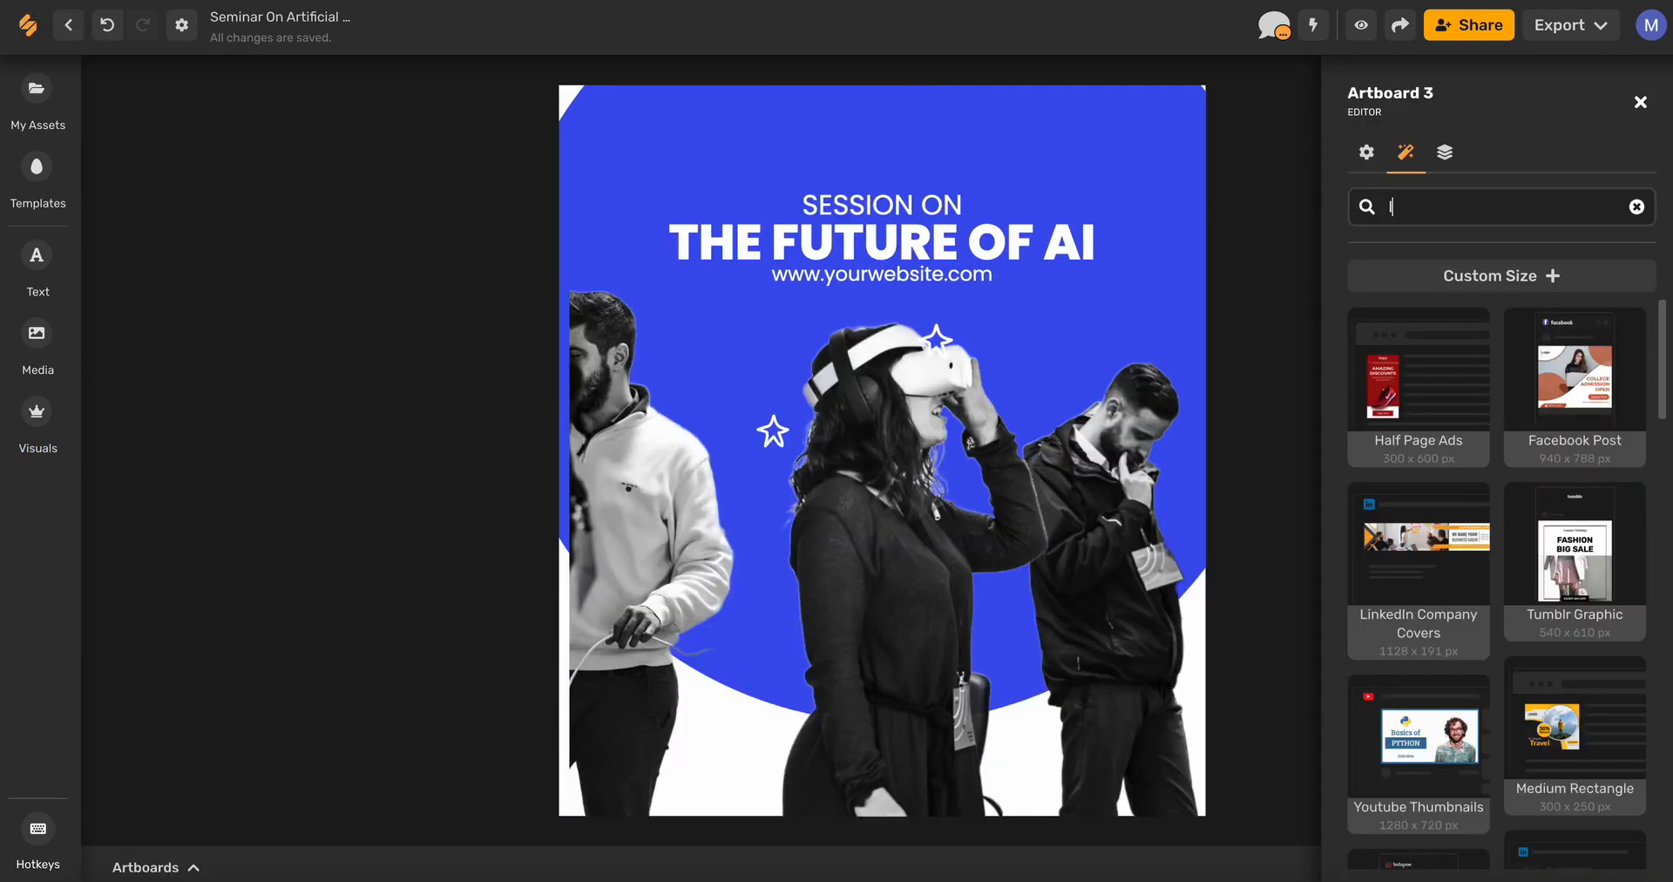
pyautogui.write('linkedin')
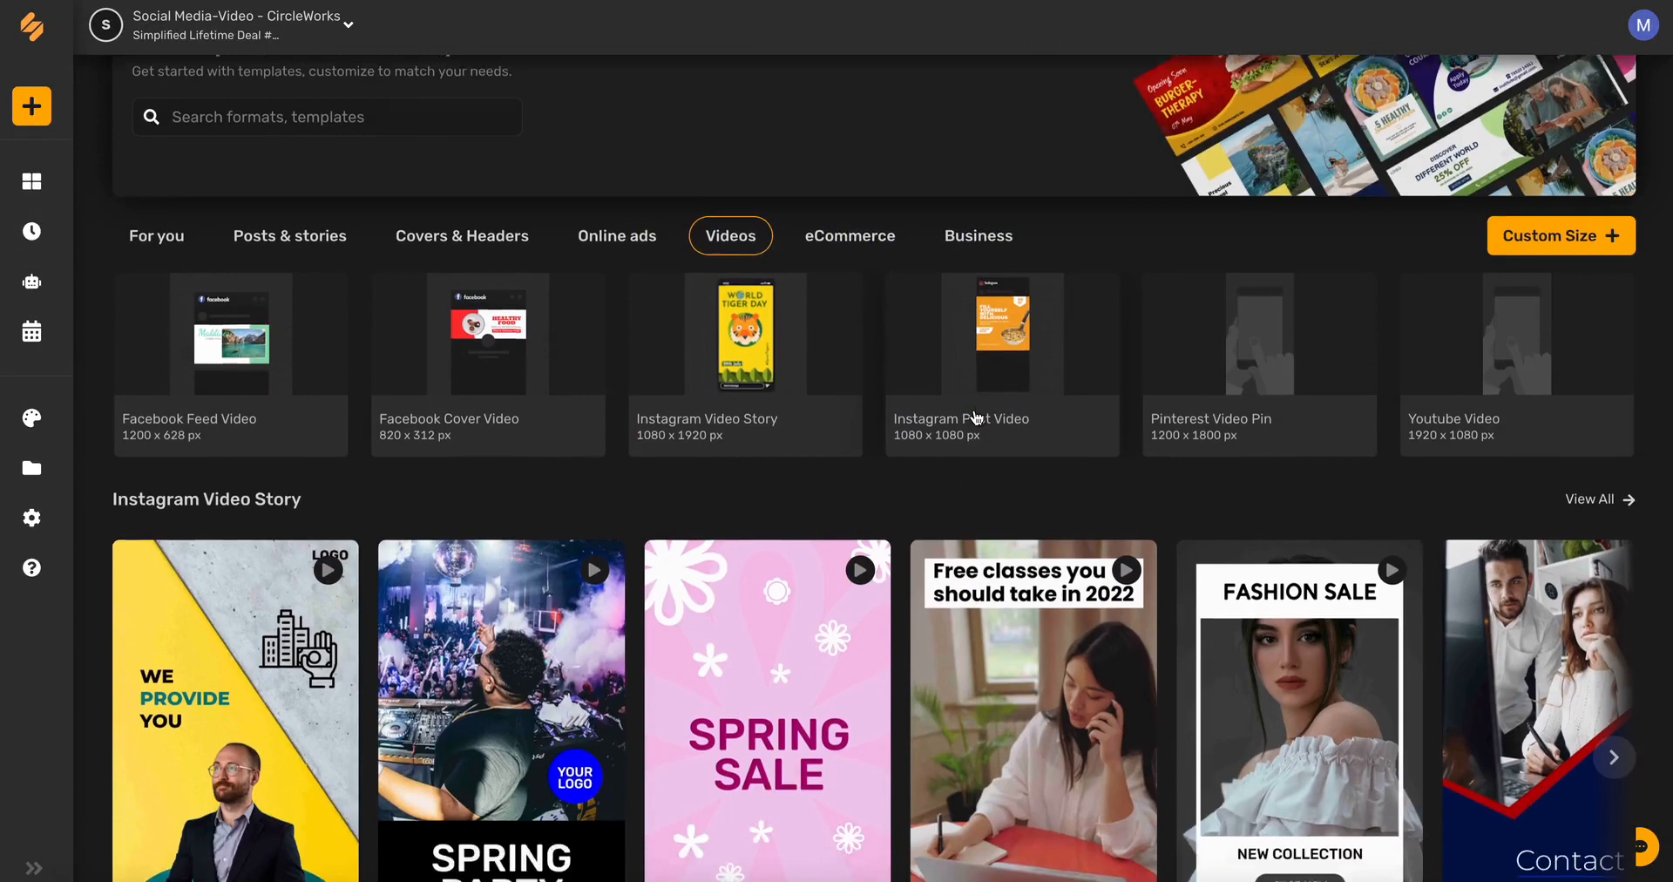
pyautogui.scroll(-3)
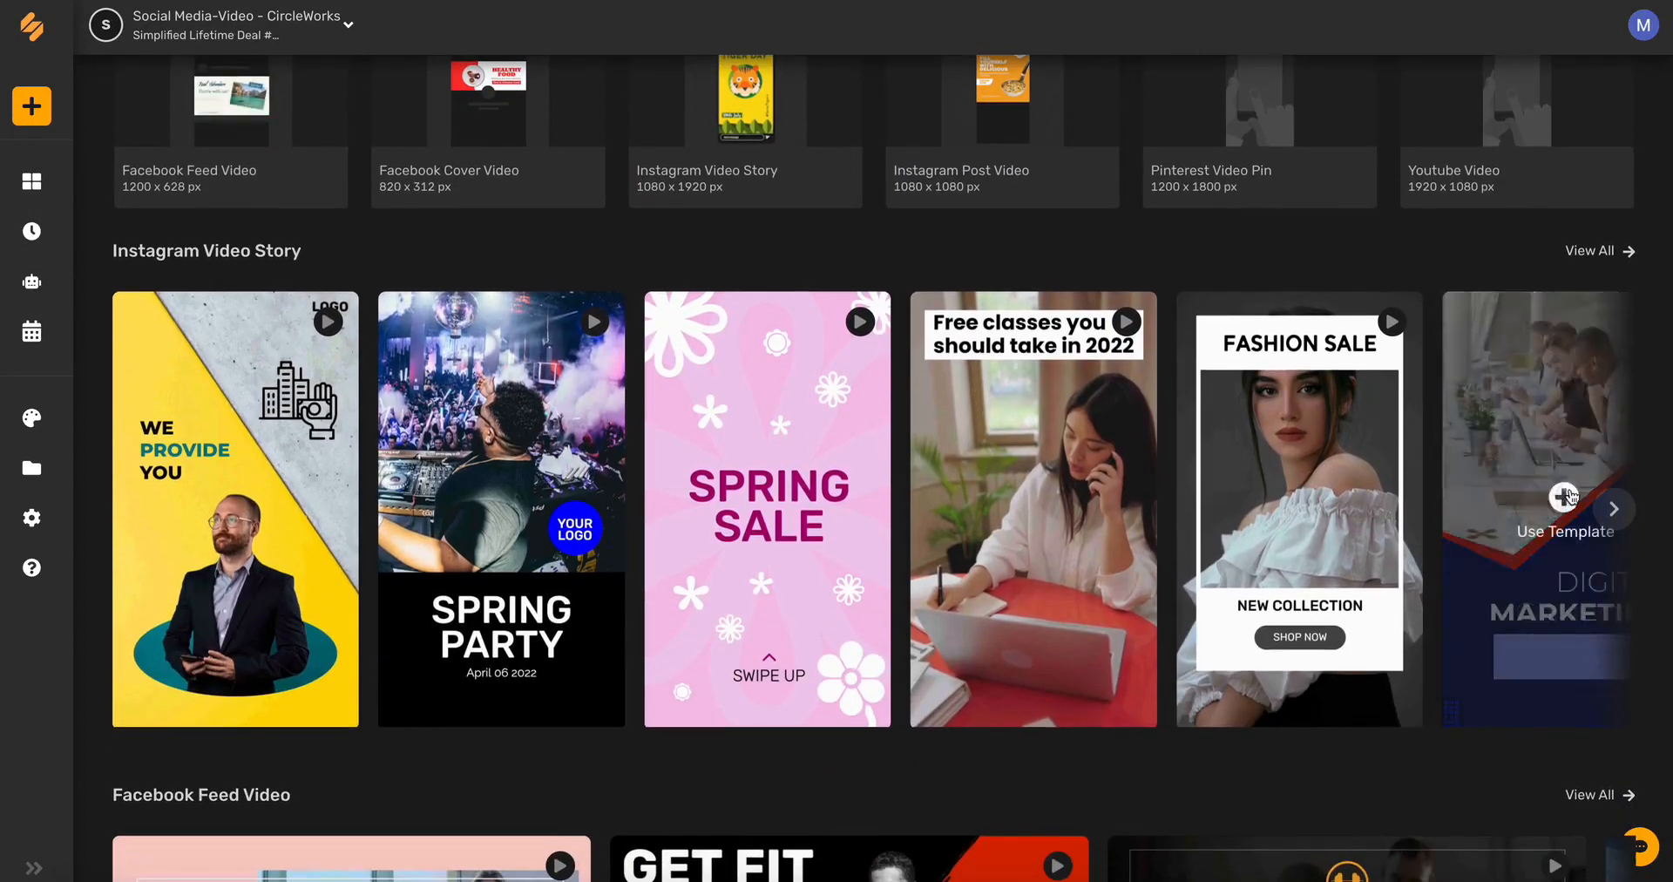
pyautogui.click(1611, 507)
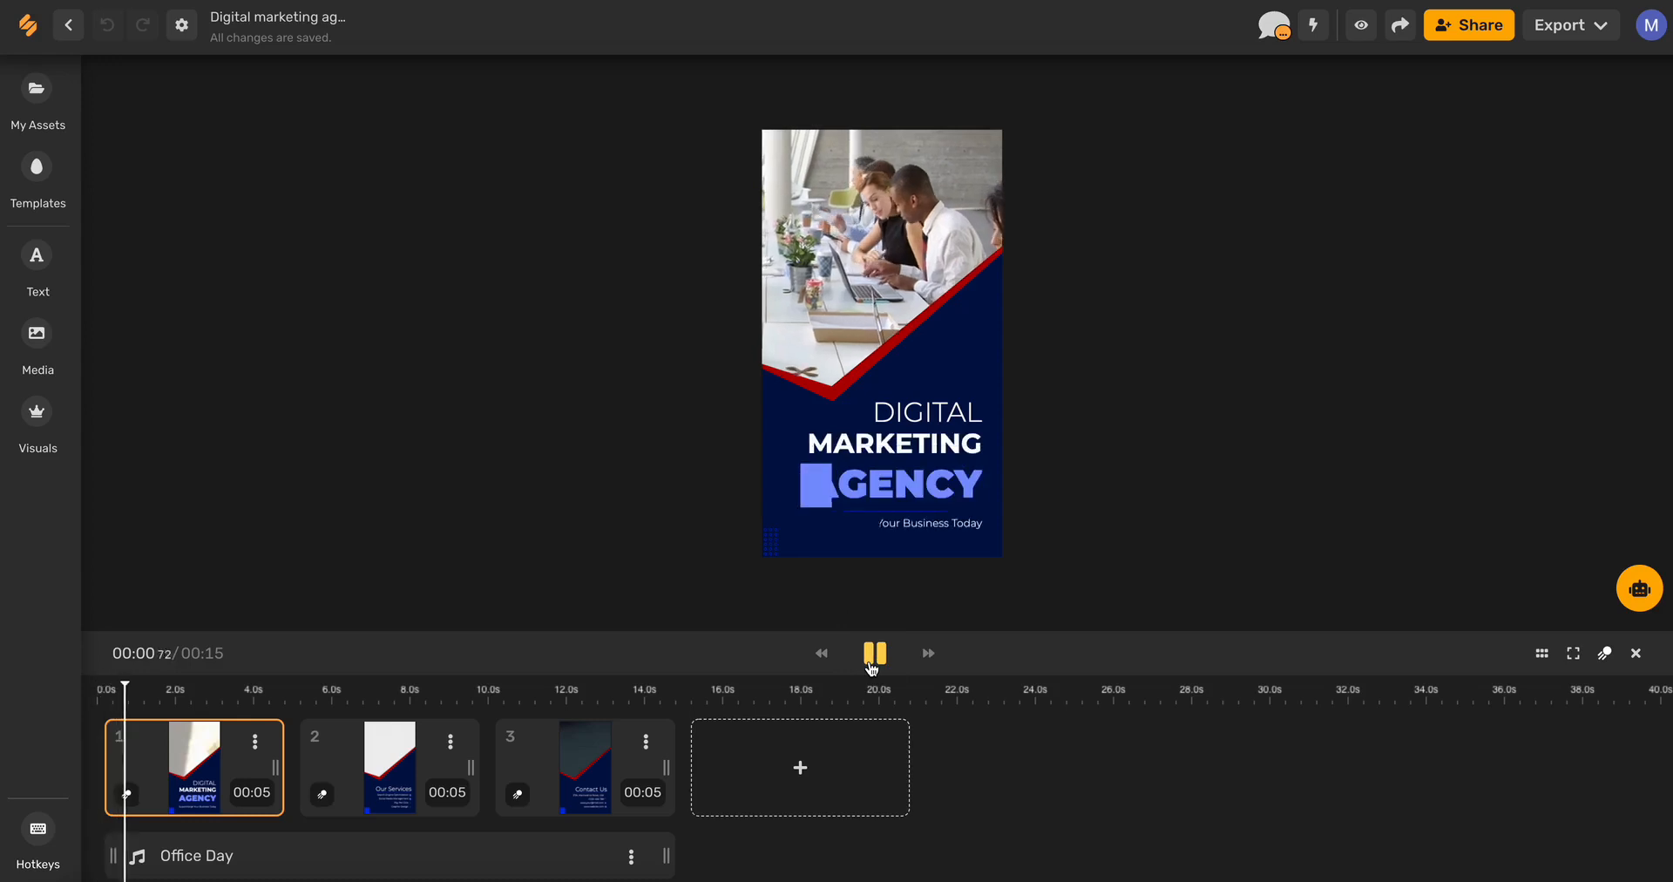
# Play the Digital Marketing Agency video through to the Contact Us scene and open its comments
pyautogui.click(874, 652)
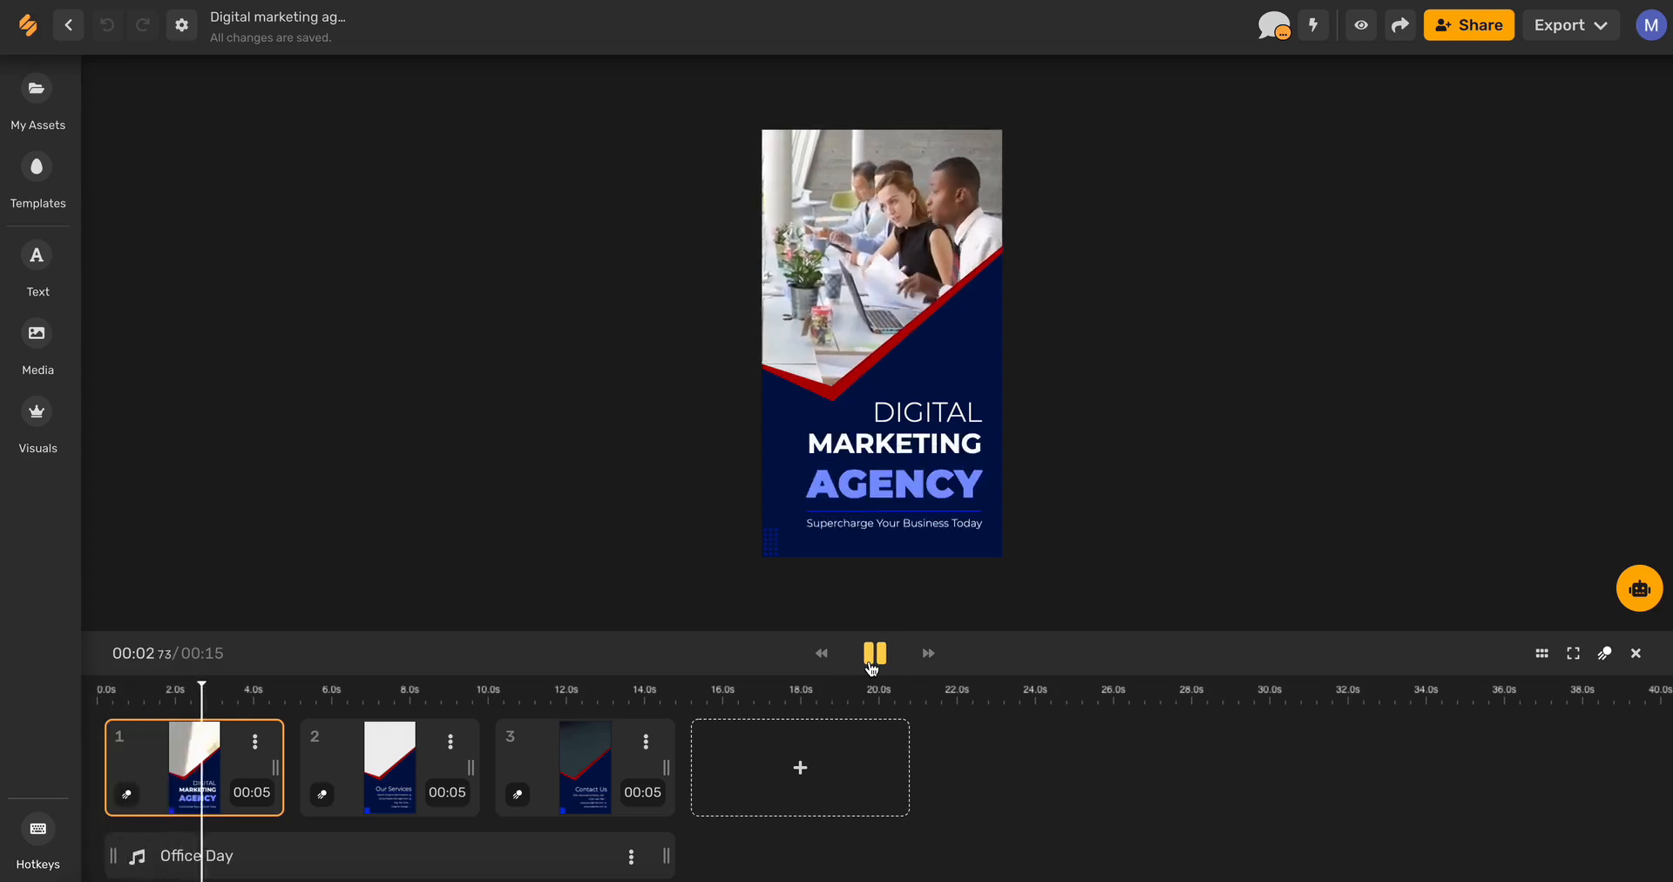
pyautogui.click(874, 653)
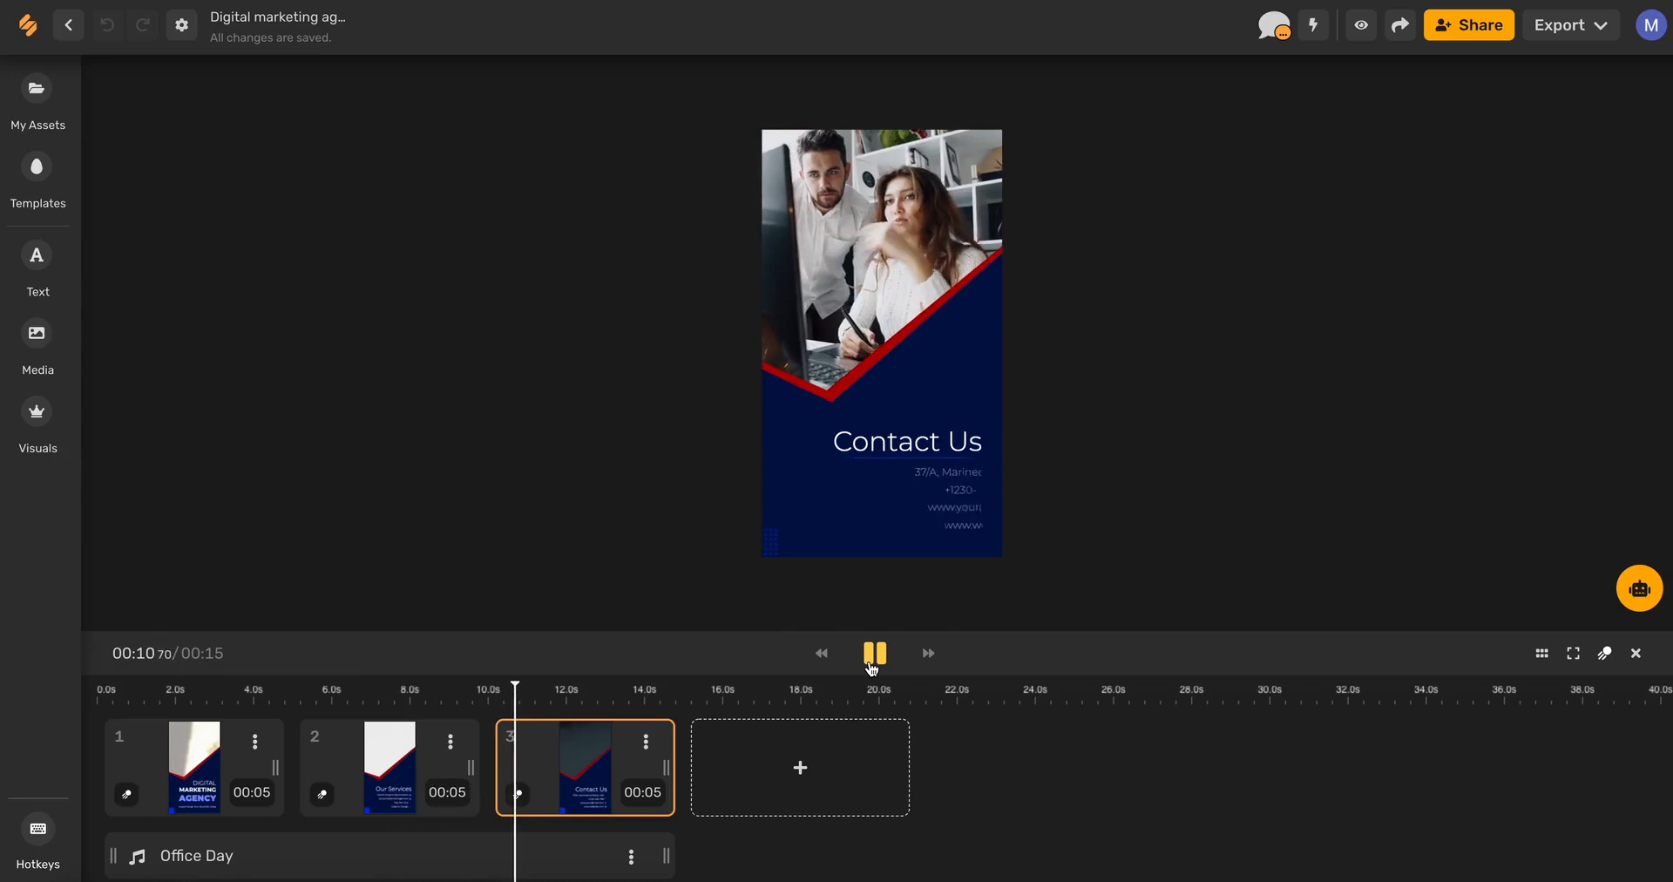
pyautogui.click(874, 652)
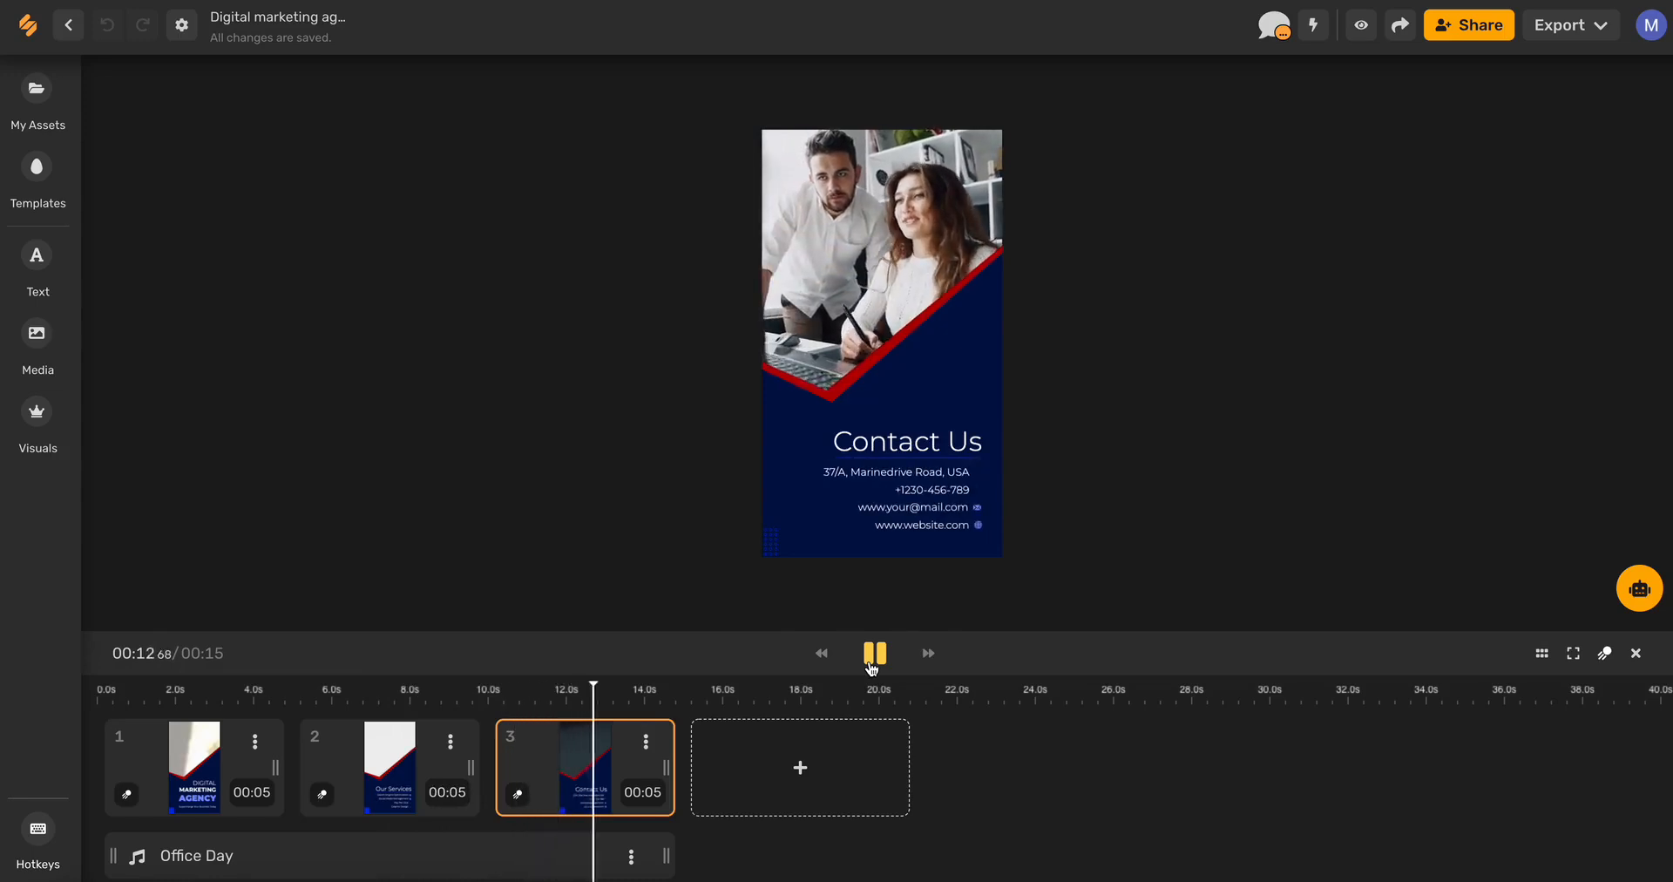
pyautogui.click(873, 652)
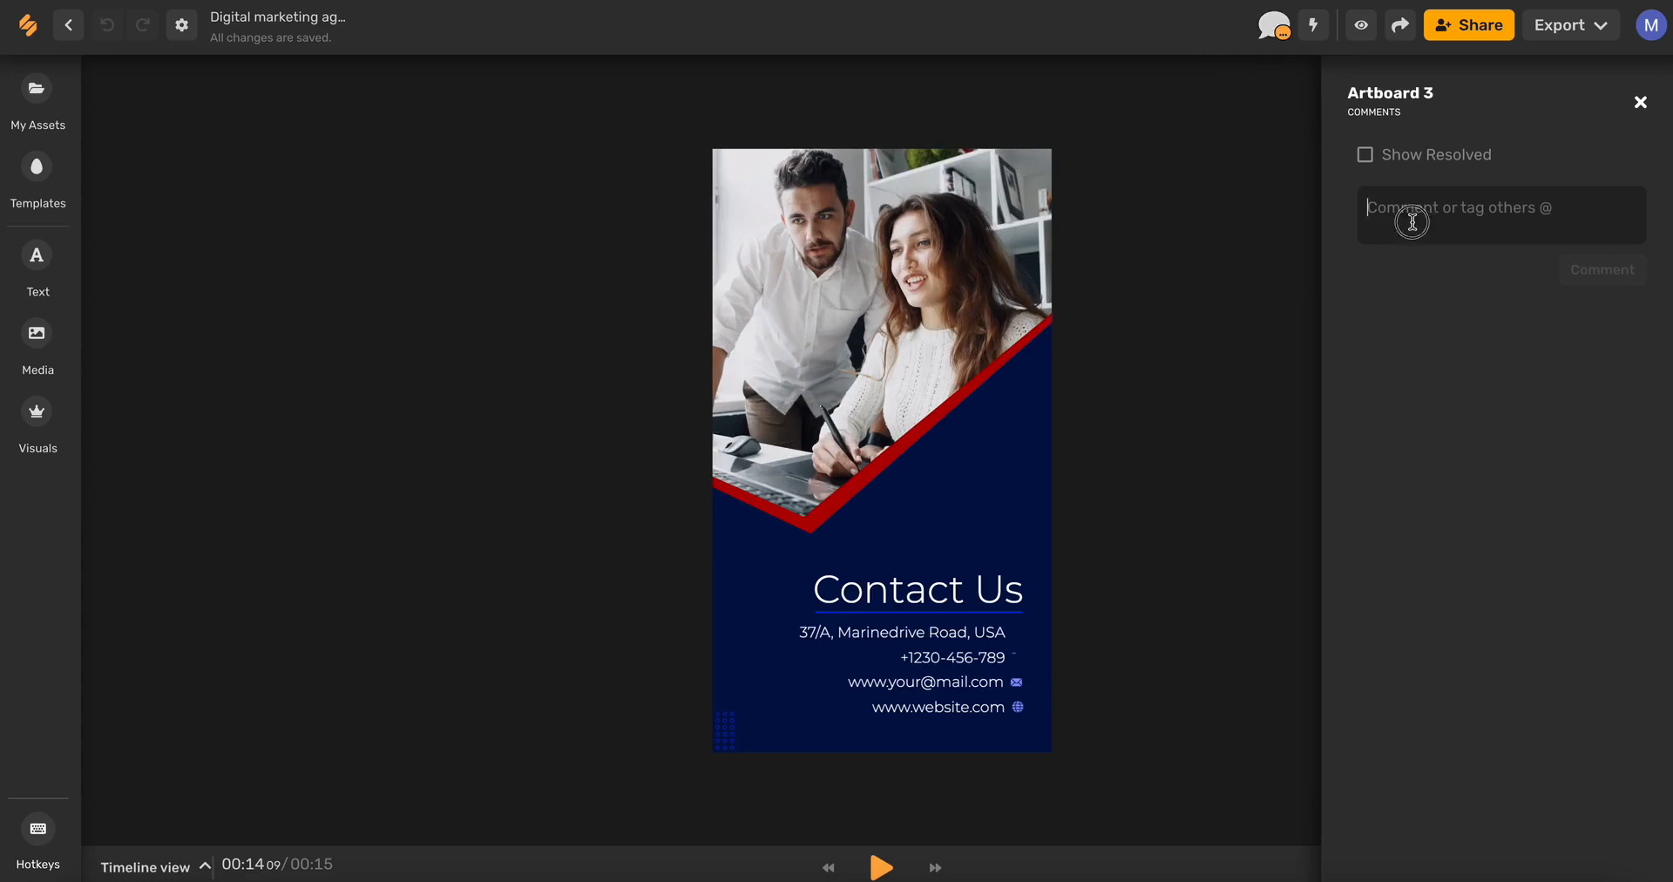
pyautogui.write('@Circle Works is this')
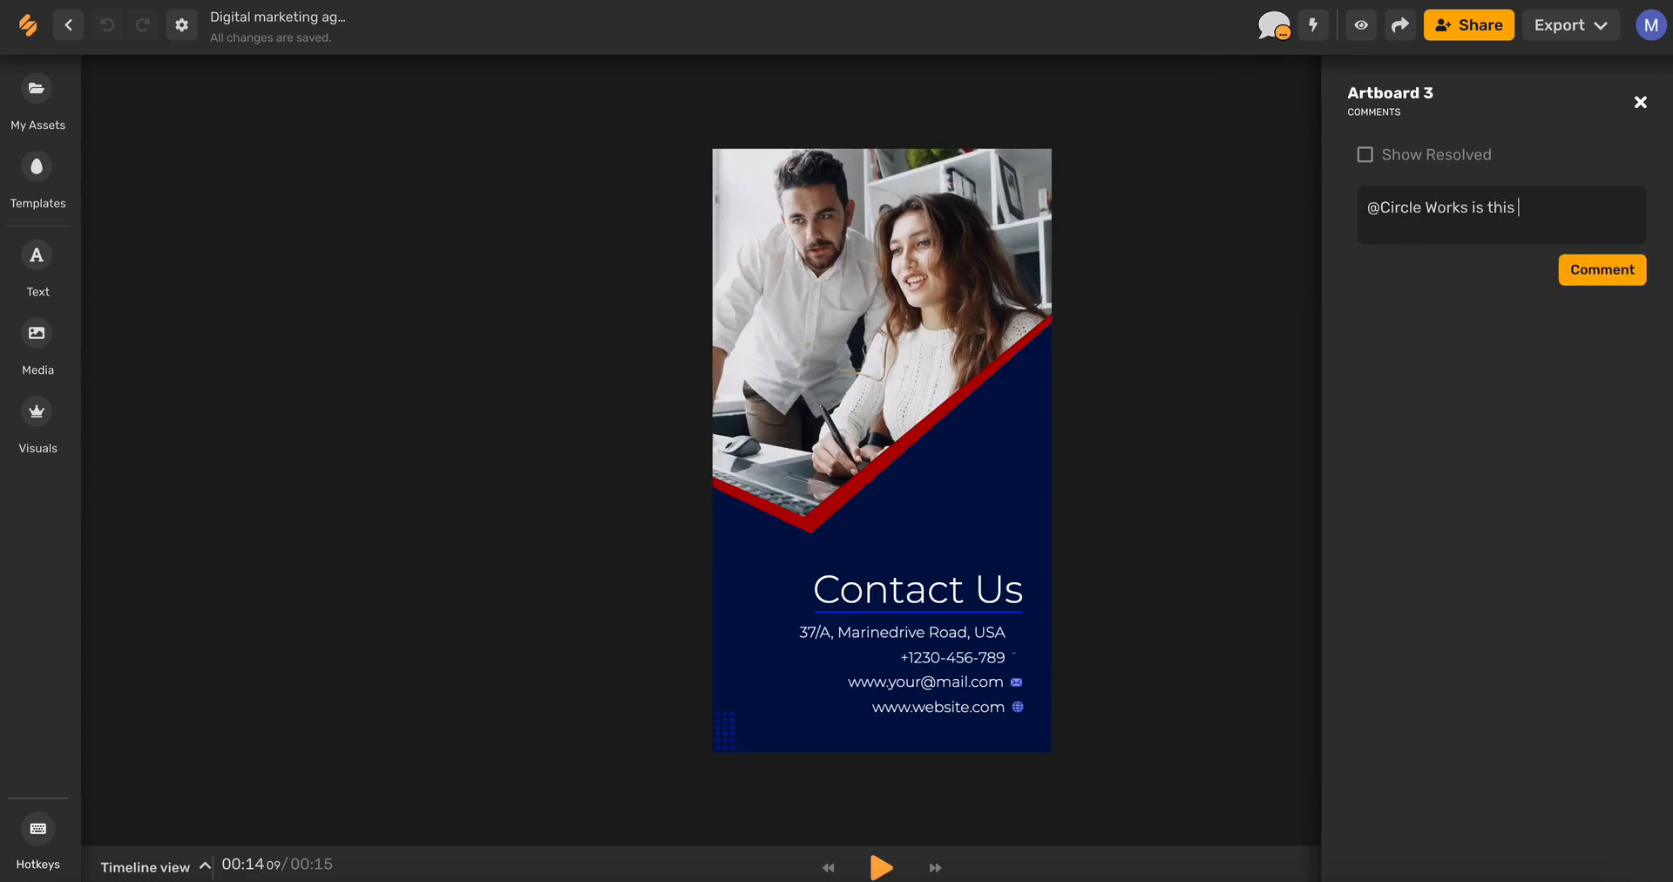
pyautogui.click(1601, 269)
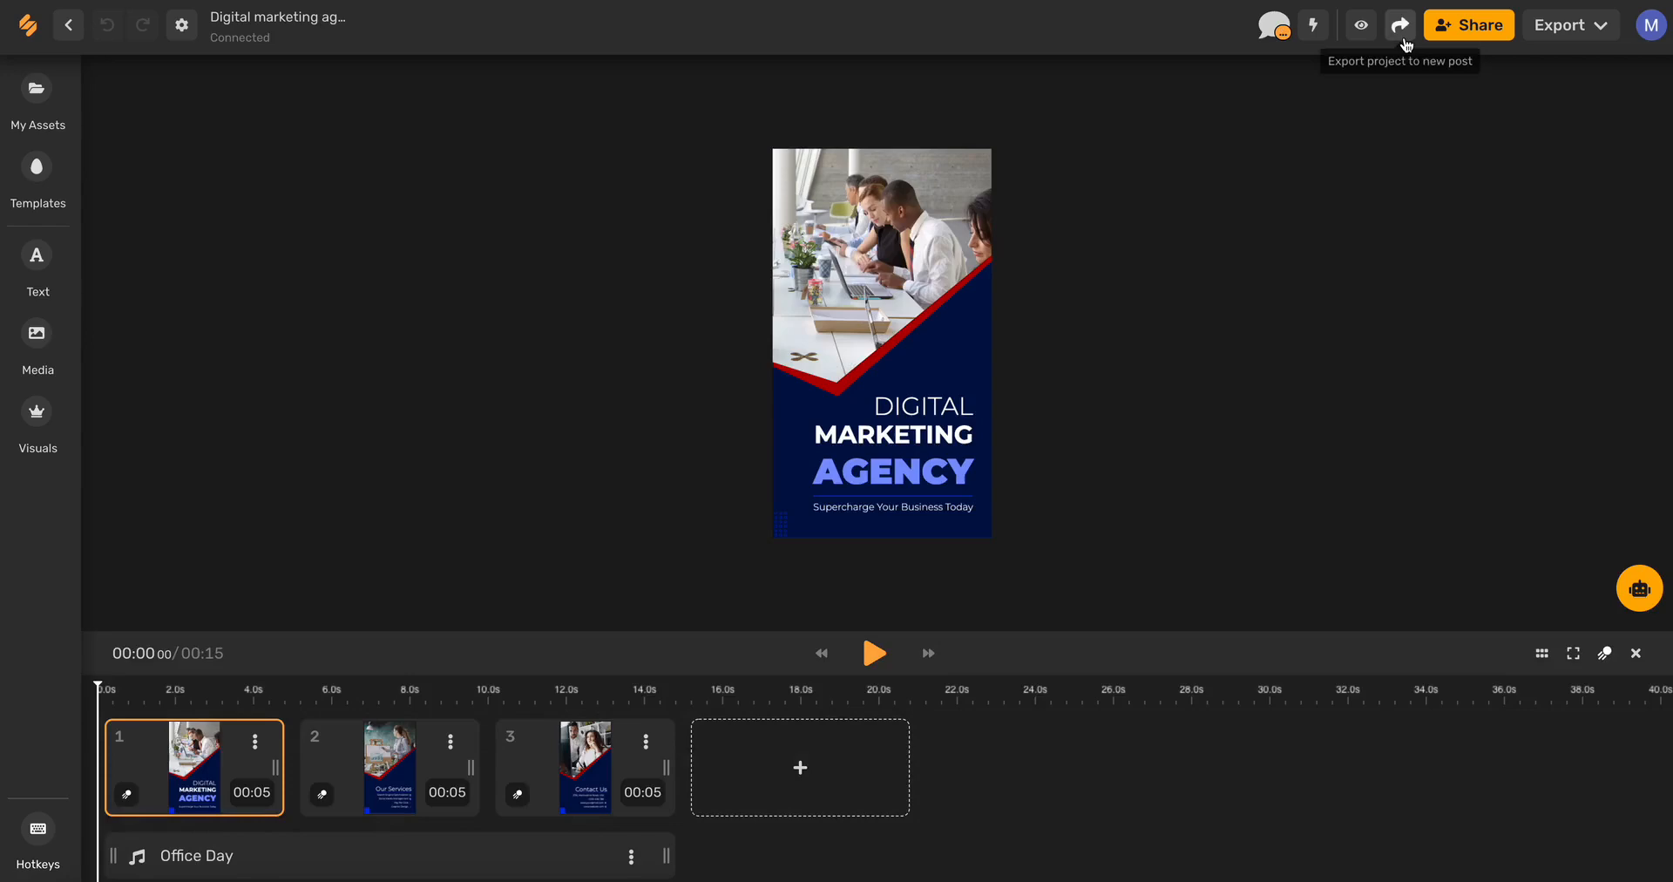
pyautogui.click(1398, 24)
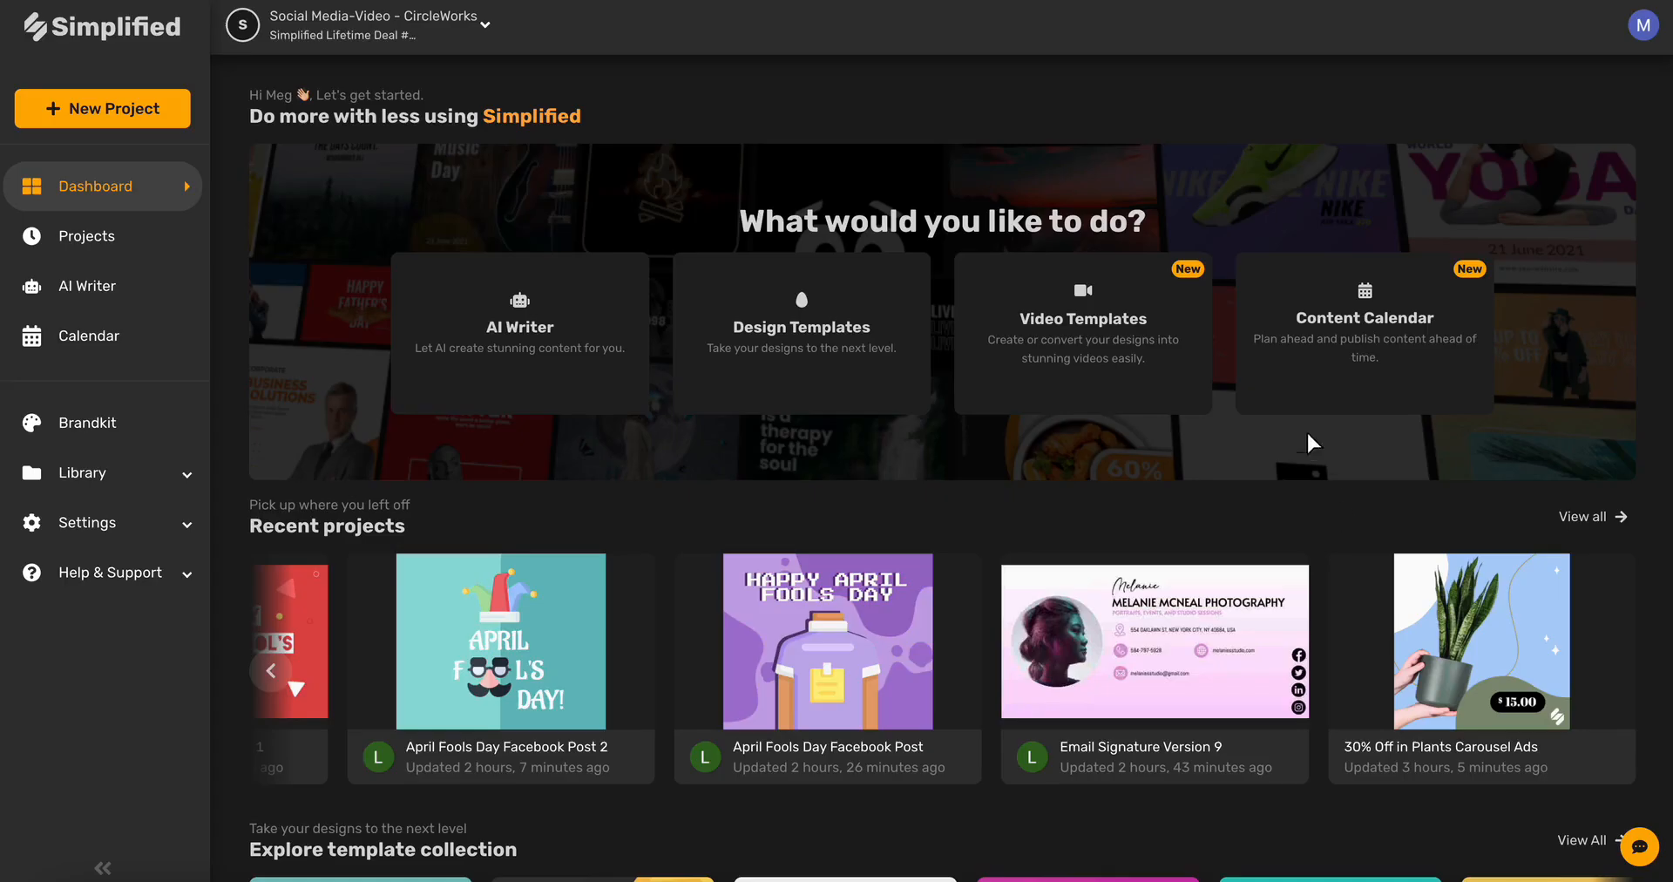
# Open the content calendar, view connected social accounts, and cancel adding a new connection
pyautogui.click(87, 336)
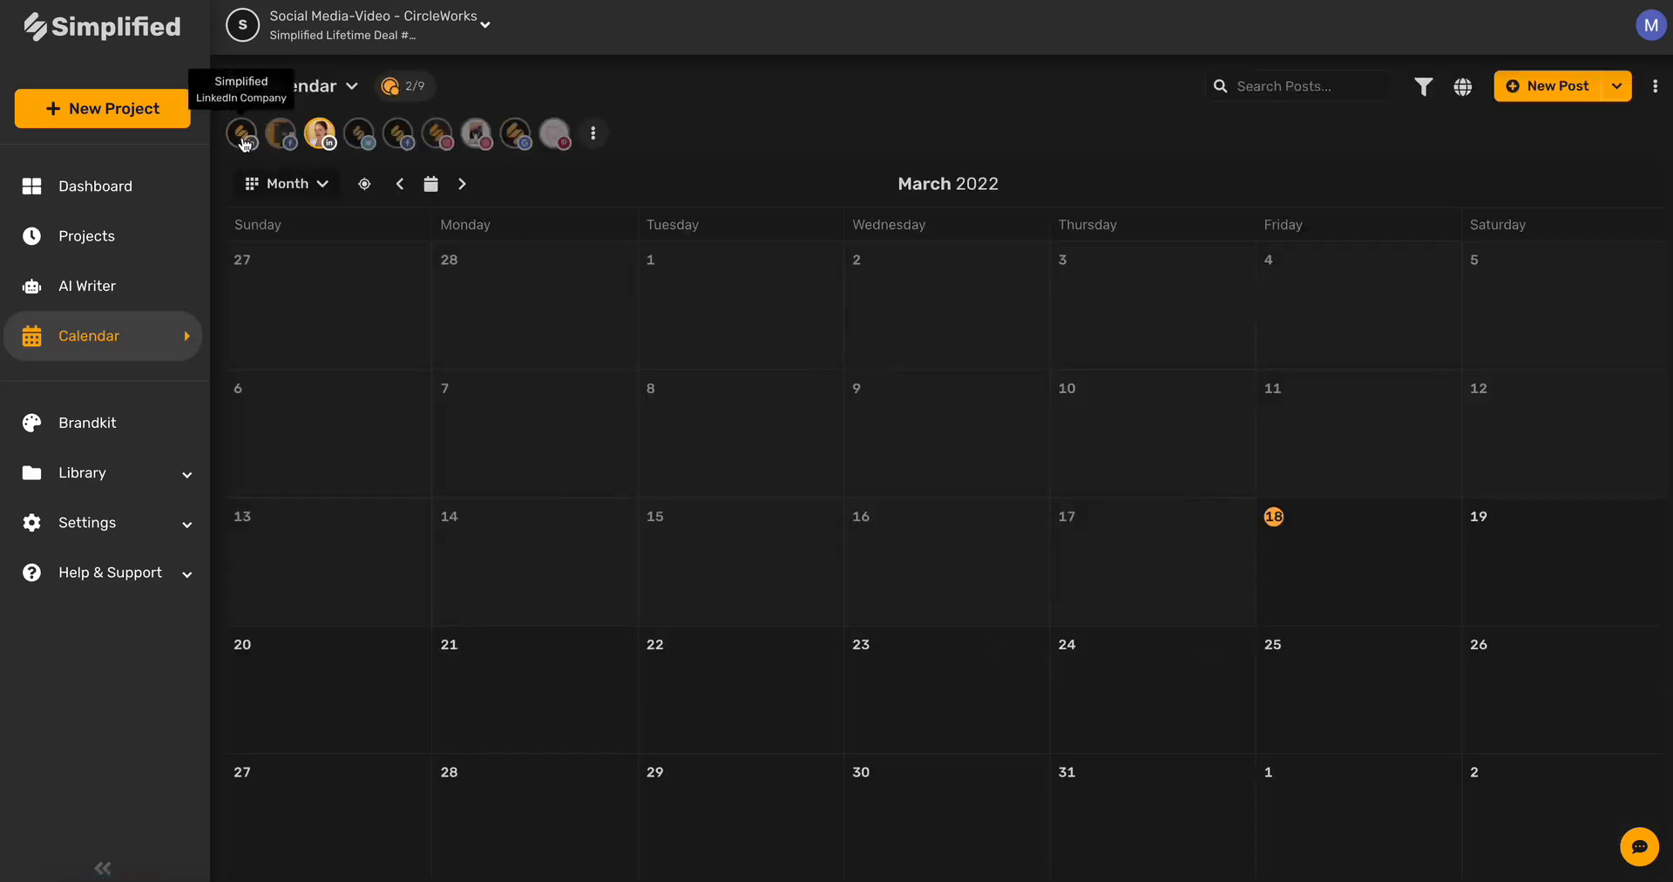
pyautogui.click(279, 133)
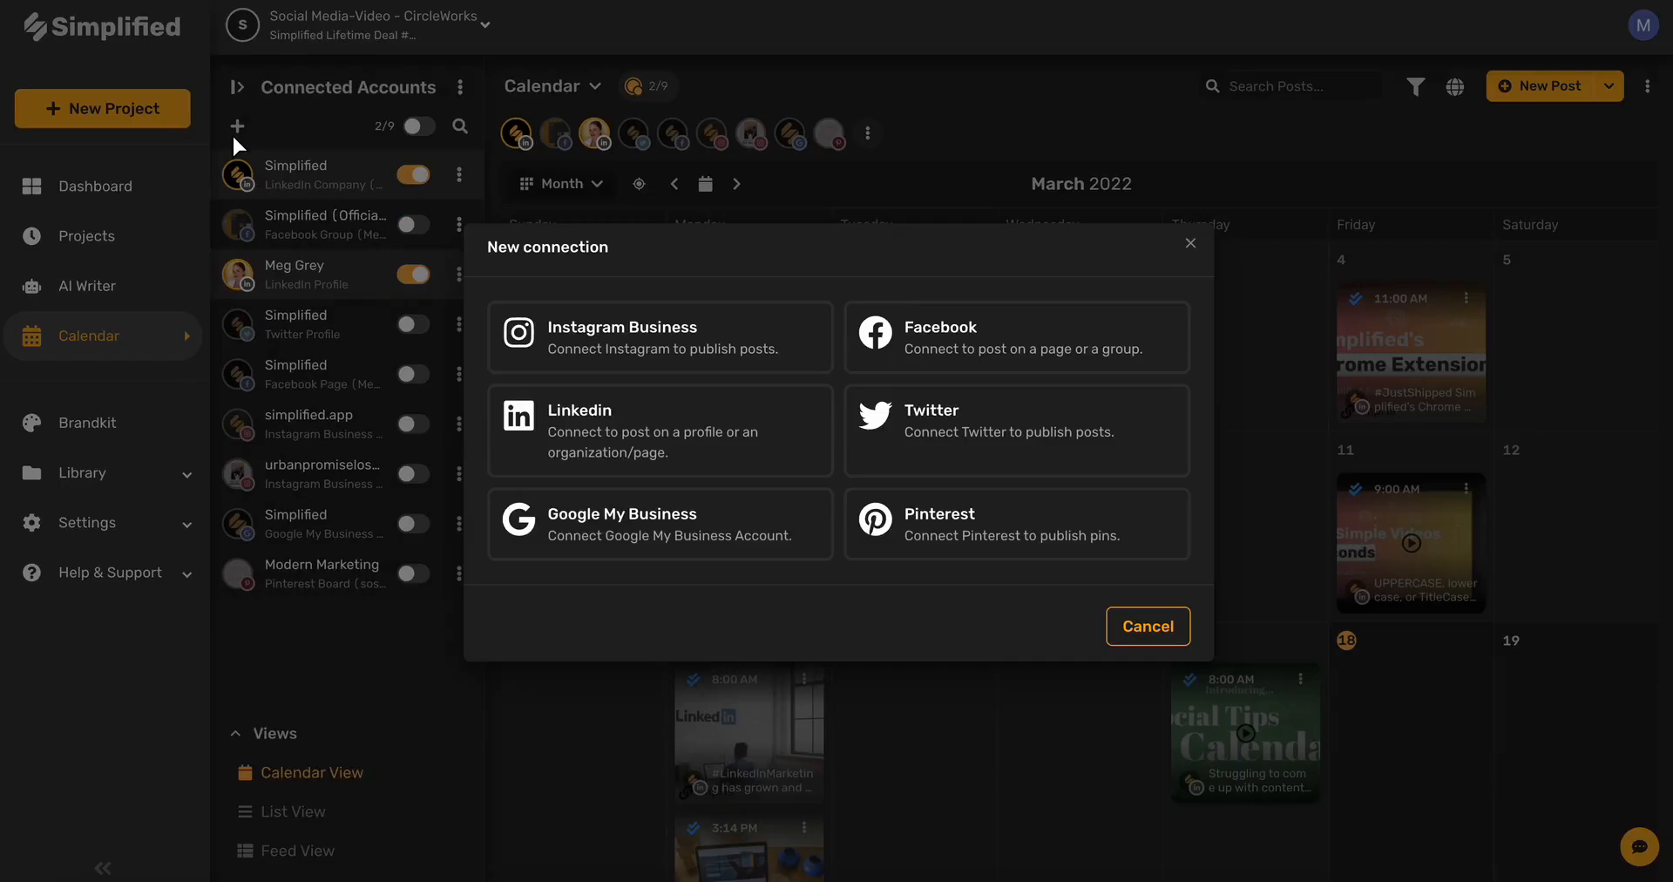
pyautogui.moveTo(1094, 631)
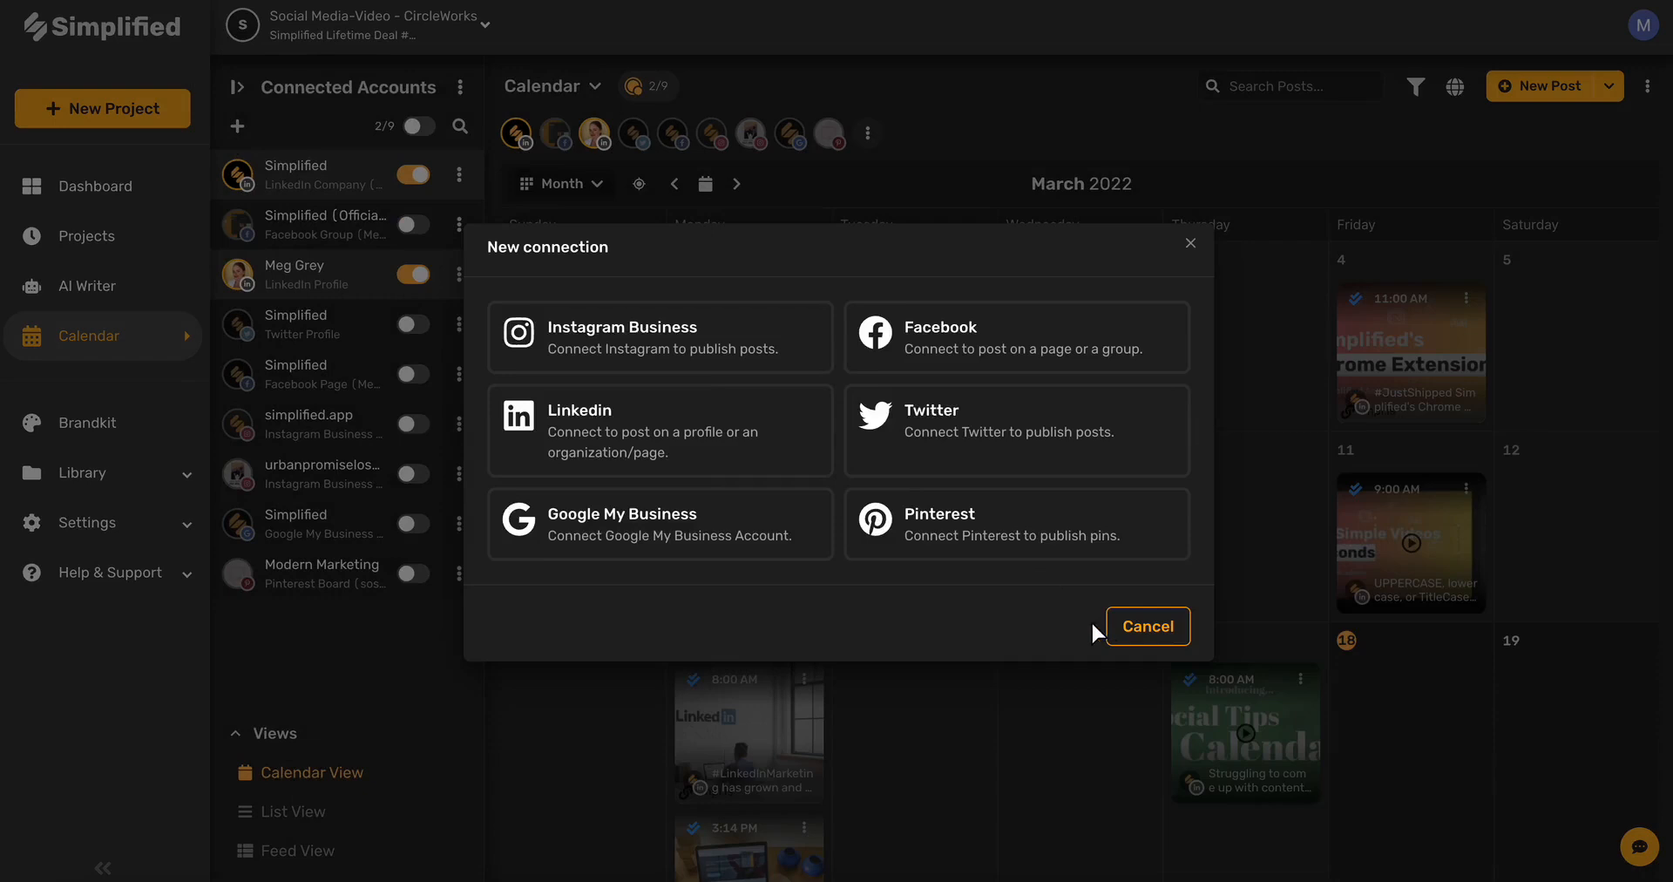
pyautogui.moveTo(1148, 626)
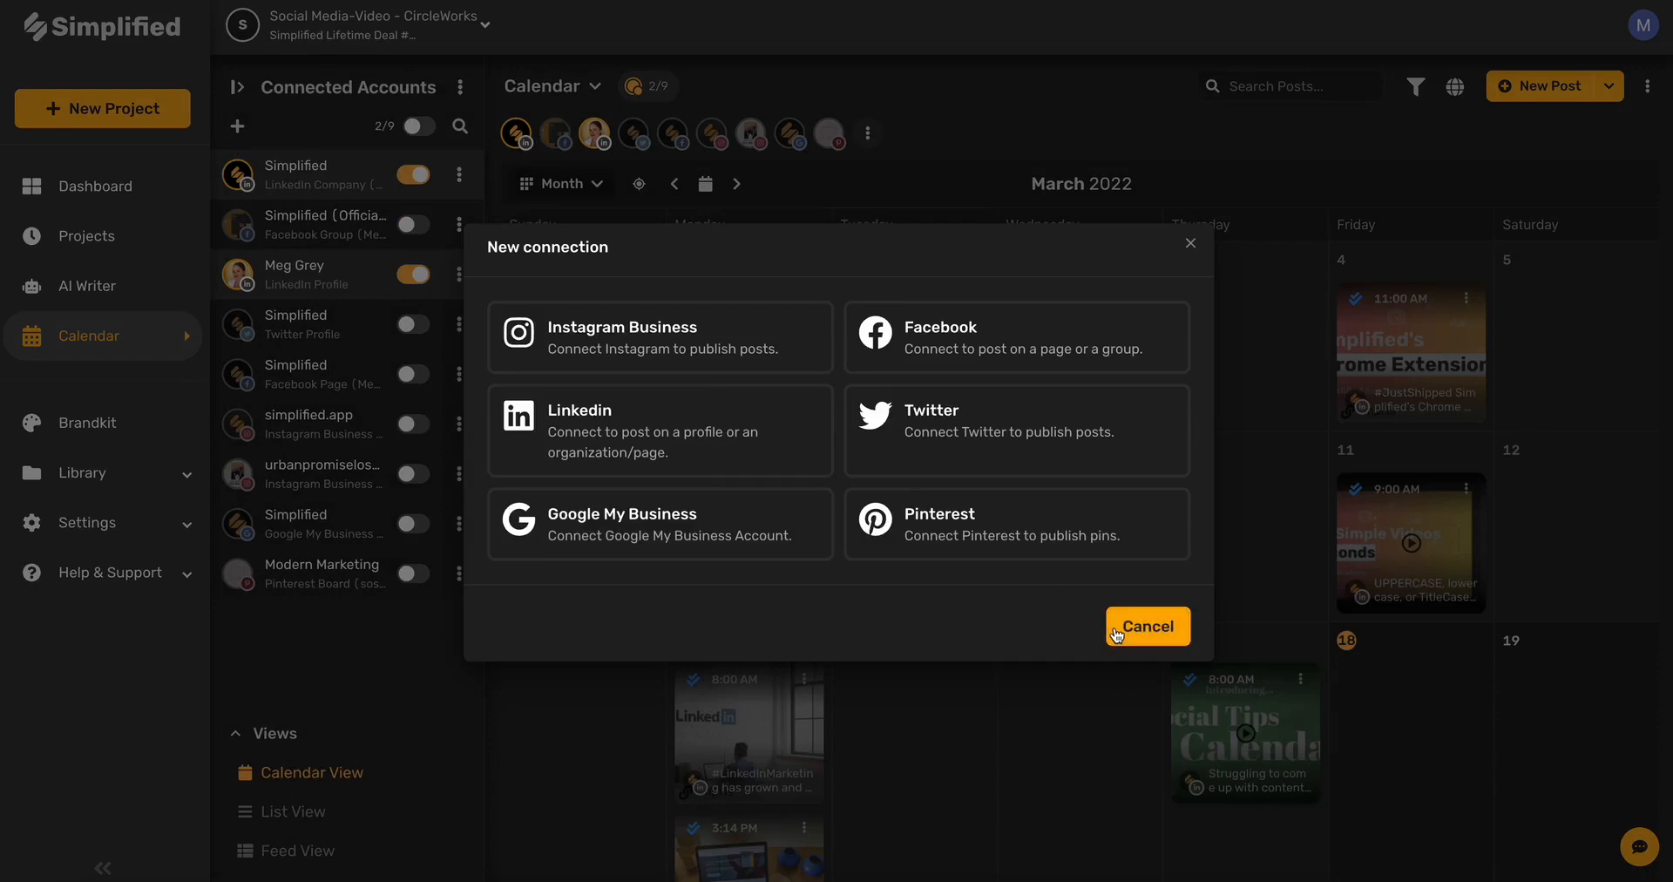
pyautogui.click(1146, 626)
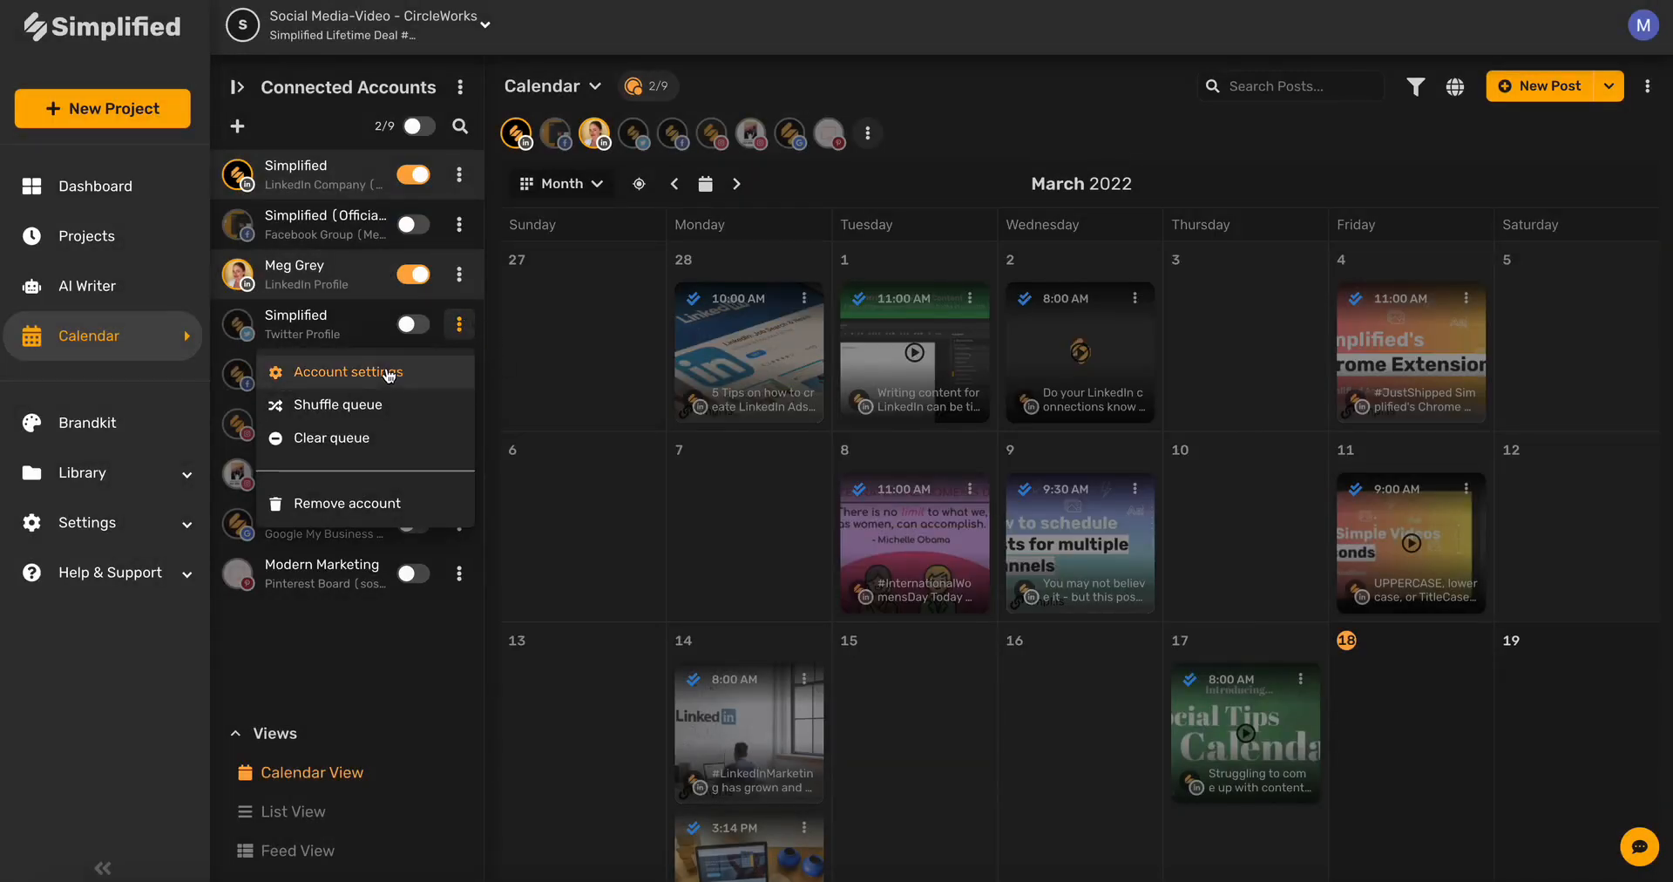
# Review the Twitter profile's account settings and 9:00 AM posting timetable, then close them
pyautogui.click(350, 371)
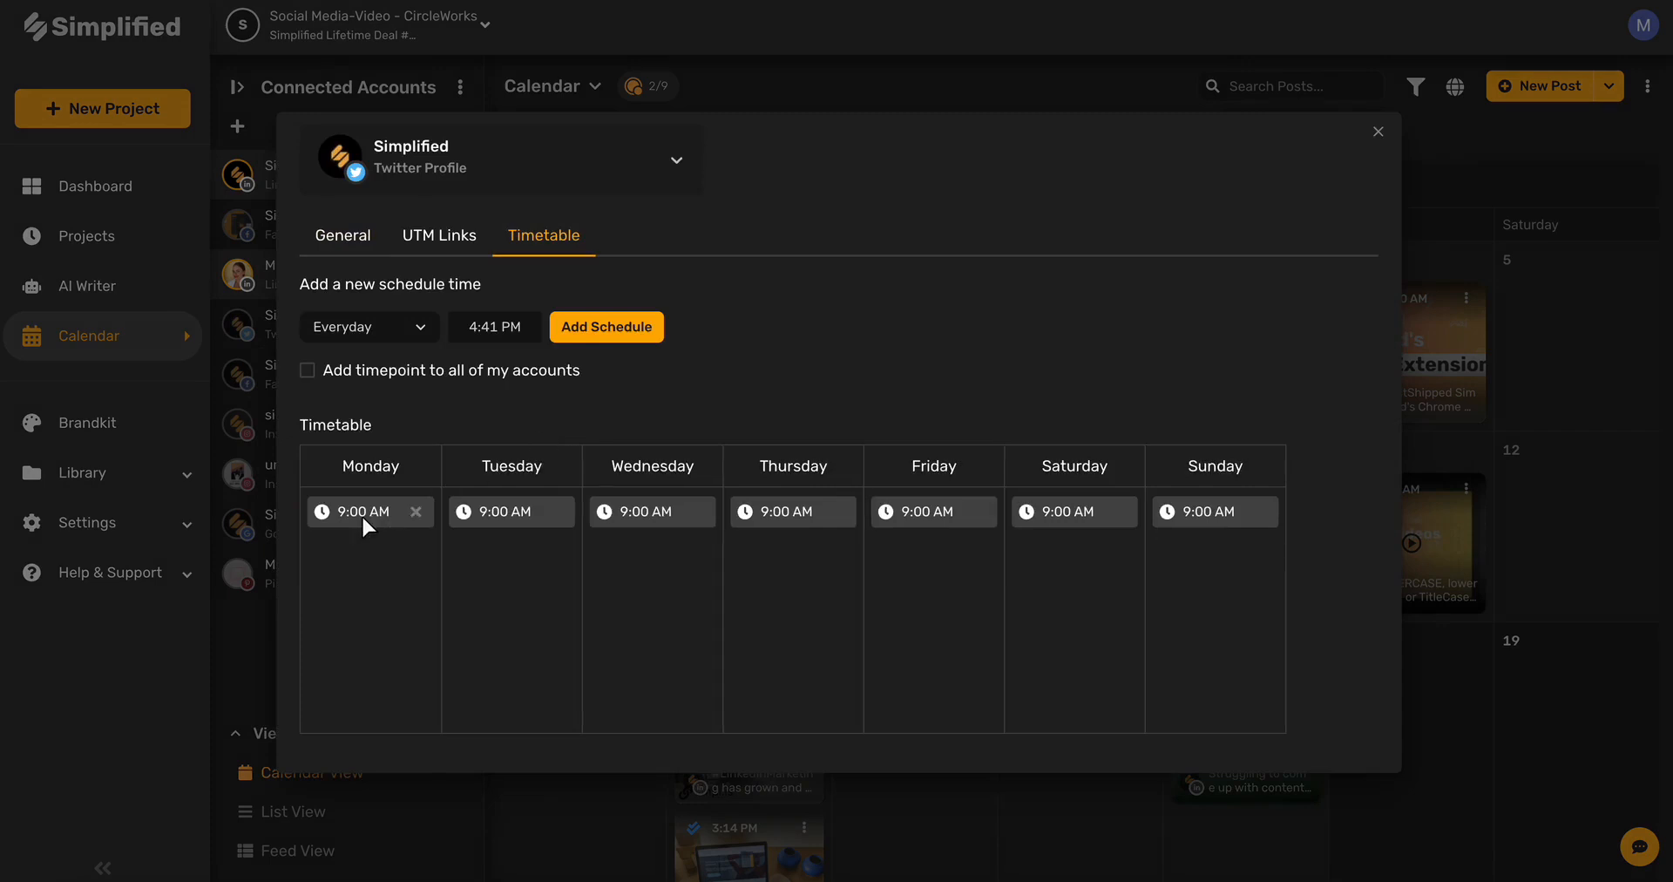
pyautogui.moveTo(1175, 534)
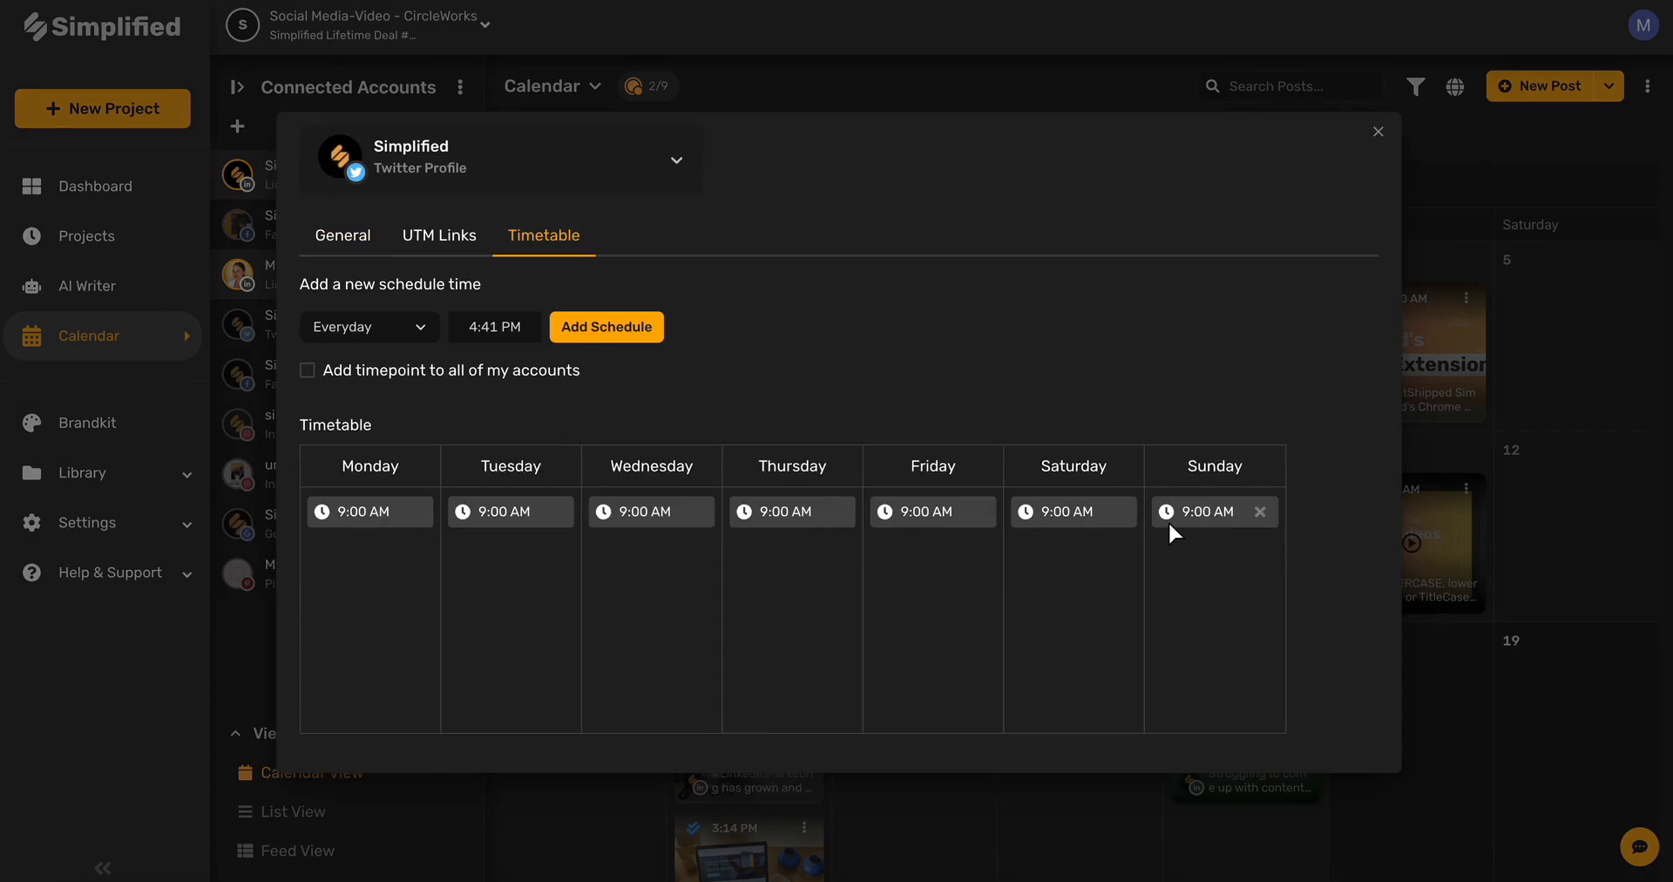
pyautogui.moveTo(1383, 147)
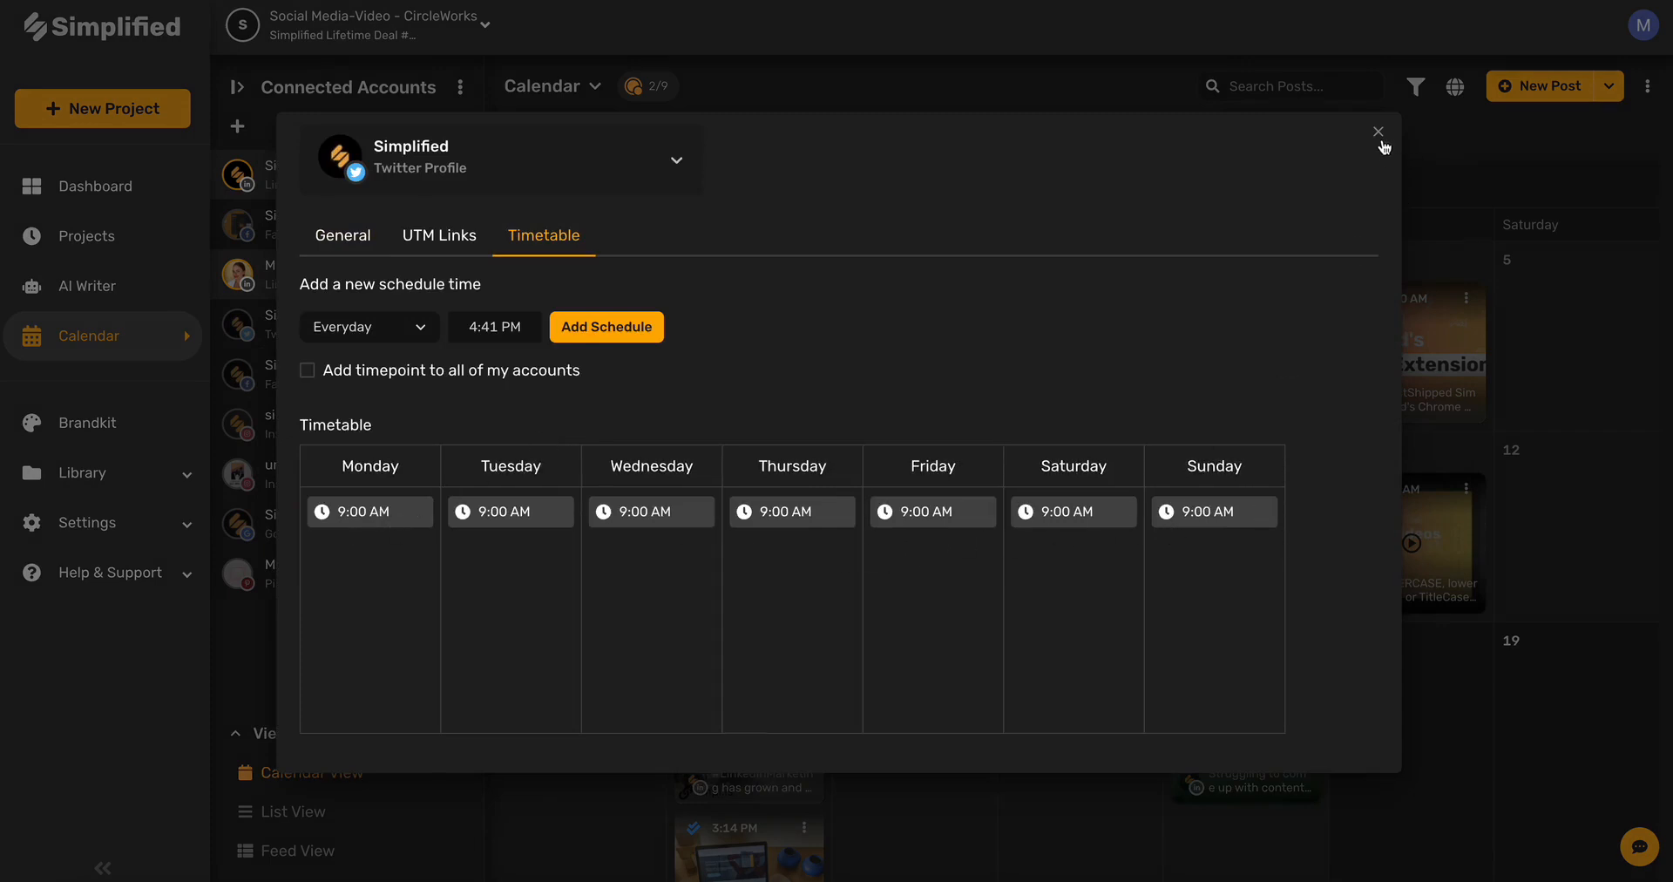
pyautogui.click(1377, 132)
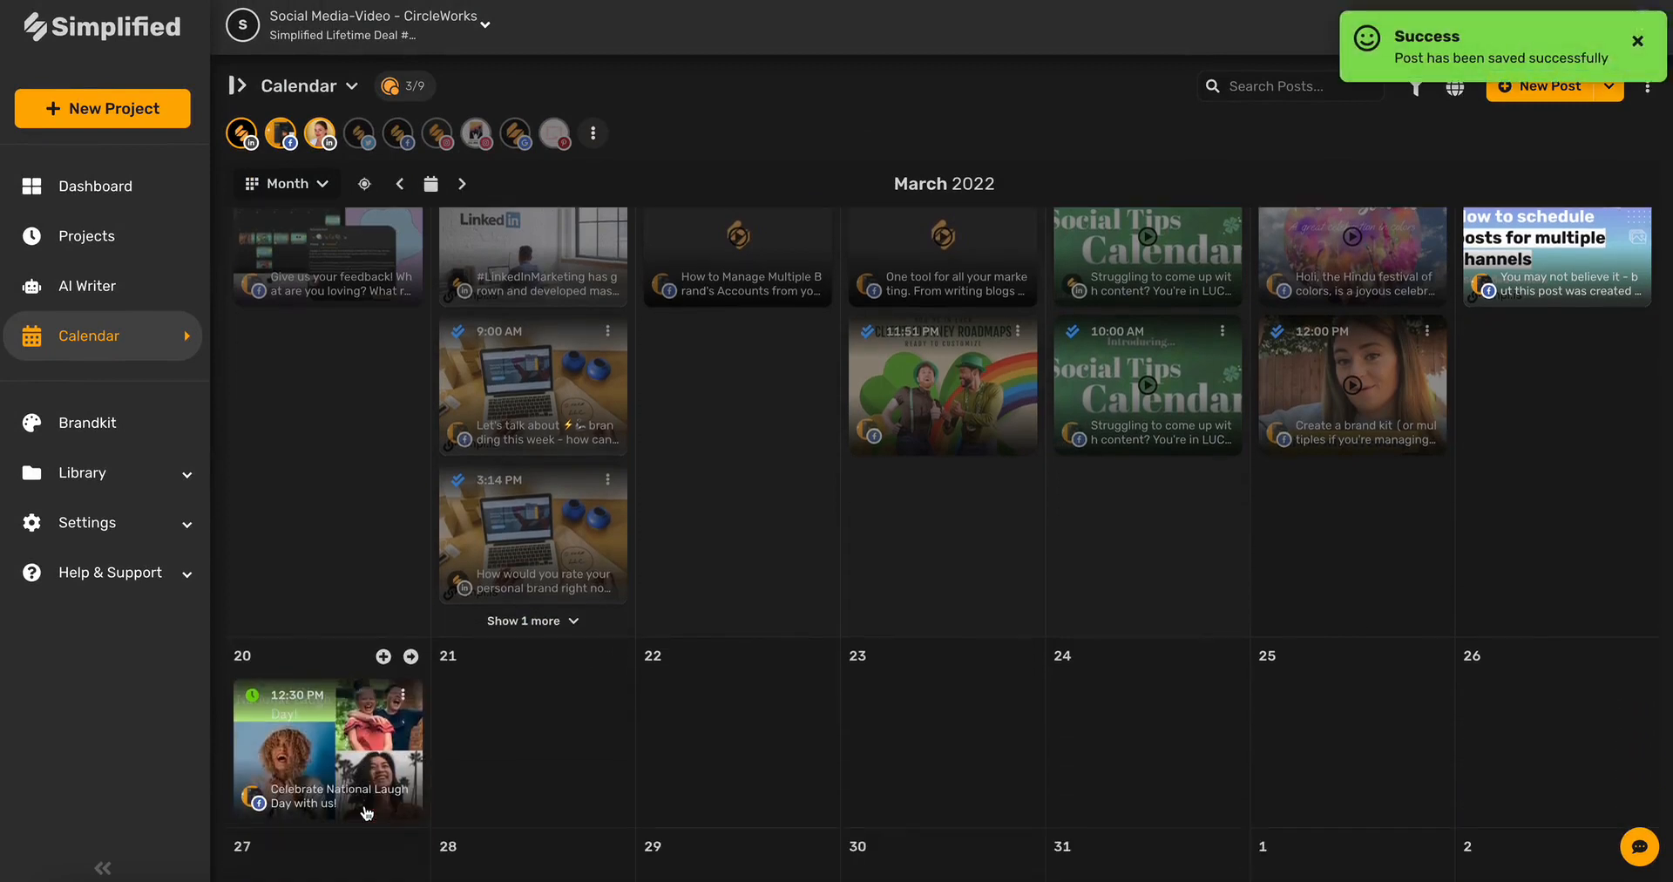
# Edit the March 20 National Laugh Day post and drop LinkedIn, leaving only Facebook
pyautogui.click(404, 707)
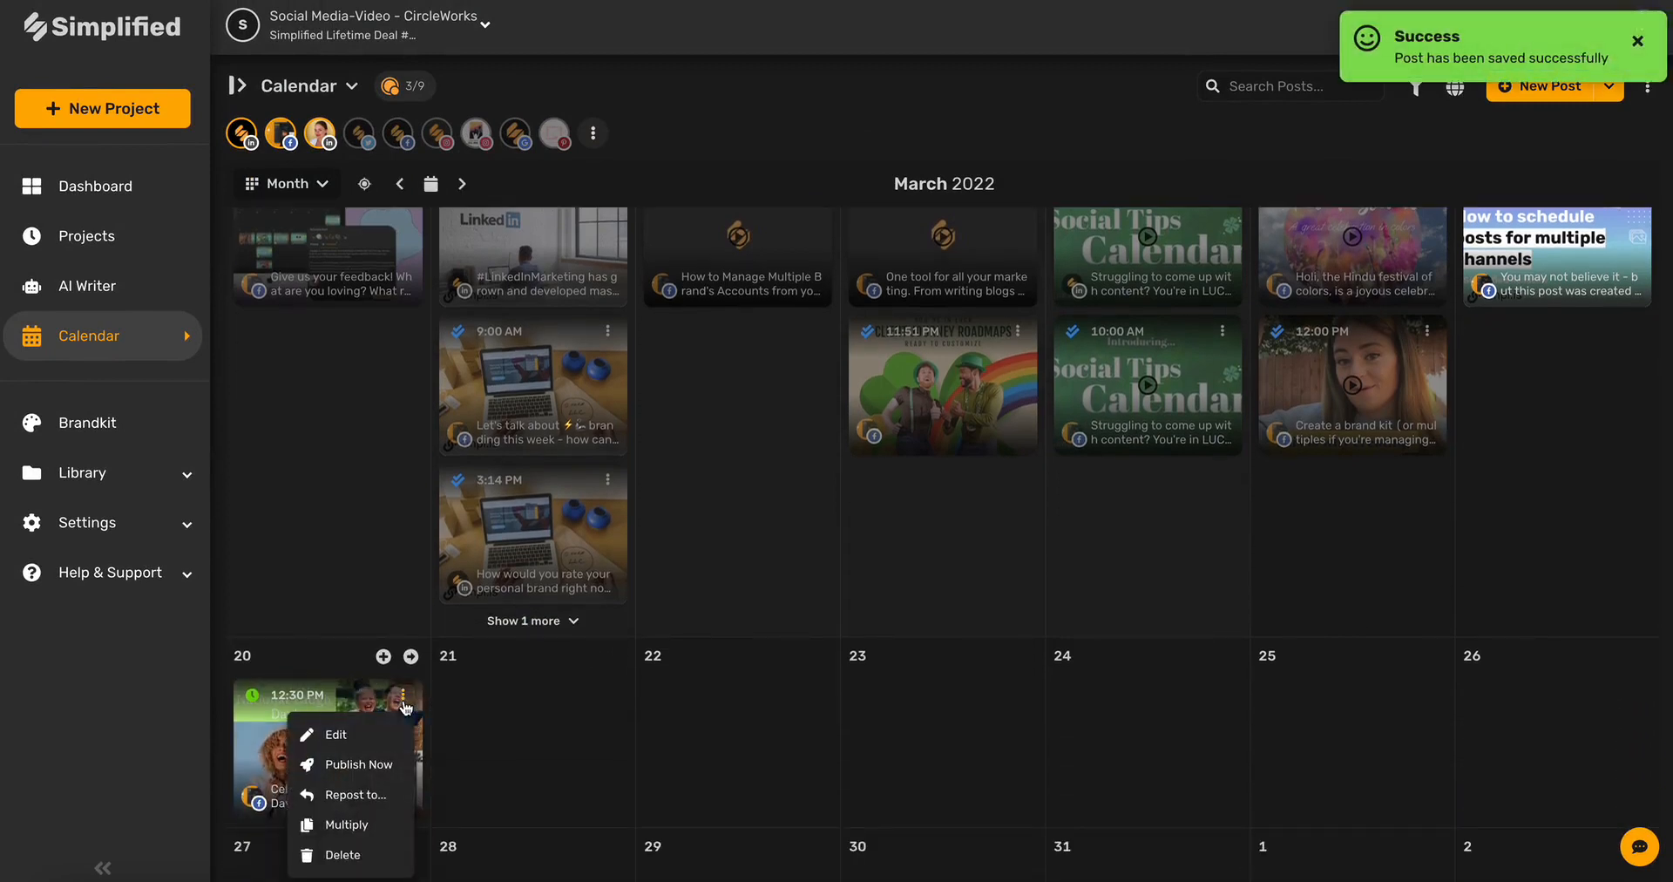
pyautogui.click(336, 734)
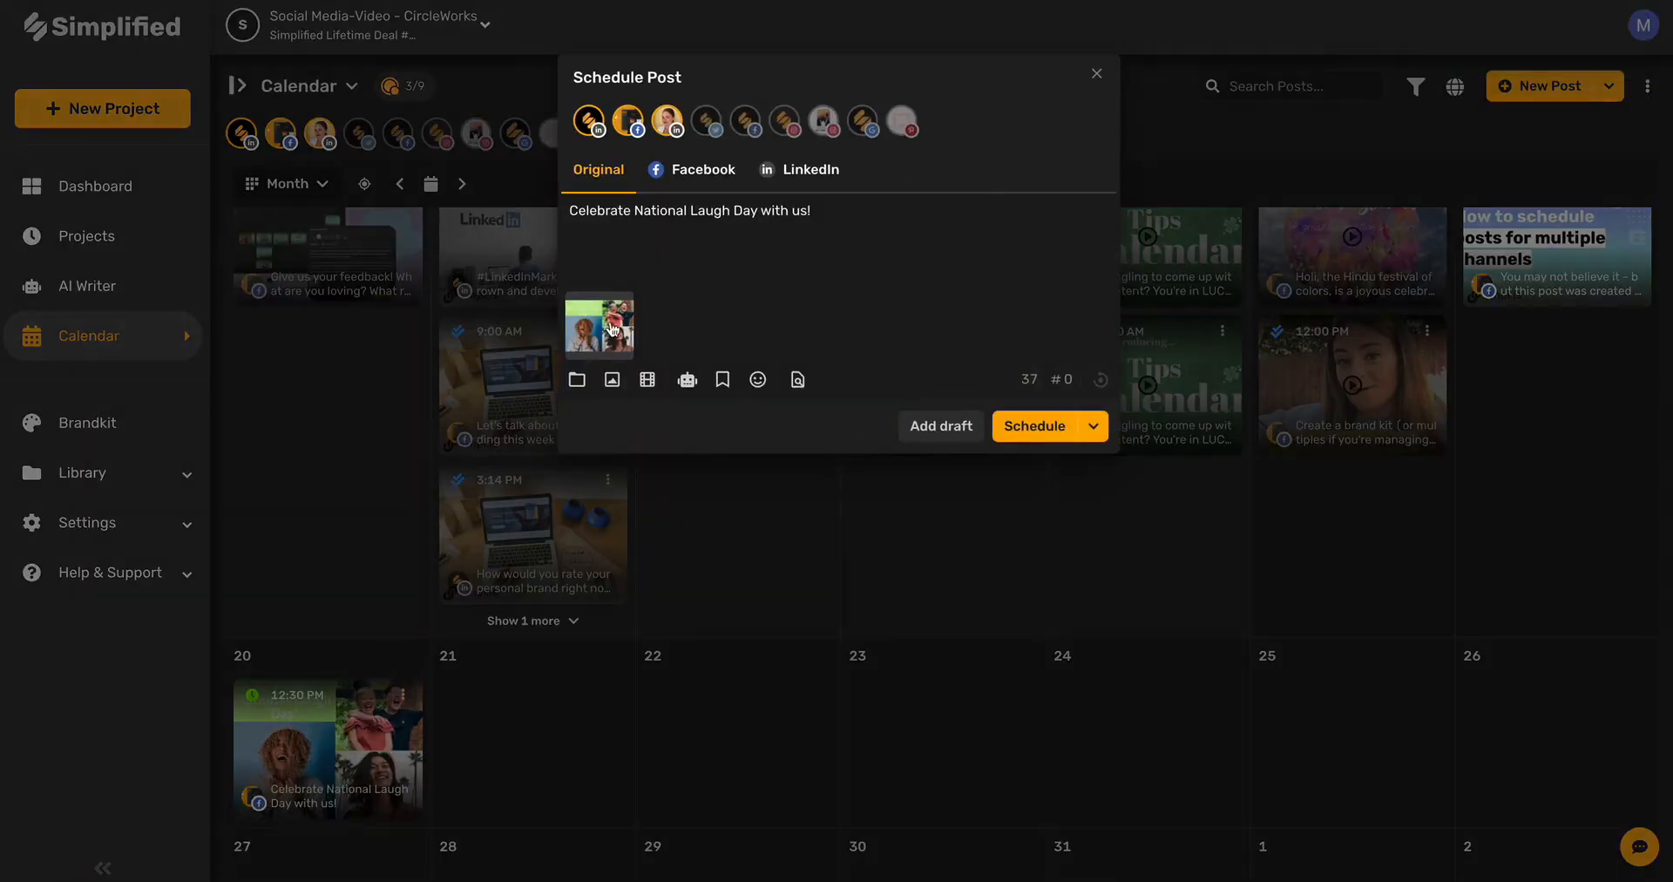
pyautogui.click(669, 120)
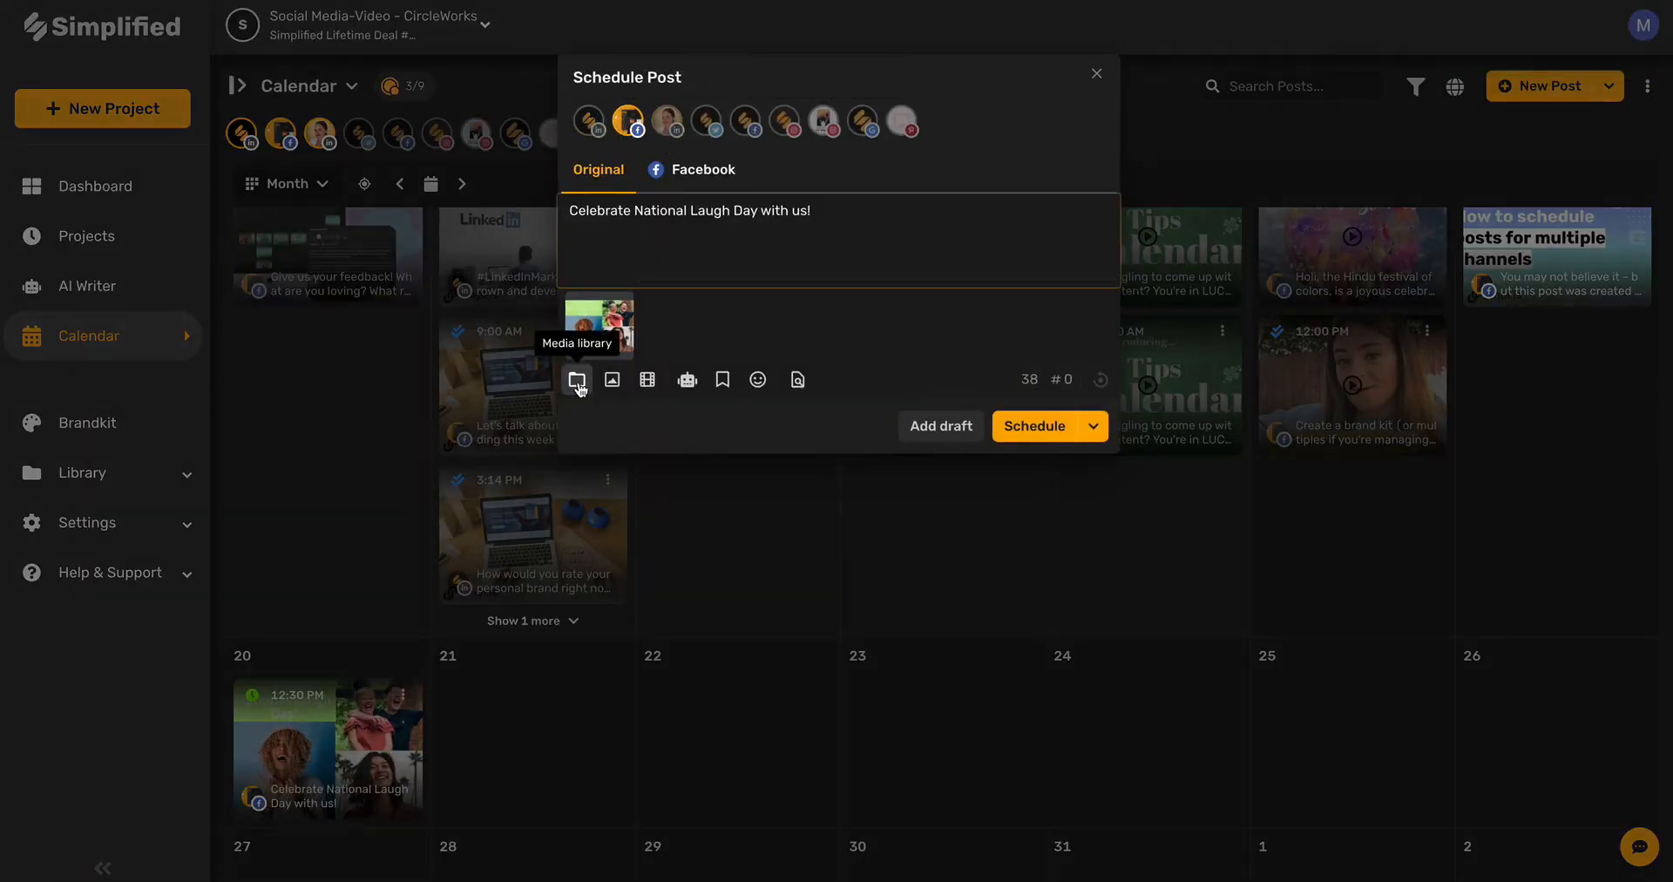
# Browse the media library's Images and GIFs tabs and attach the laughing minion Giphy GIF
pyautogui.click(577, 379)
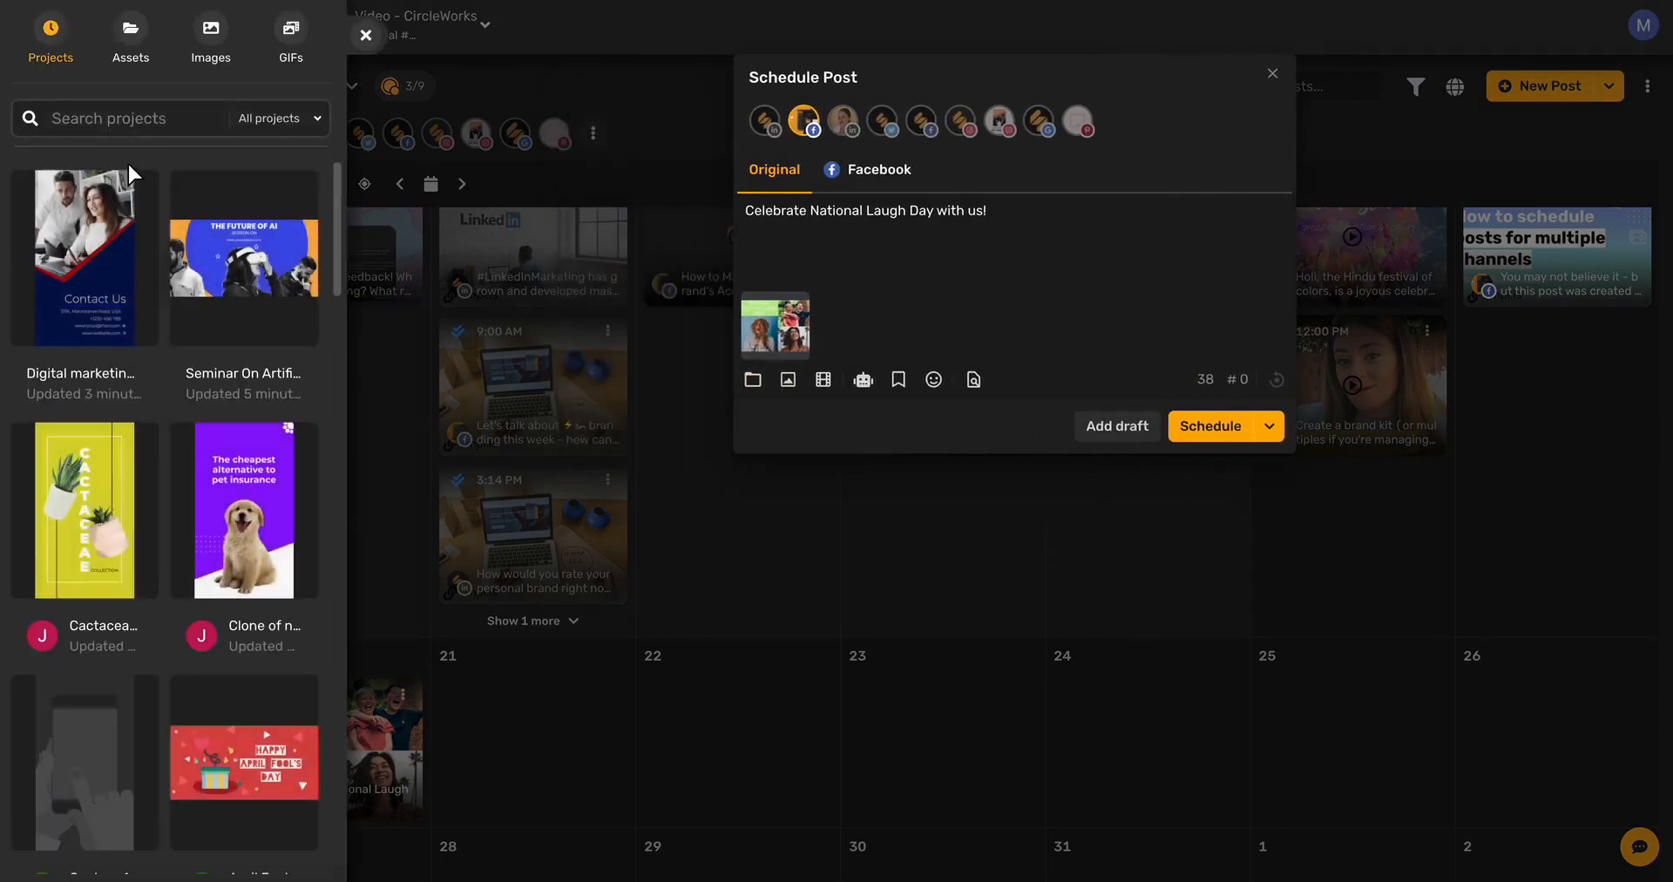
pyautogui.moveTo(130, 33)
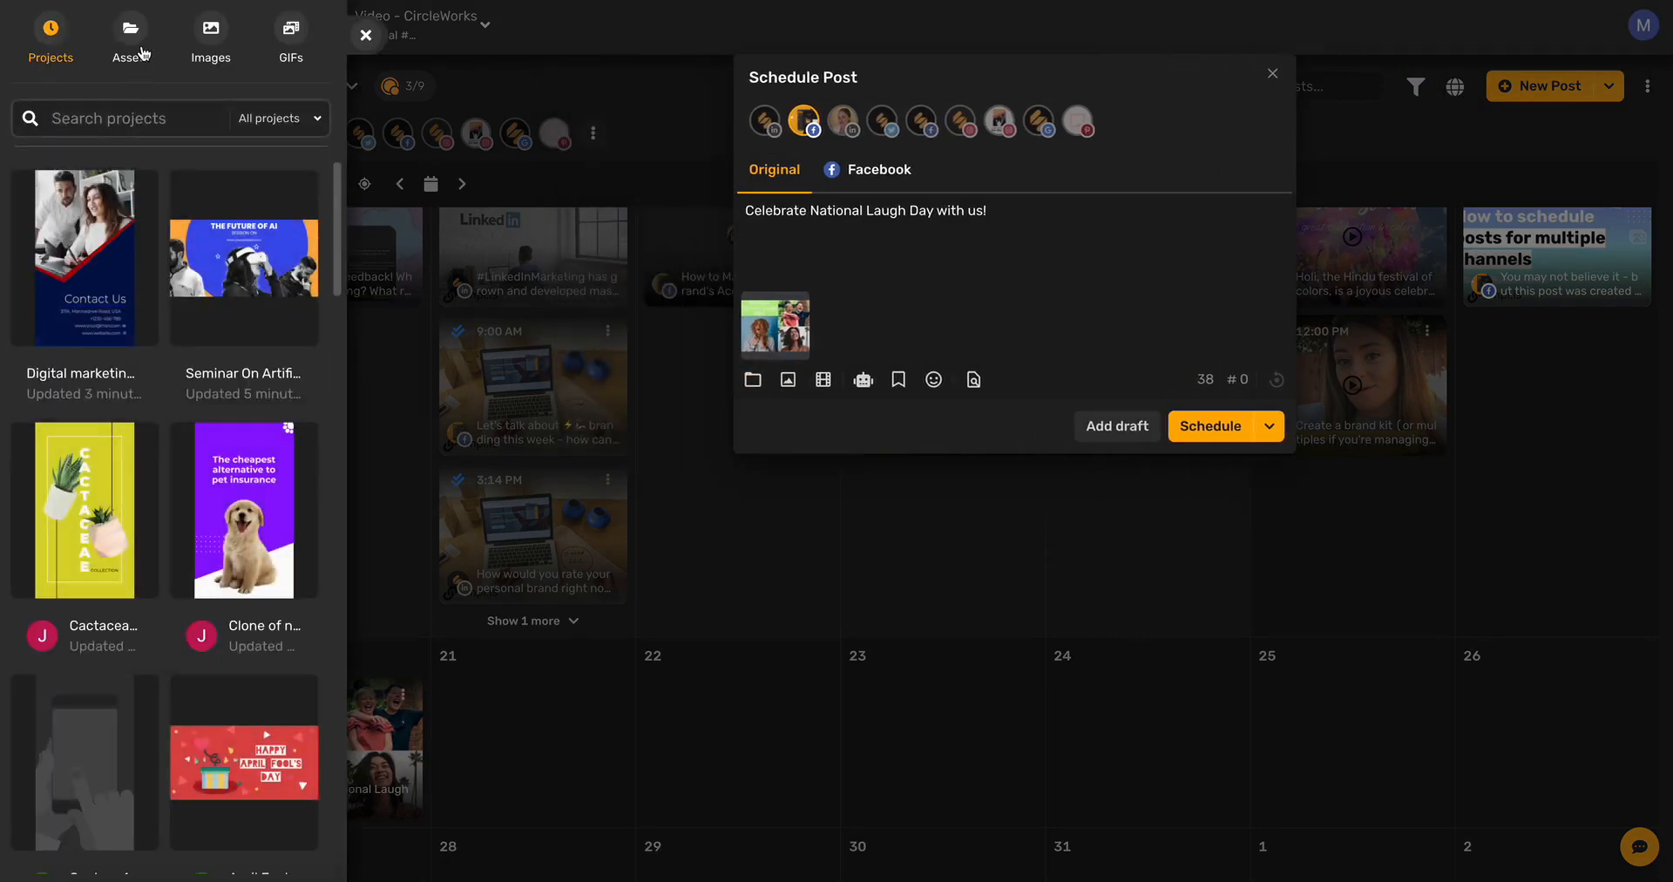
pyautogui.click(210, 38)
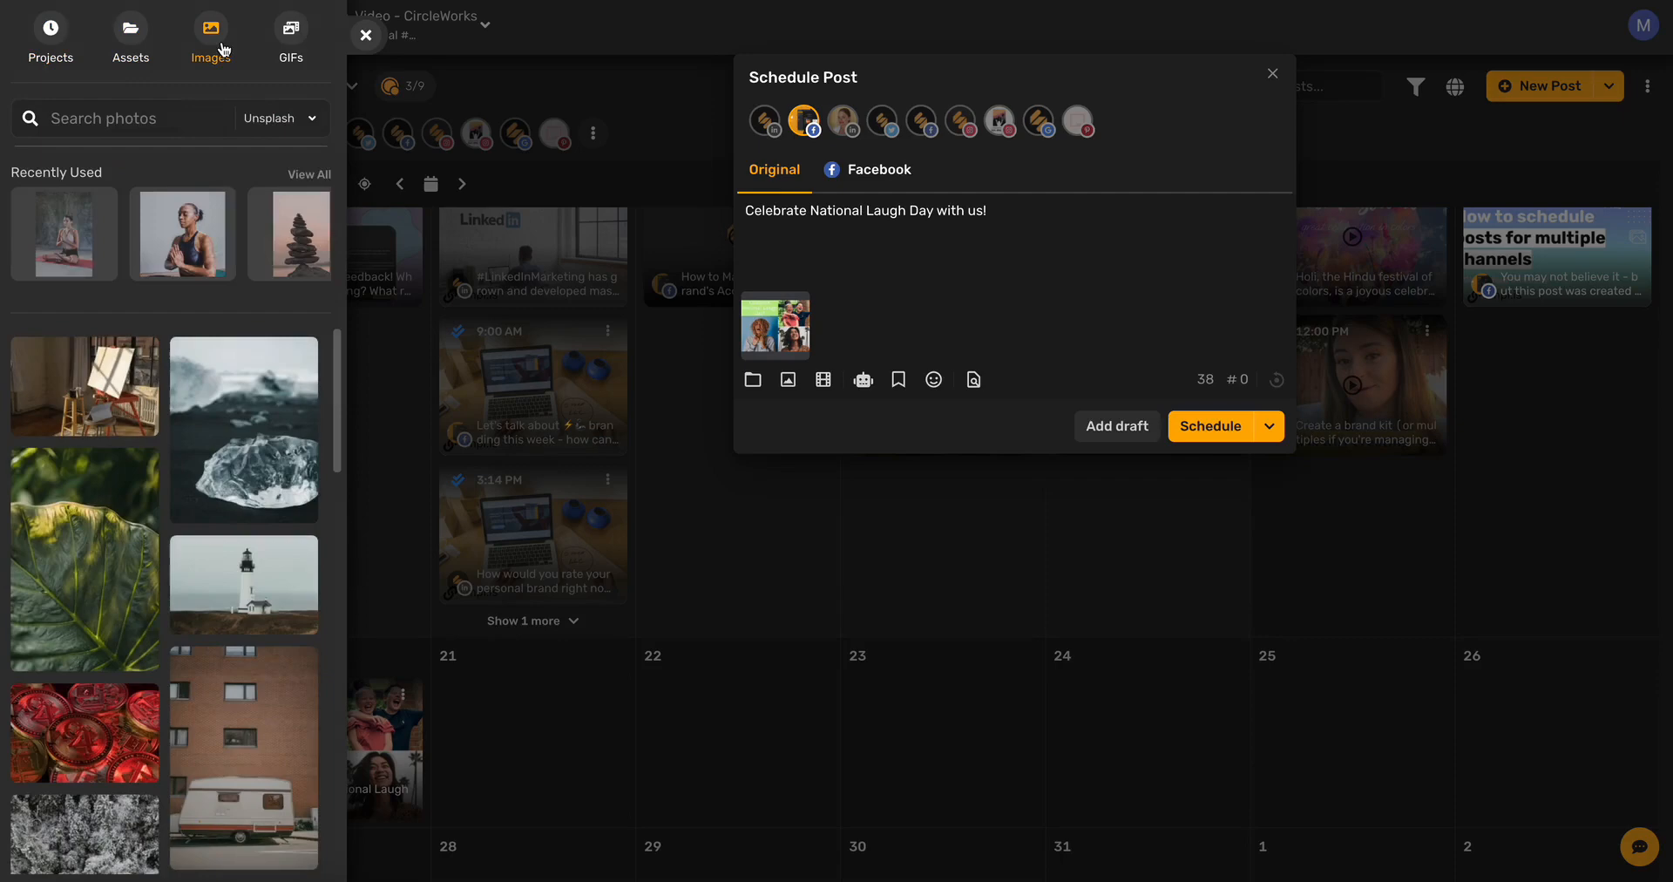
pyautogui.click(290, 33)
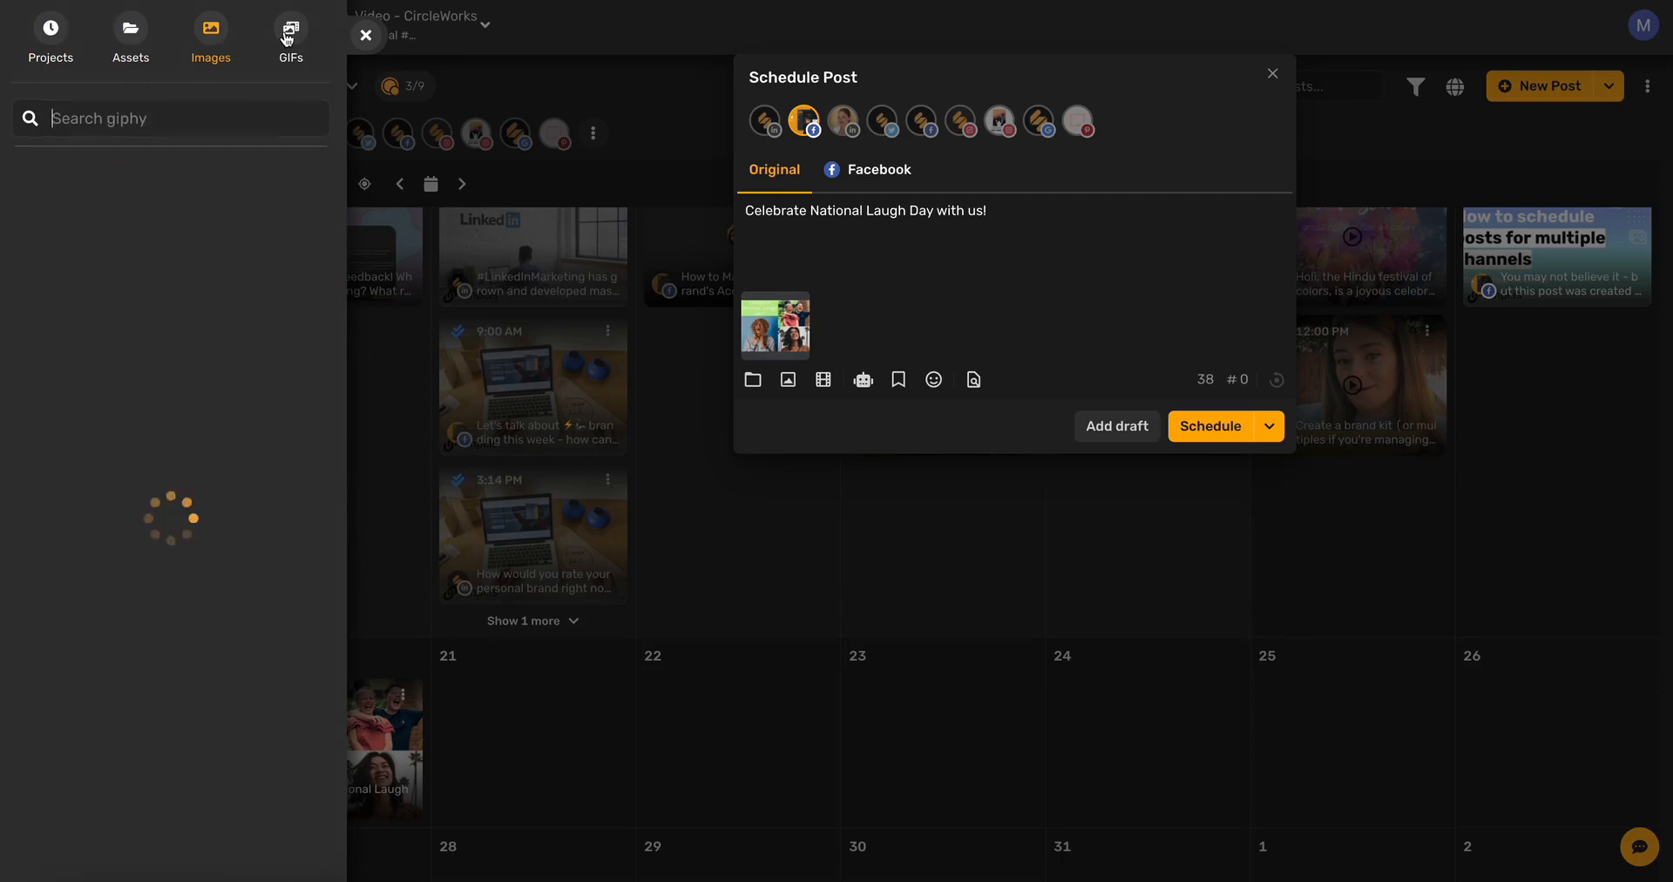
pyautogui.click(289, 38)
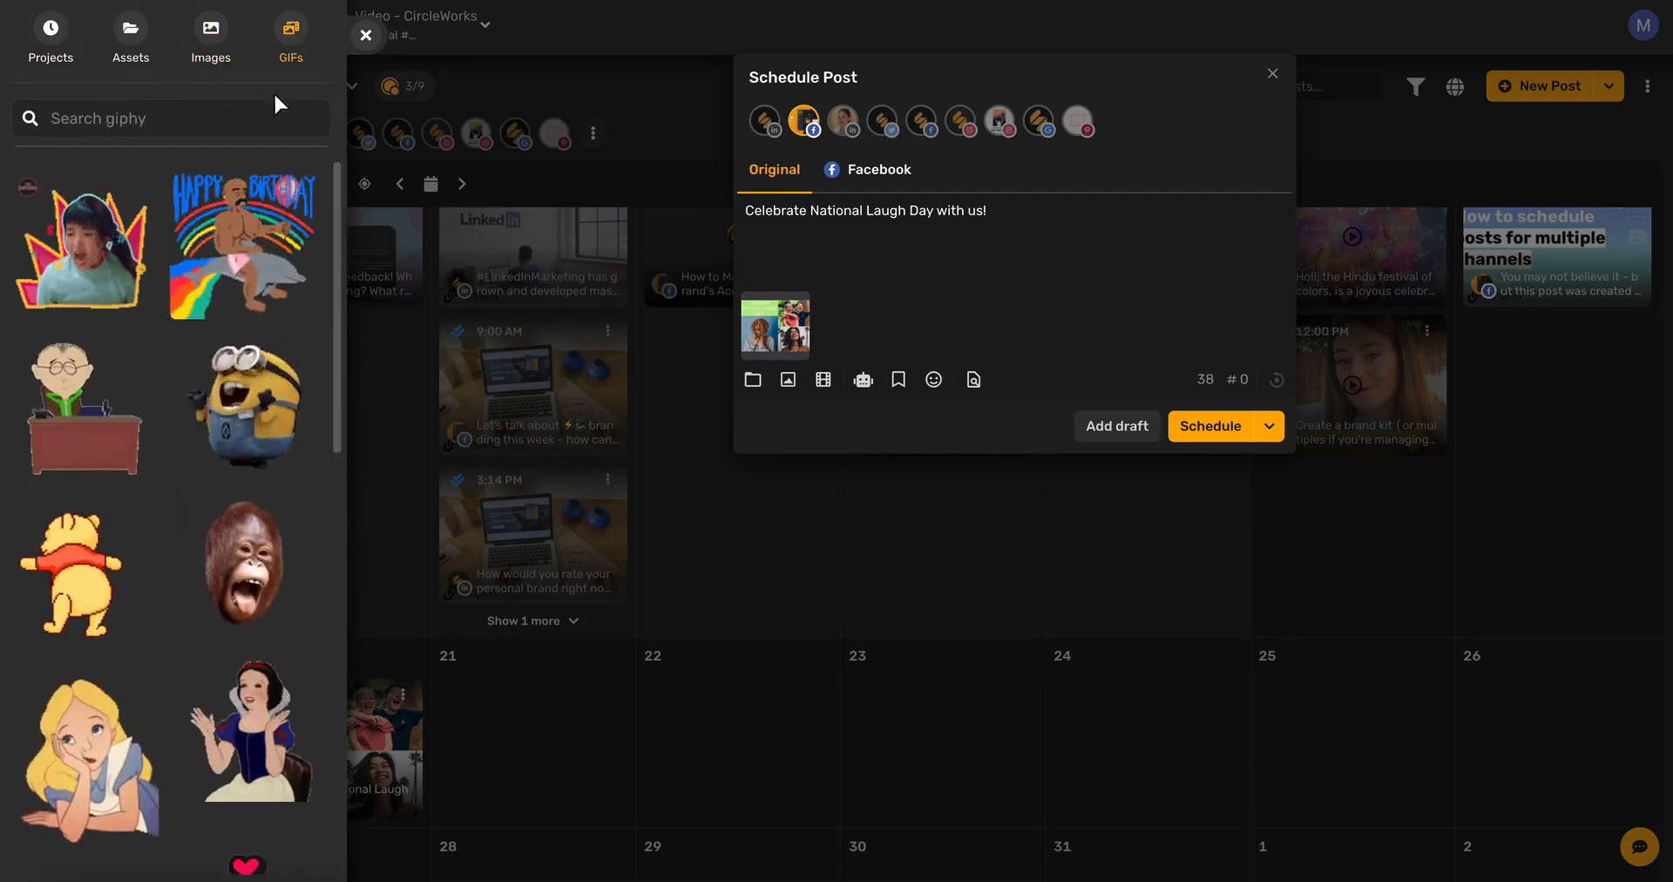
pyautogui.moveTo(244, 394)
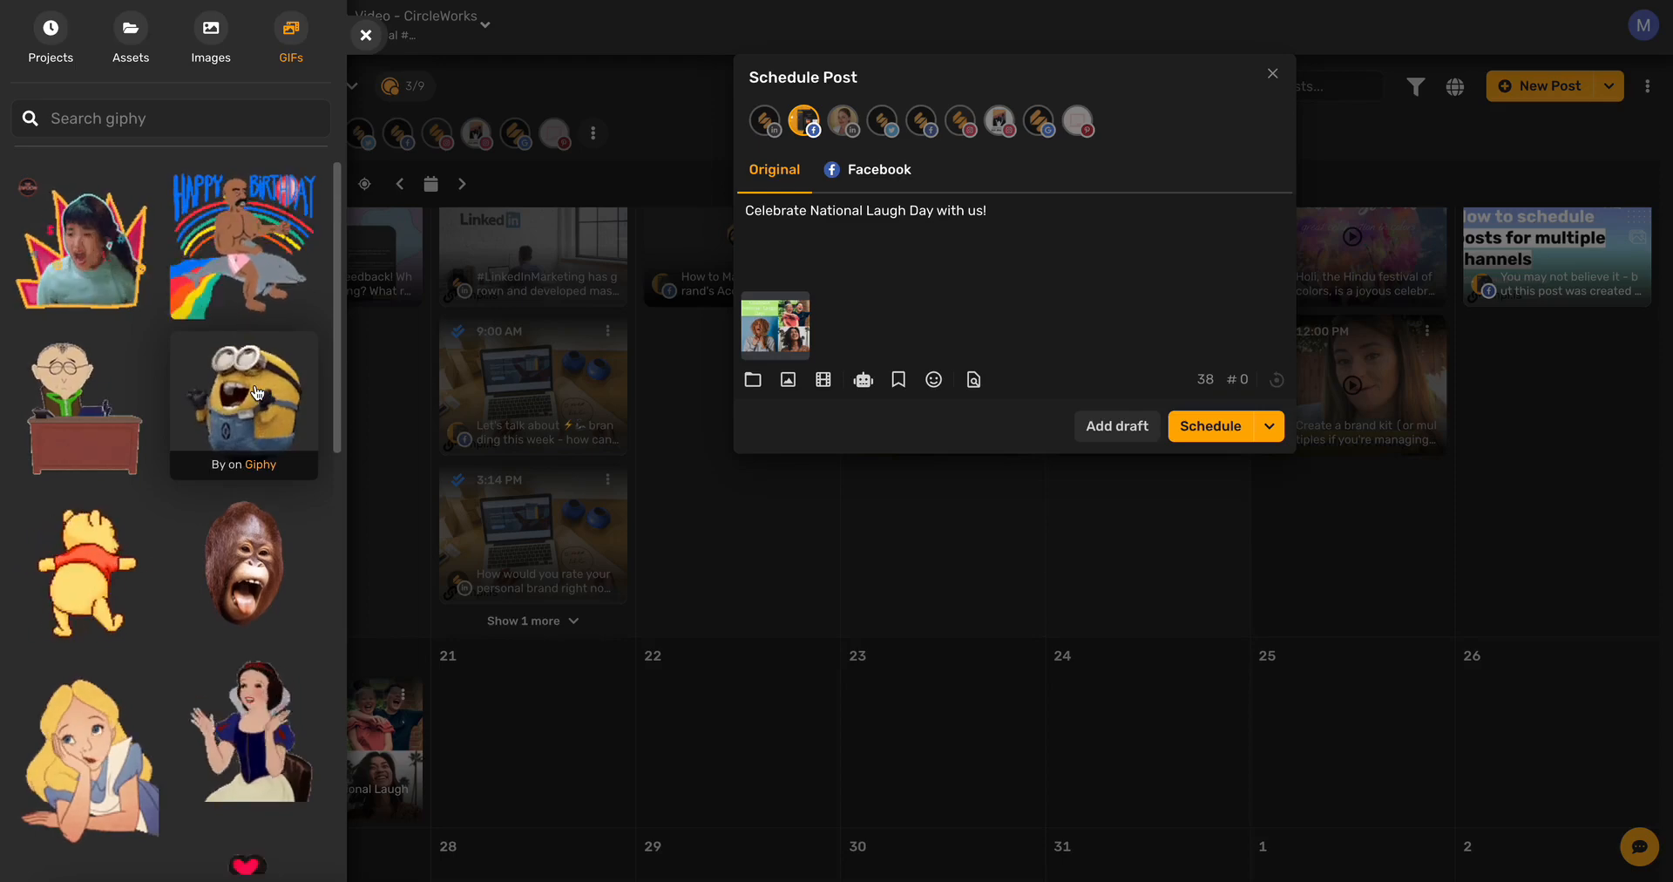
pyautogui.click(243, 392)
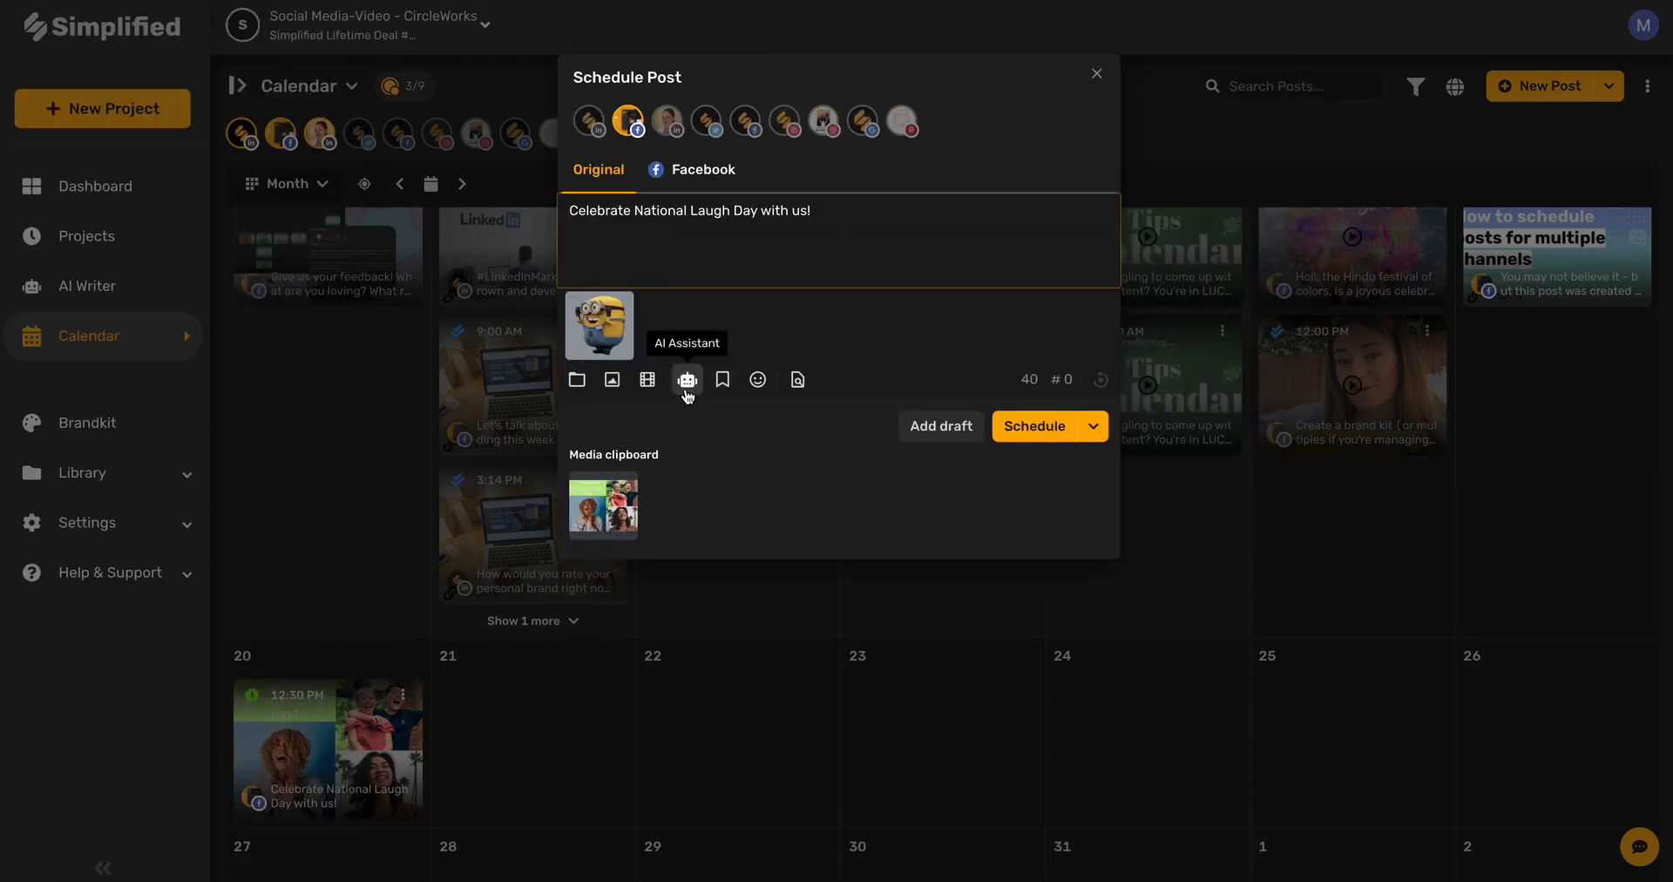
# Generate AI photo captions and add the first minion caption to the post
pyautogui.click(686, 379)
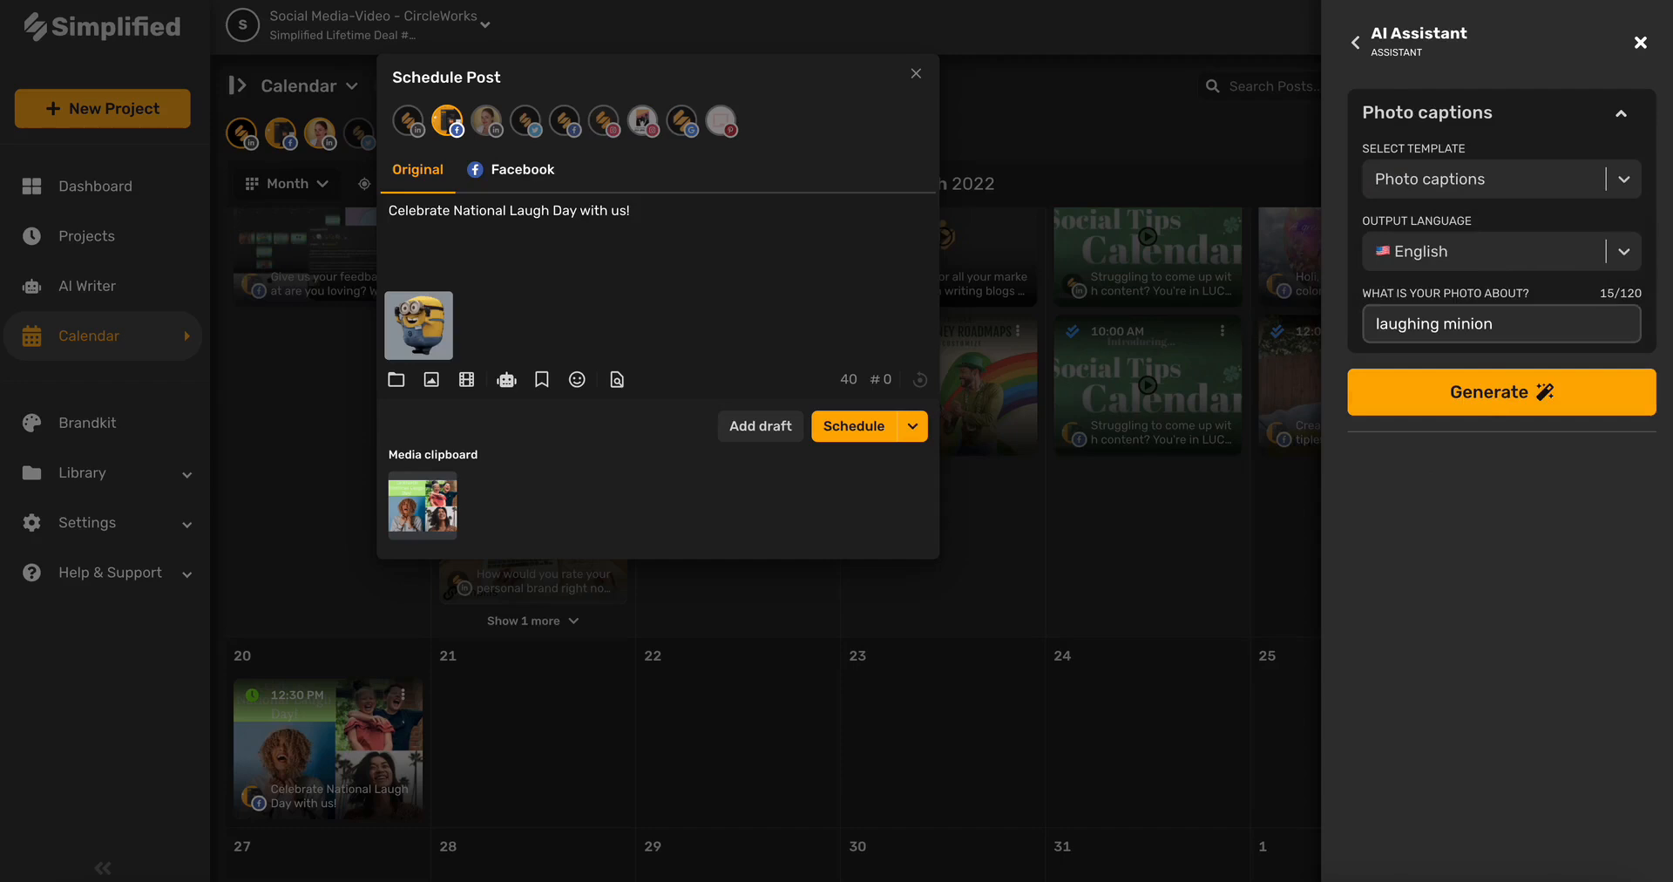
pyautogui.click(1498, 390)
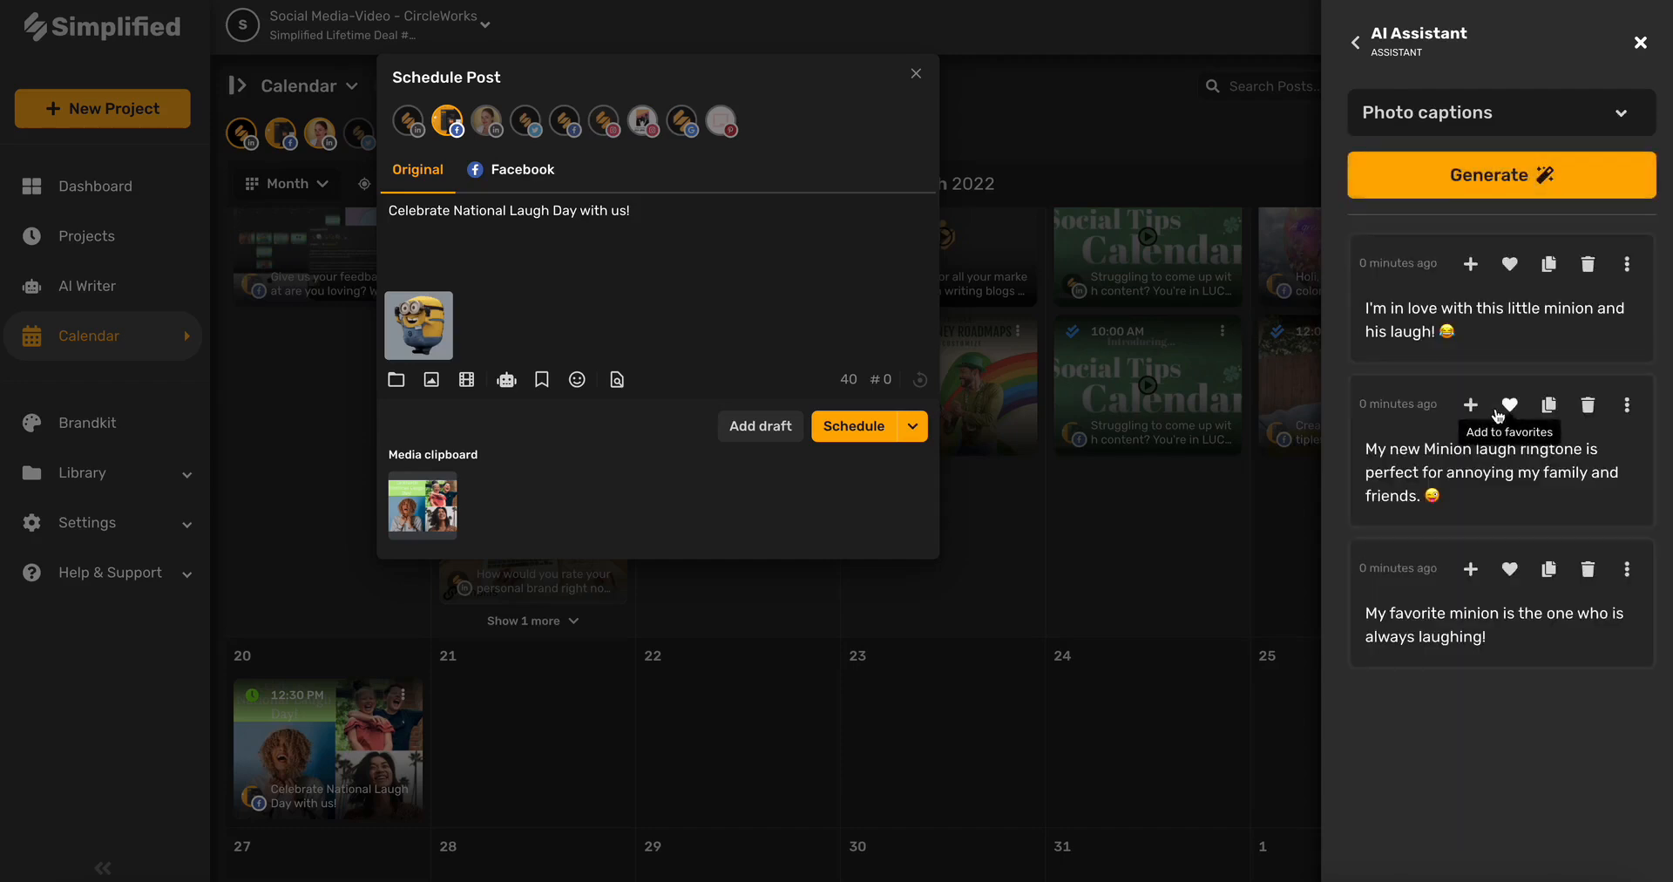
pyautogui.moveTo(1469, 264)
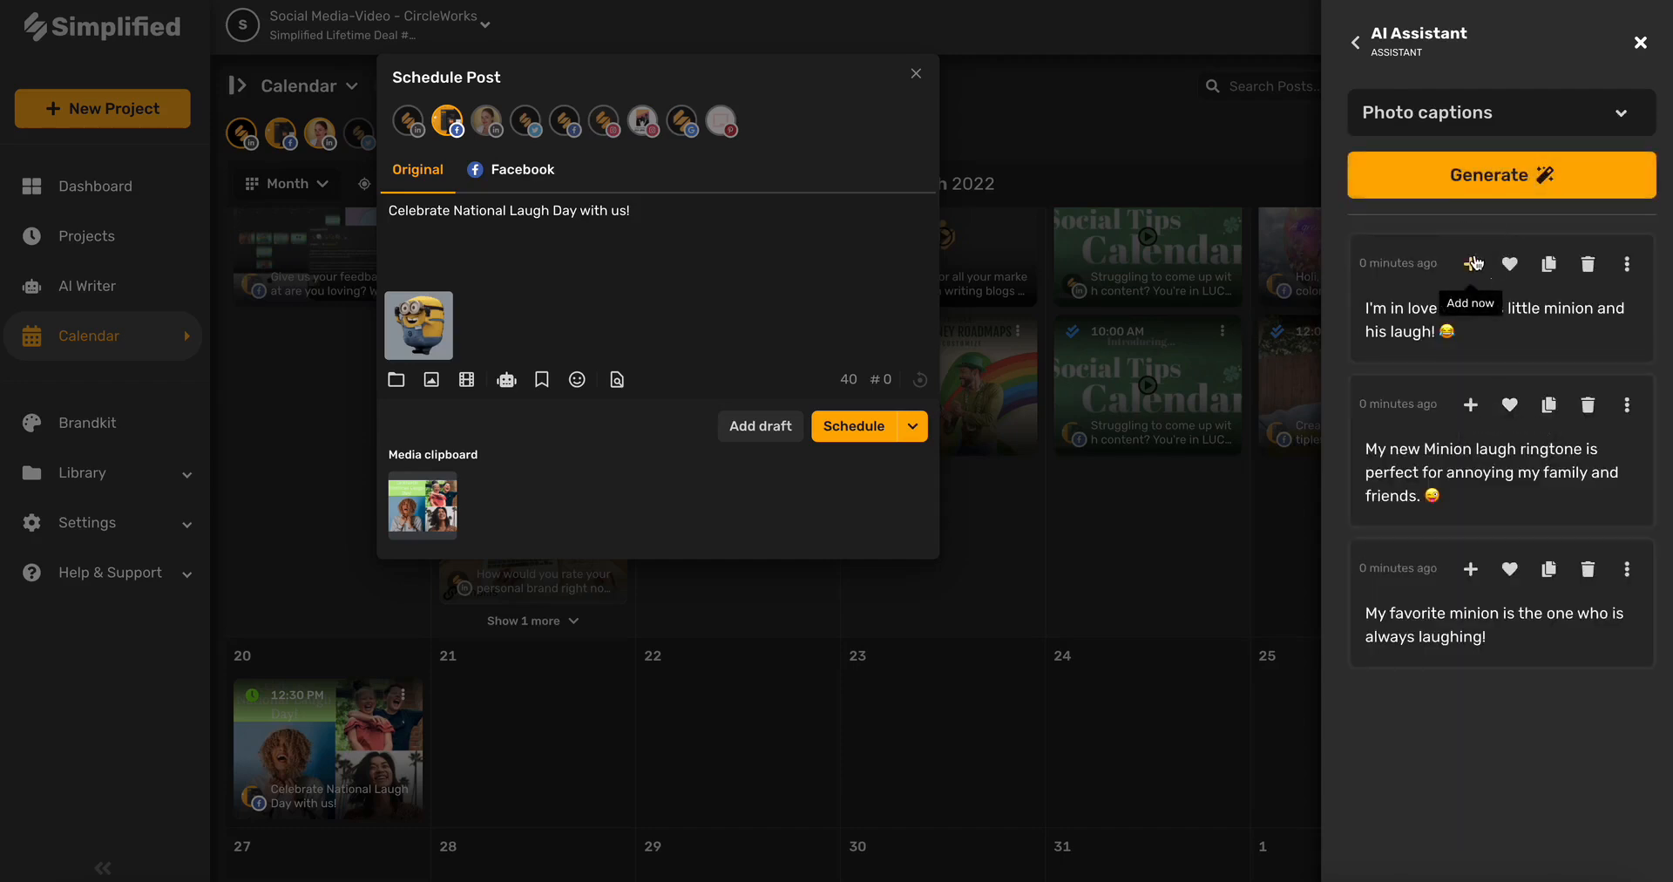
pyautogui.click(1470, 264)
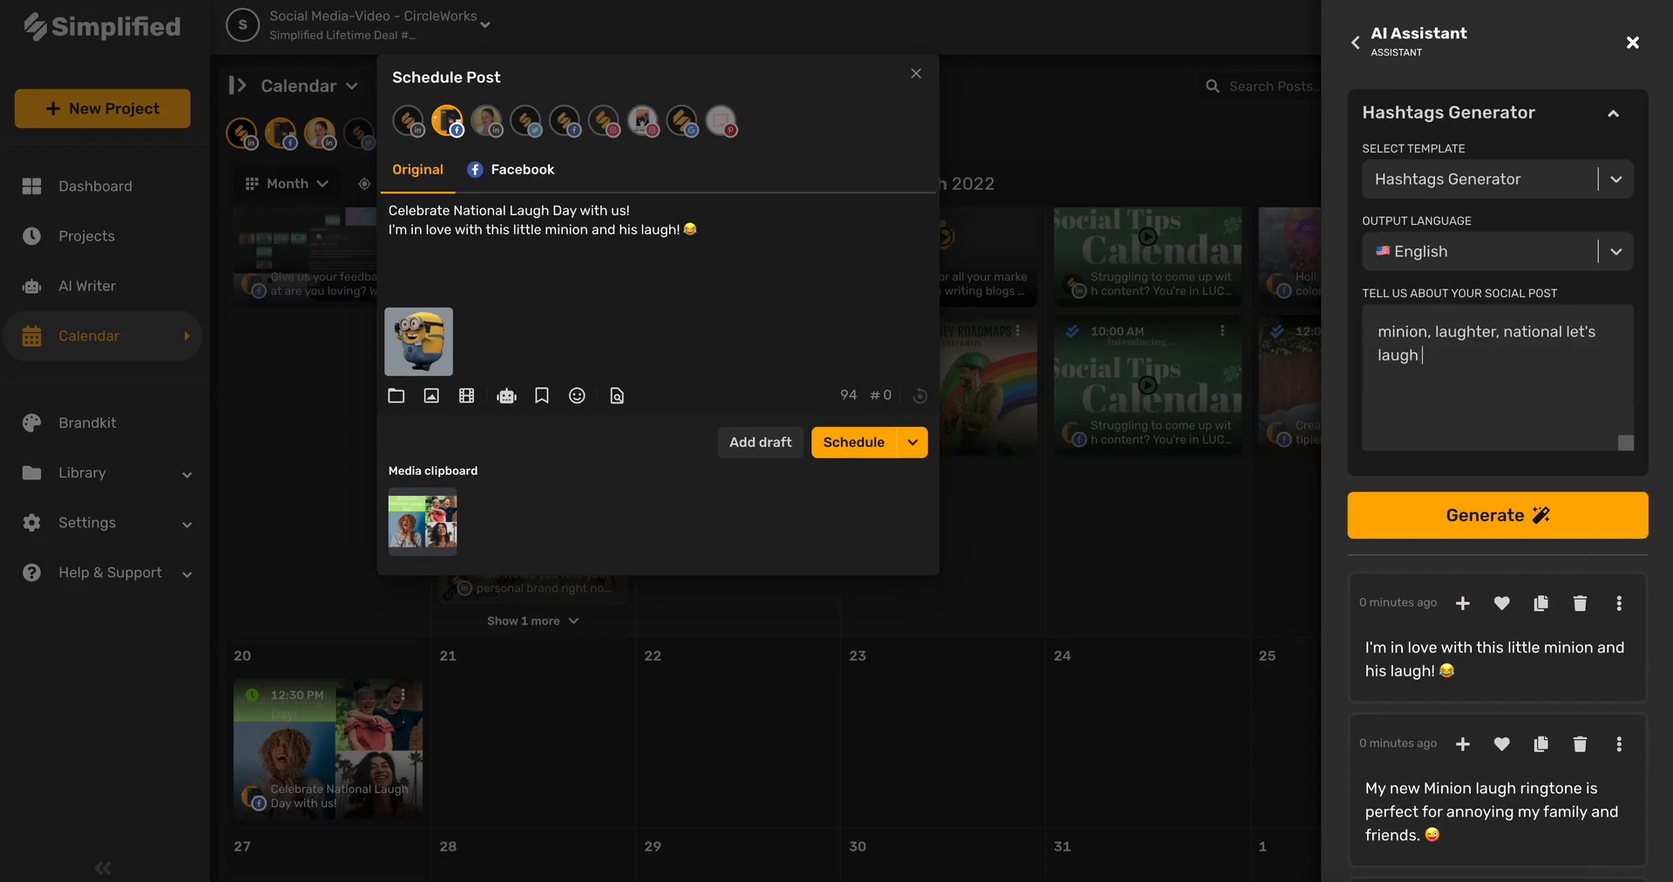
# Generate laughter, minion and National Let's Laugh Day hashtags and add them to the post
pyautogui.write('day')
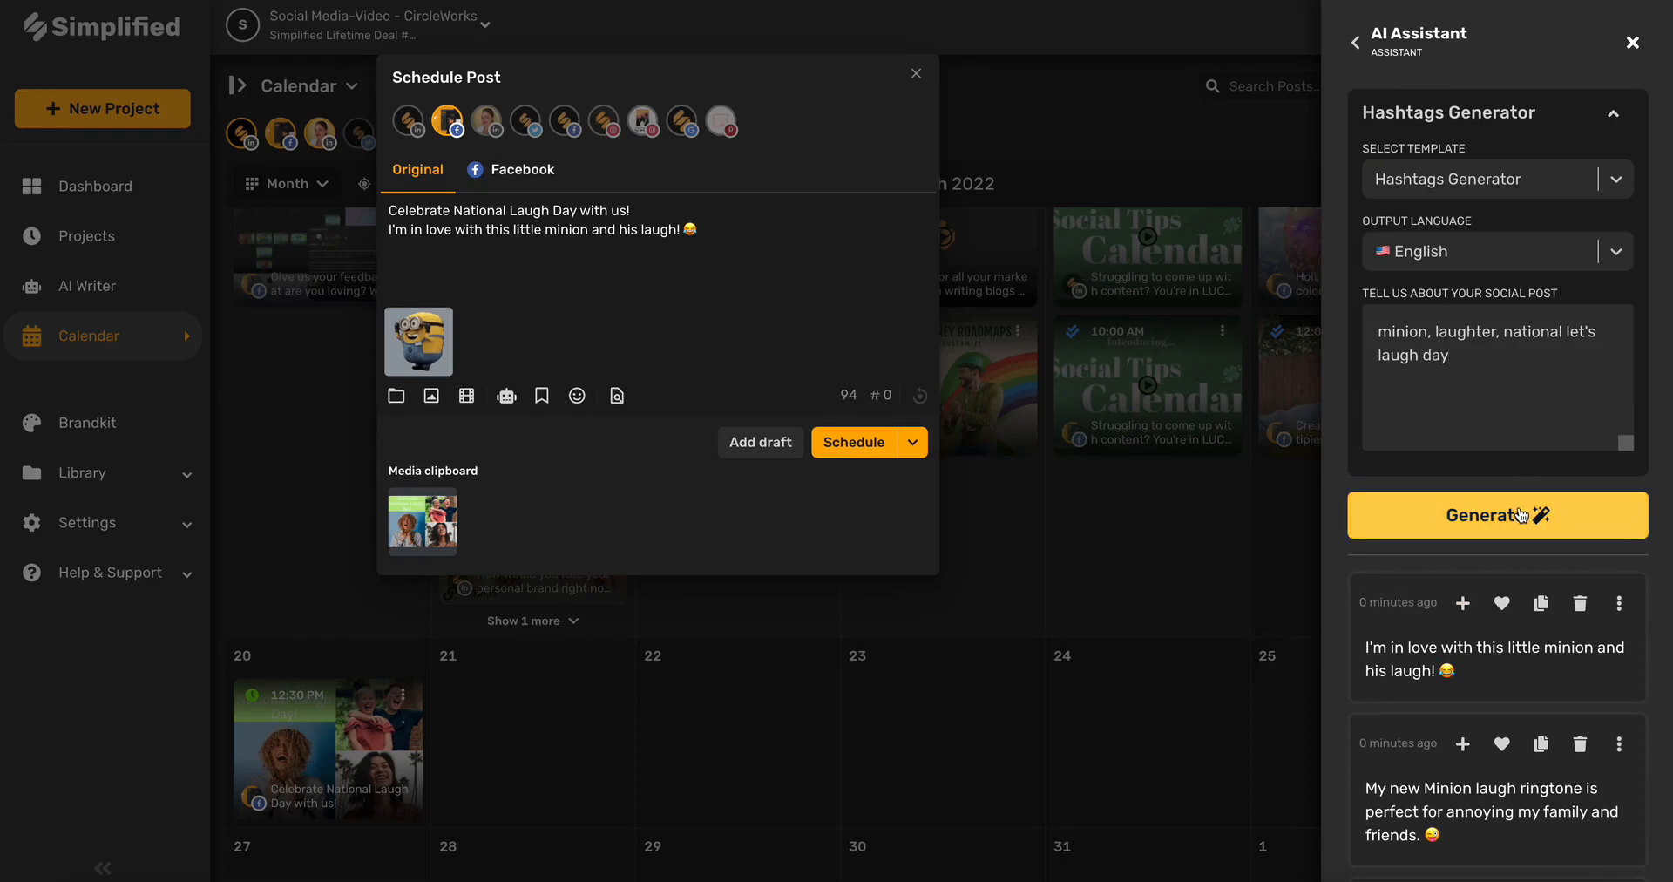
pyautogui.click(1496, 514)
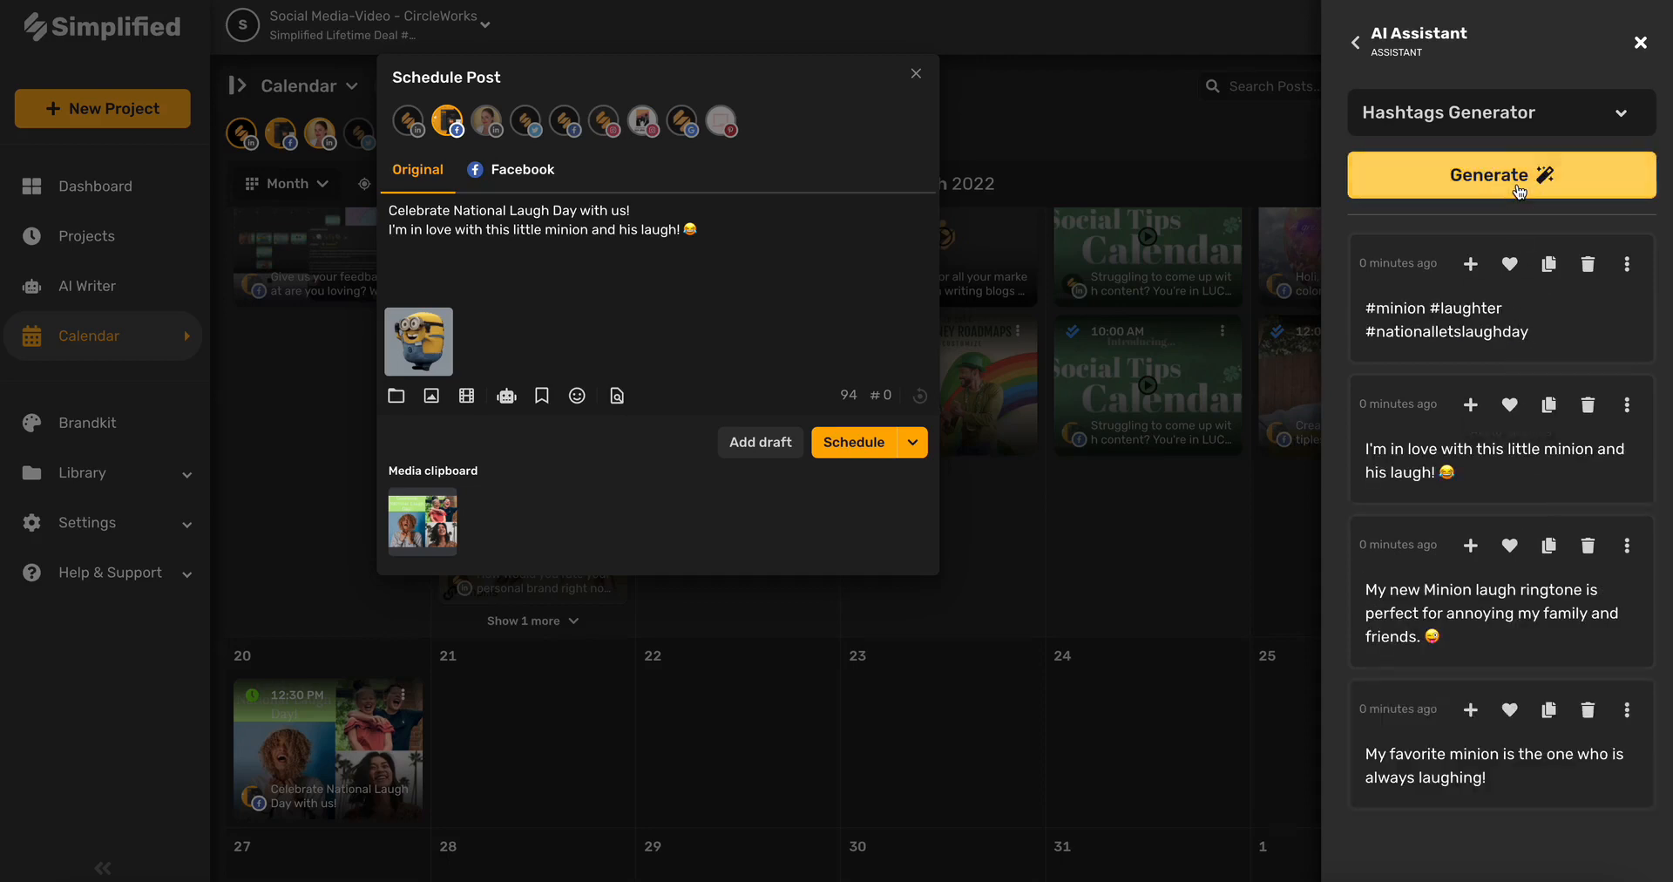
pyautogui.click(1498, 174)
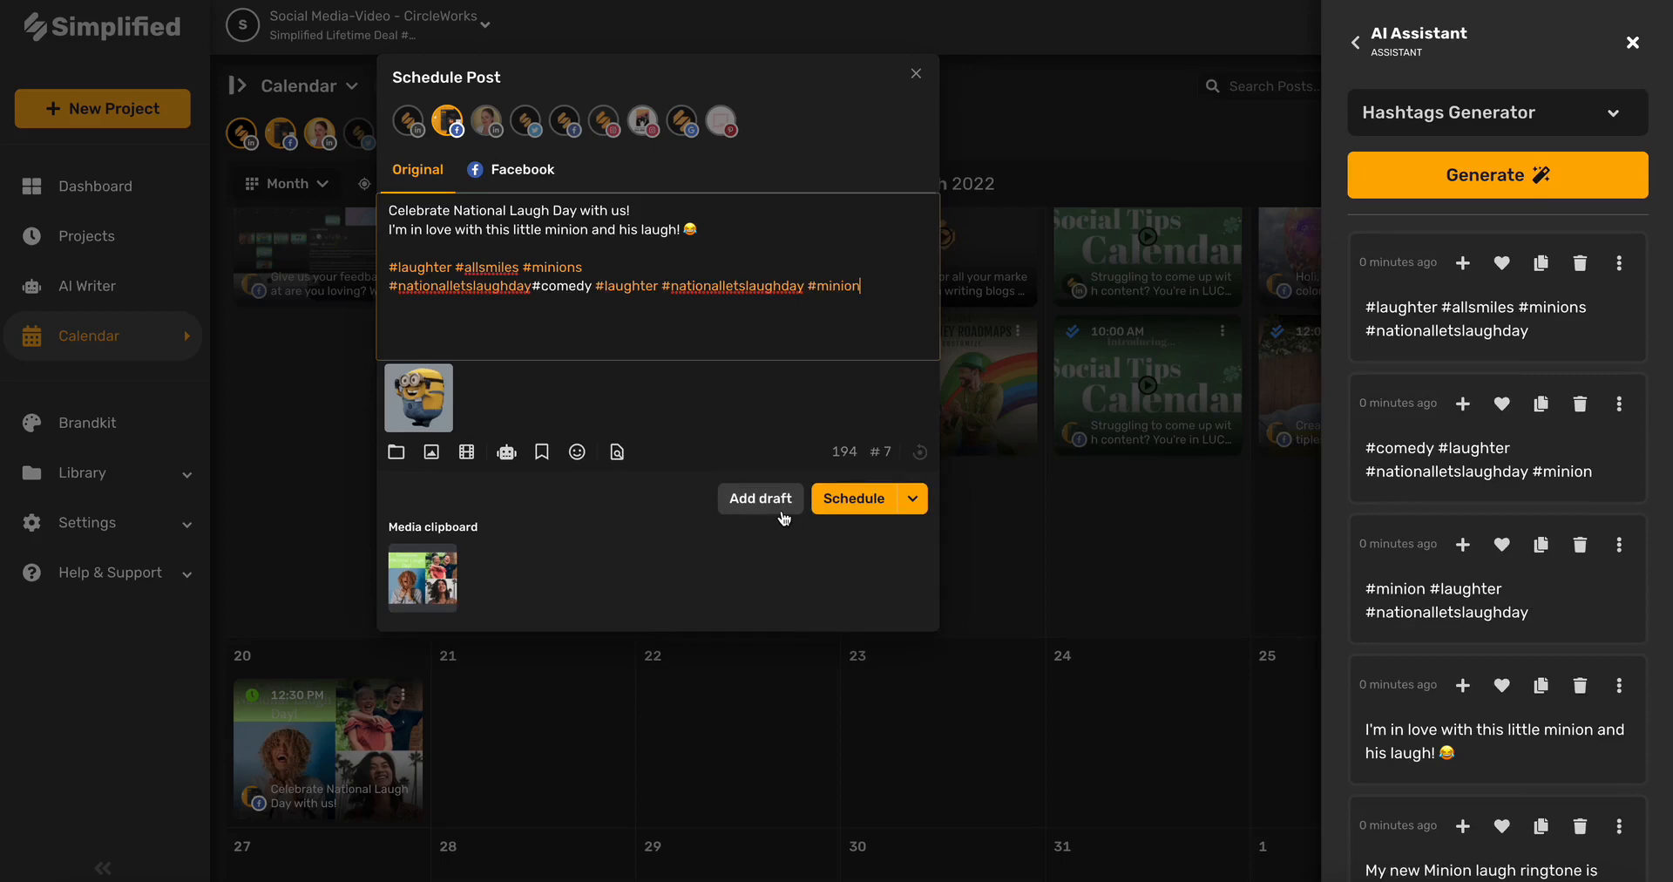
# Save the minion post as a draft for March 20 at 12:30 PM and close Drafts
pyautogui.click(853, 498)
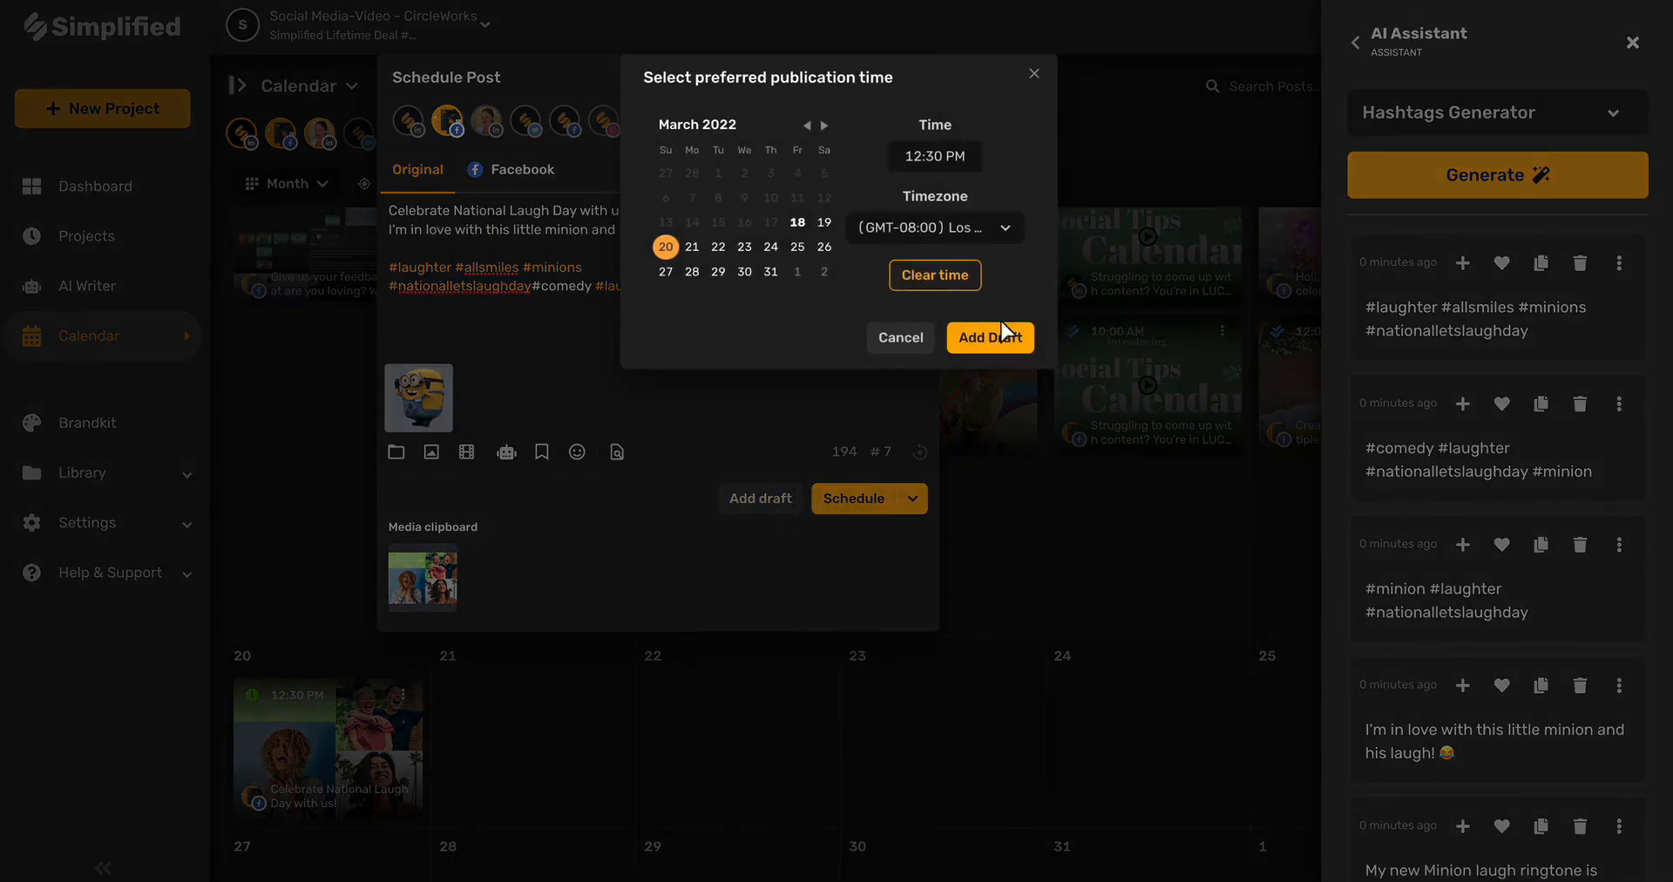
pyautogui.click(989, 337)
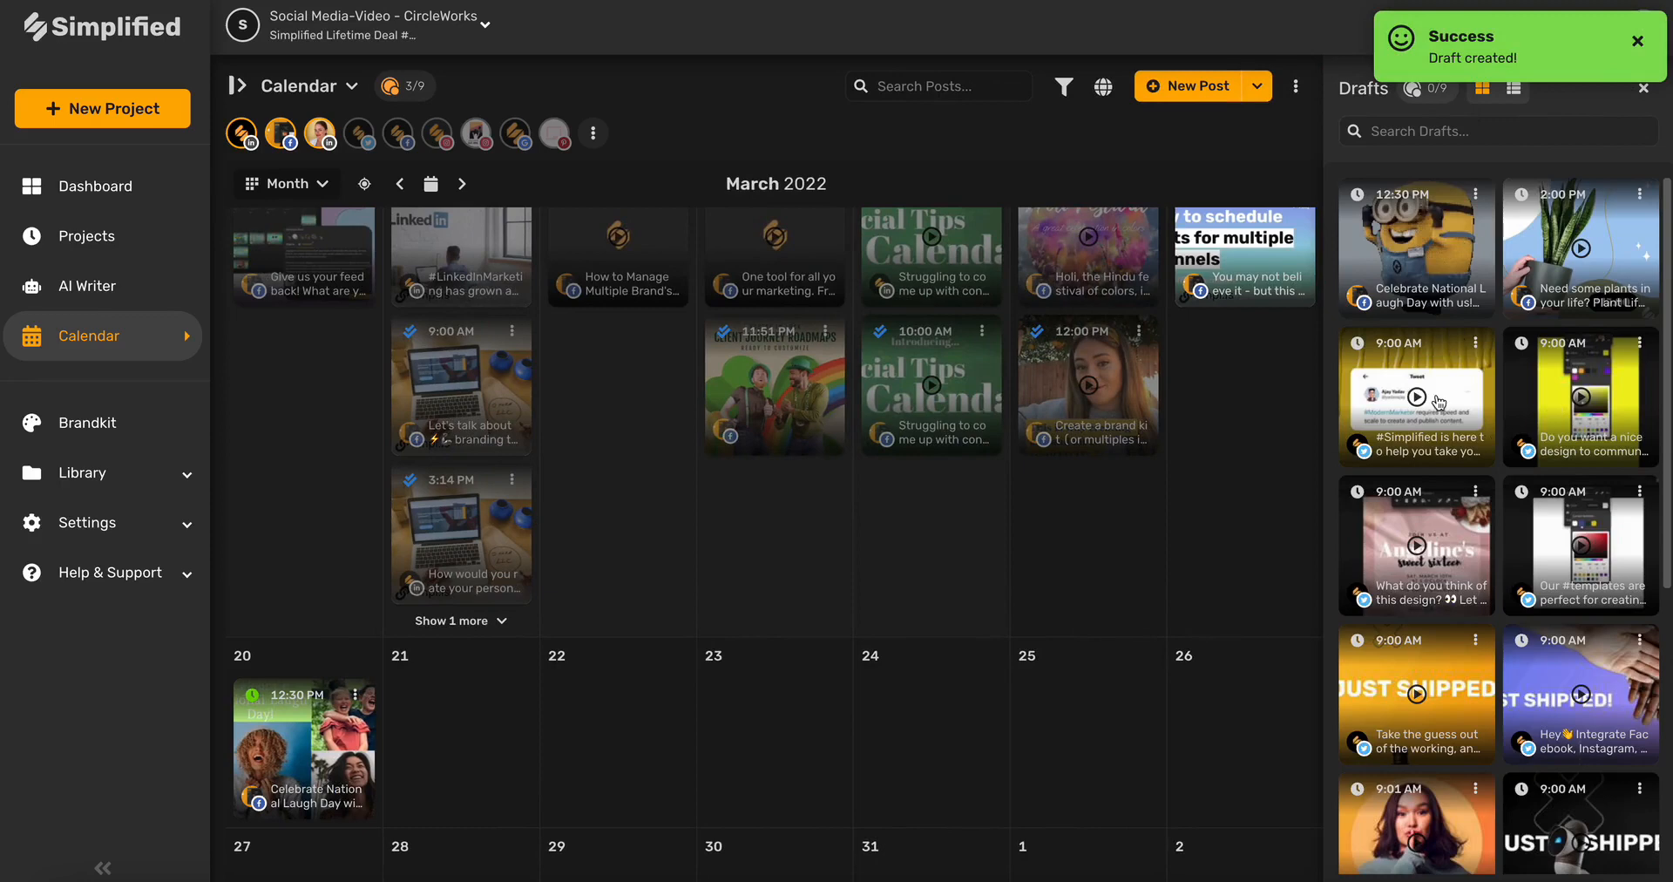
pyautogui.click(1643, 90)
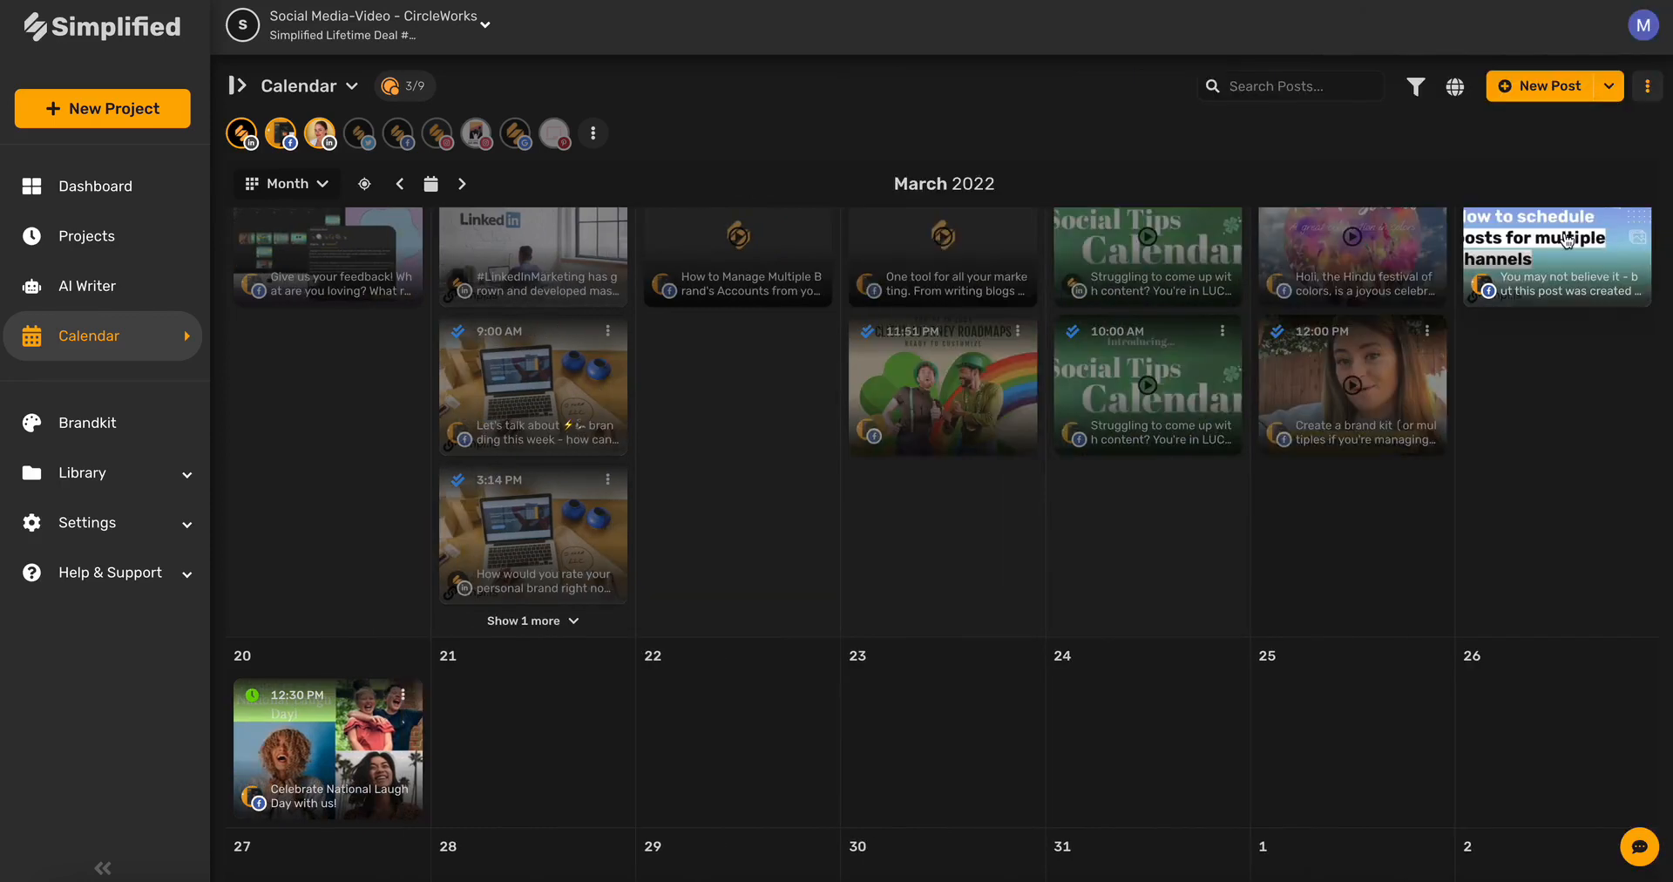
# Show world holidays on the calendar and get St. Patrick's Day templates from March 17
pyautogui.click(1645, 85)
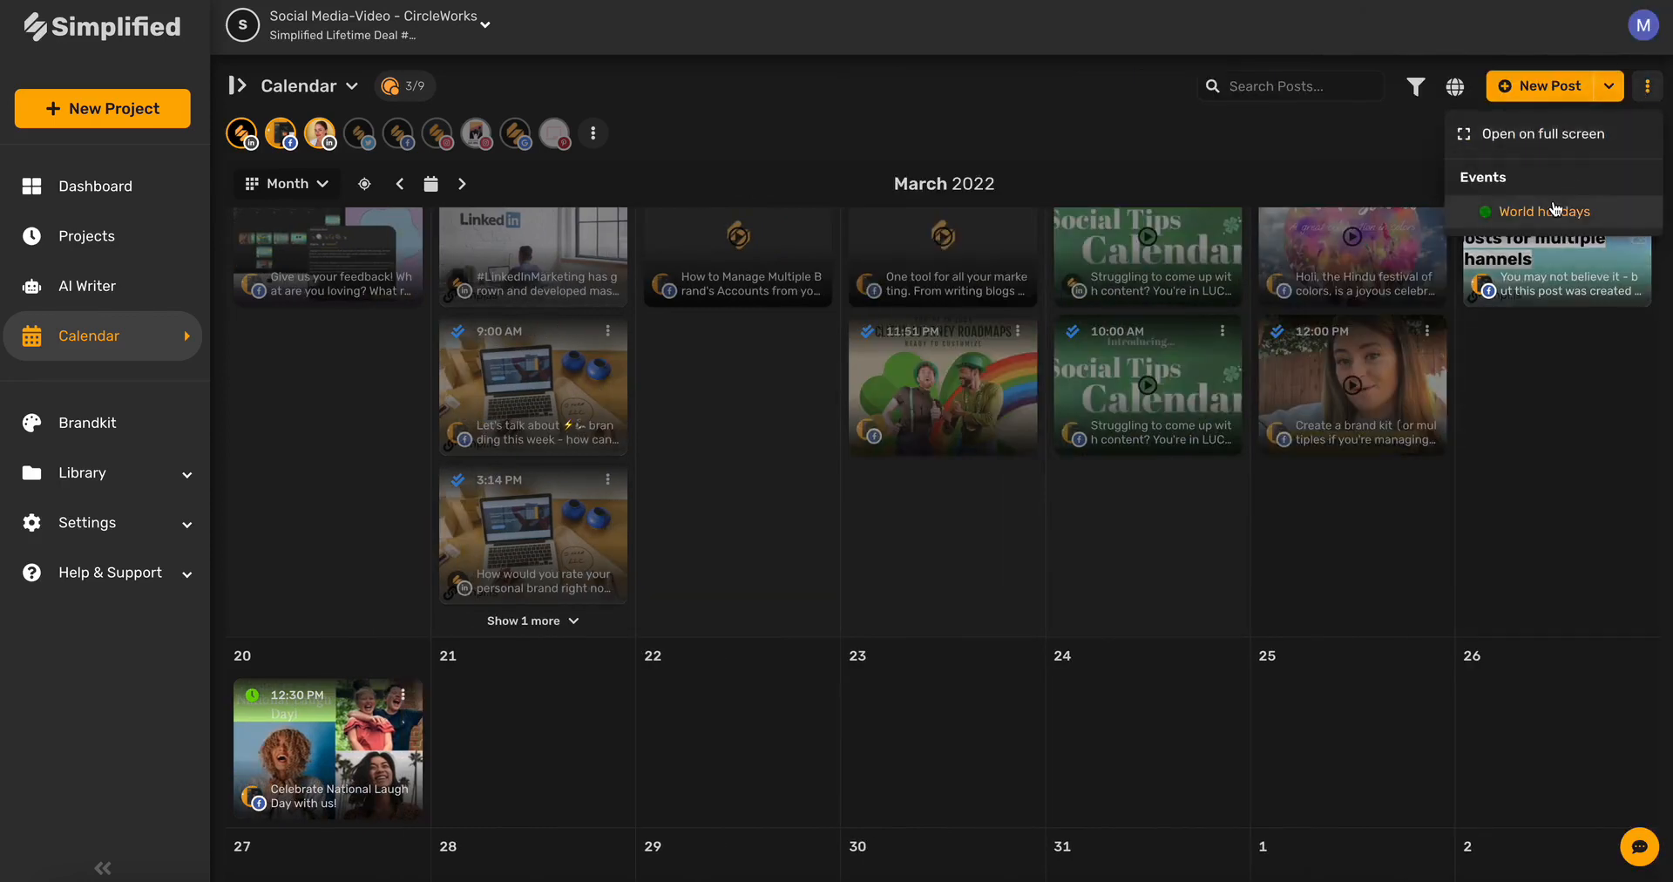
pyautogui.click(1541, 211)
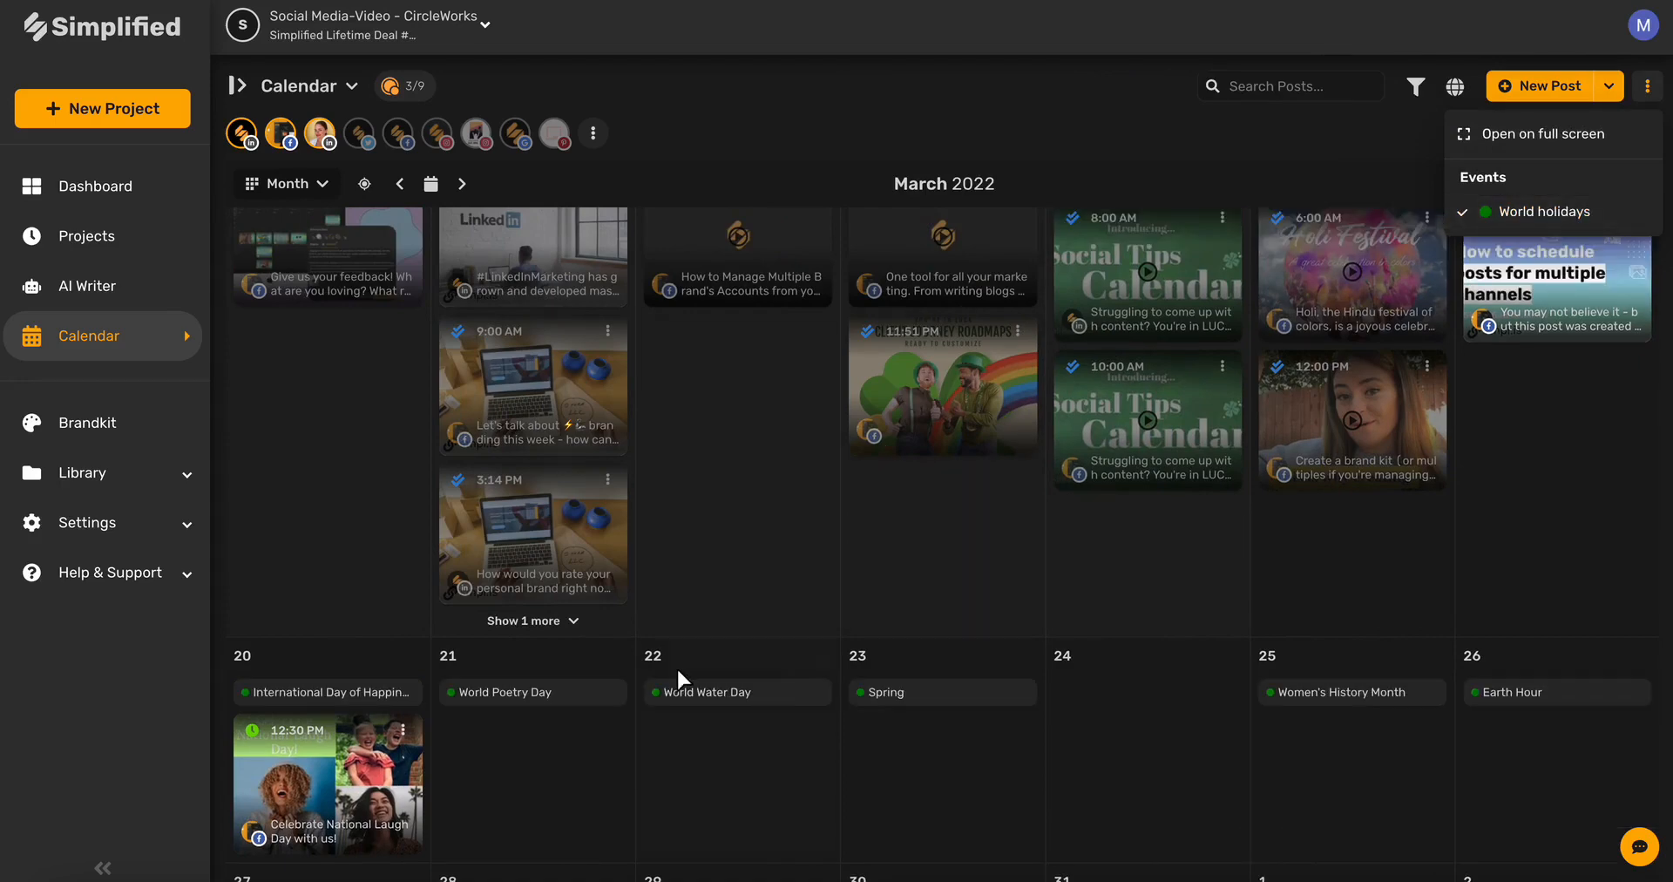
pyautogui.scroll(3)
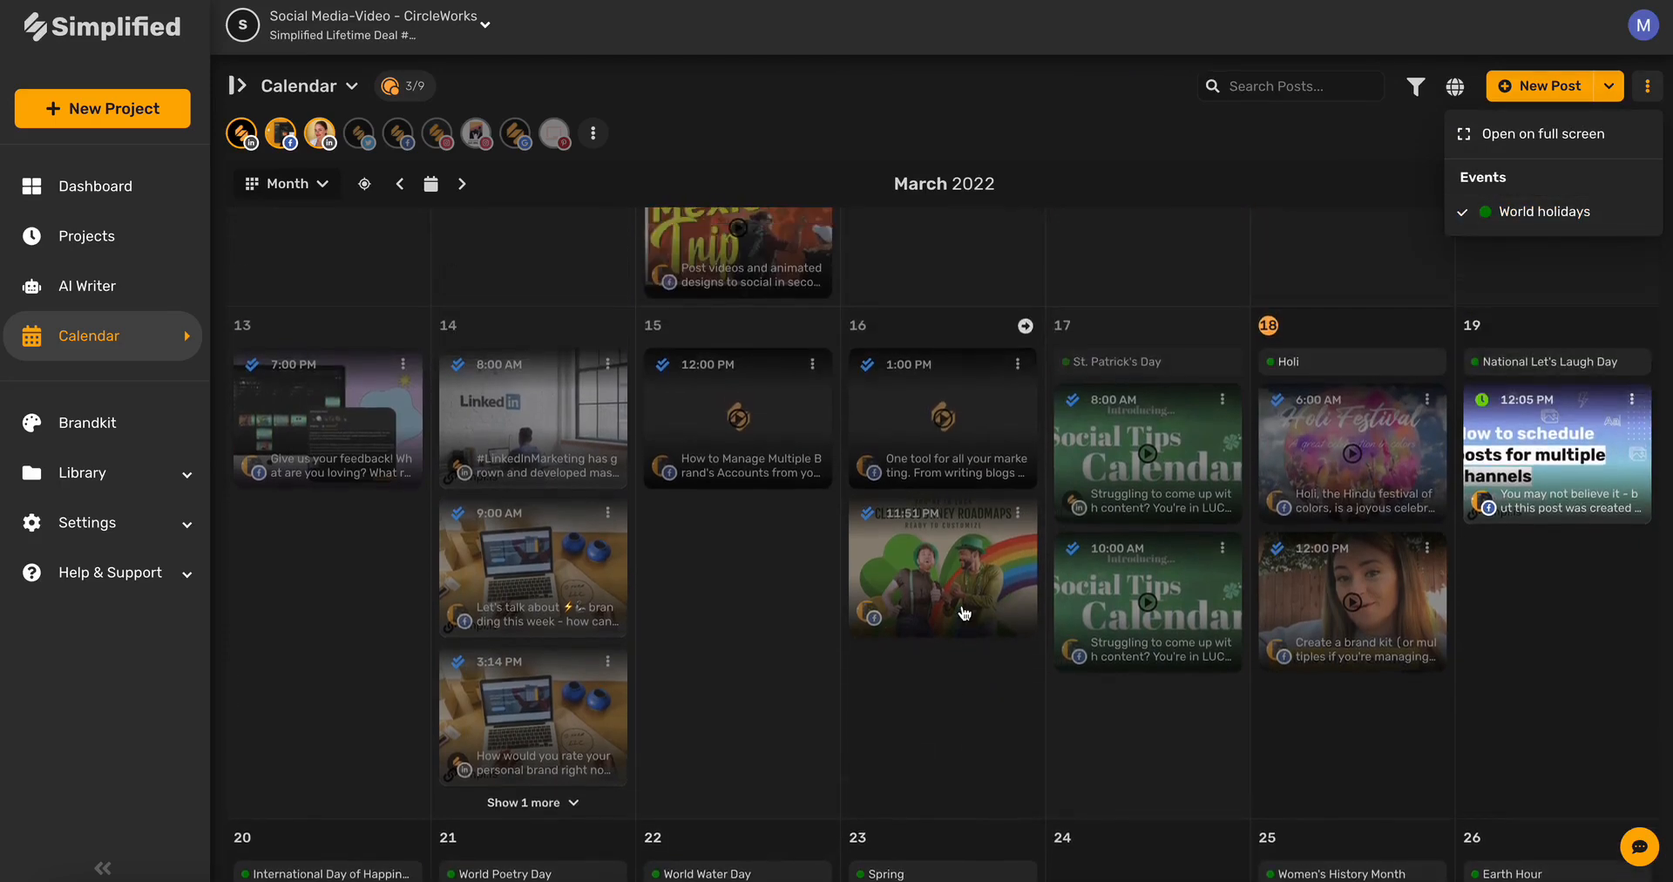
pyautogui.click(1119, 361)
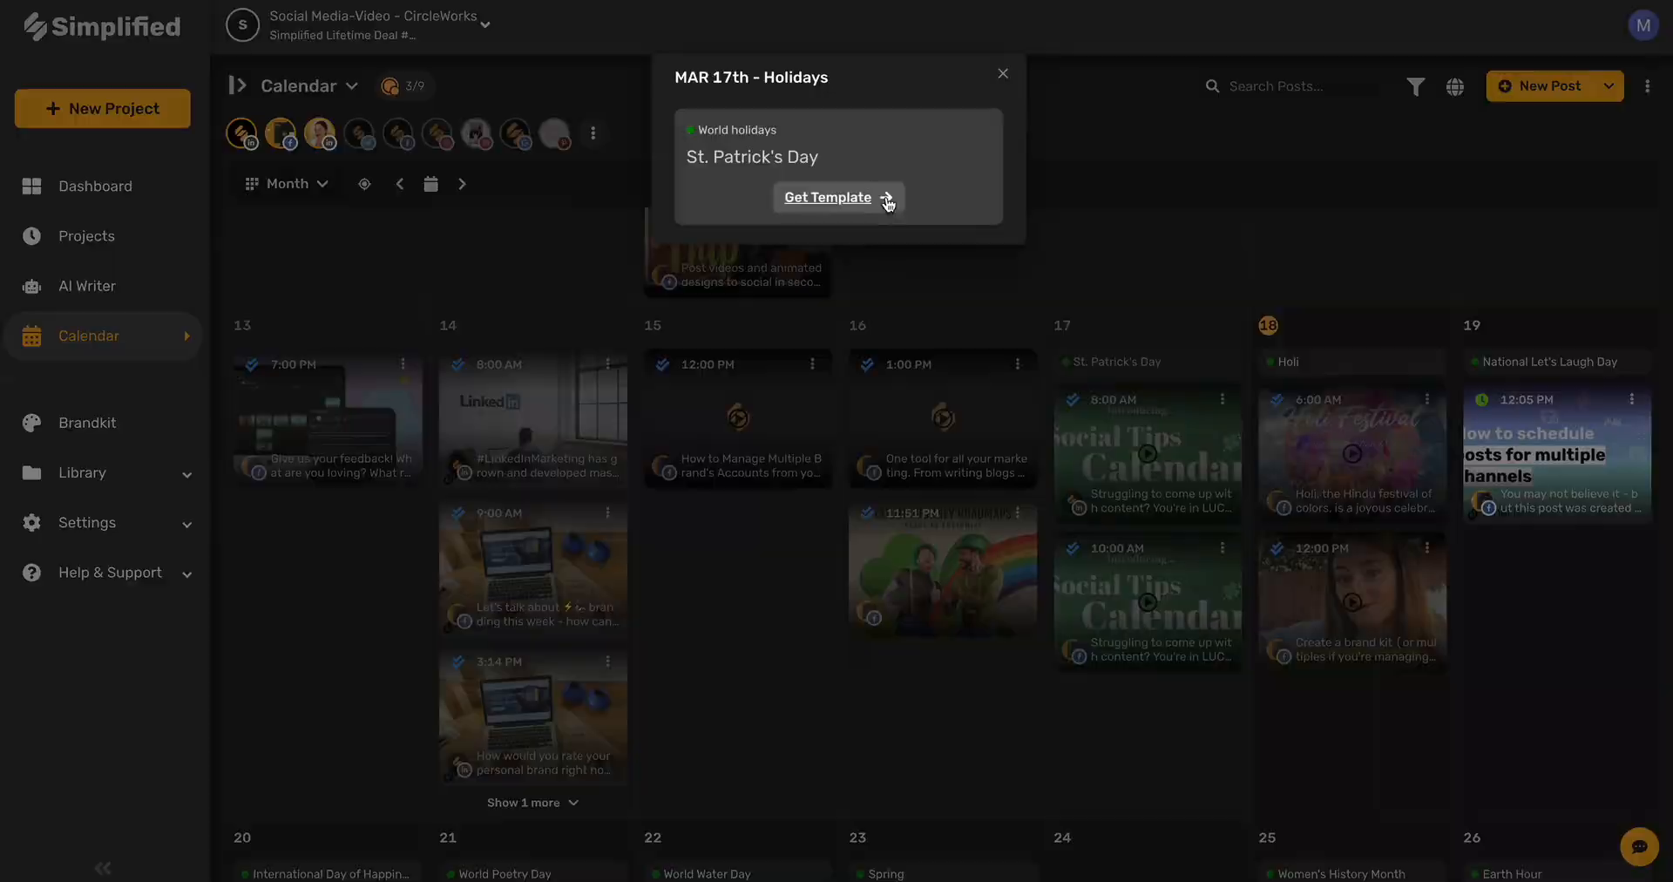
pyautogui.click(825, 196)
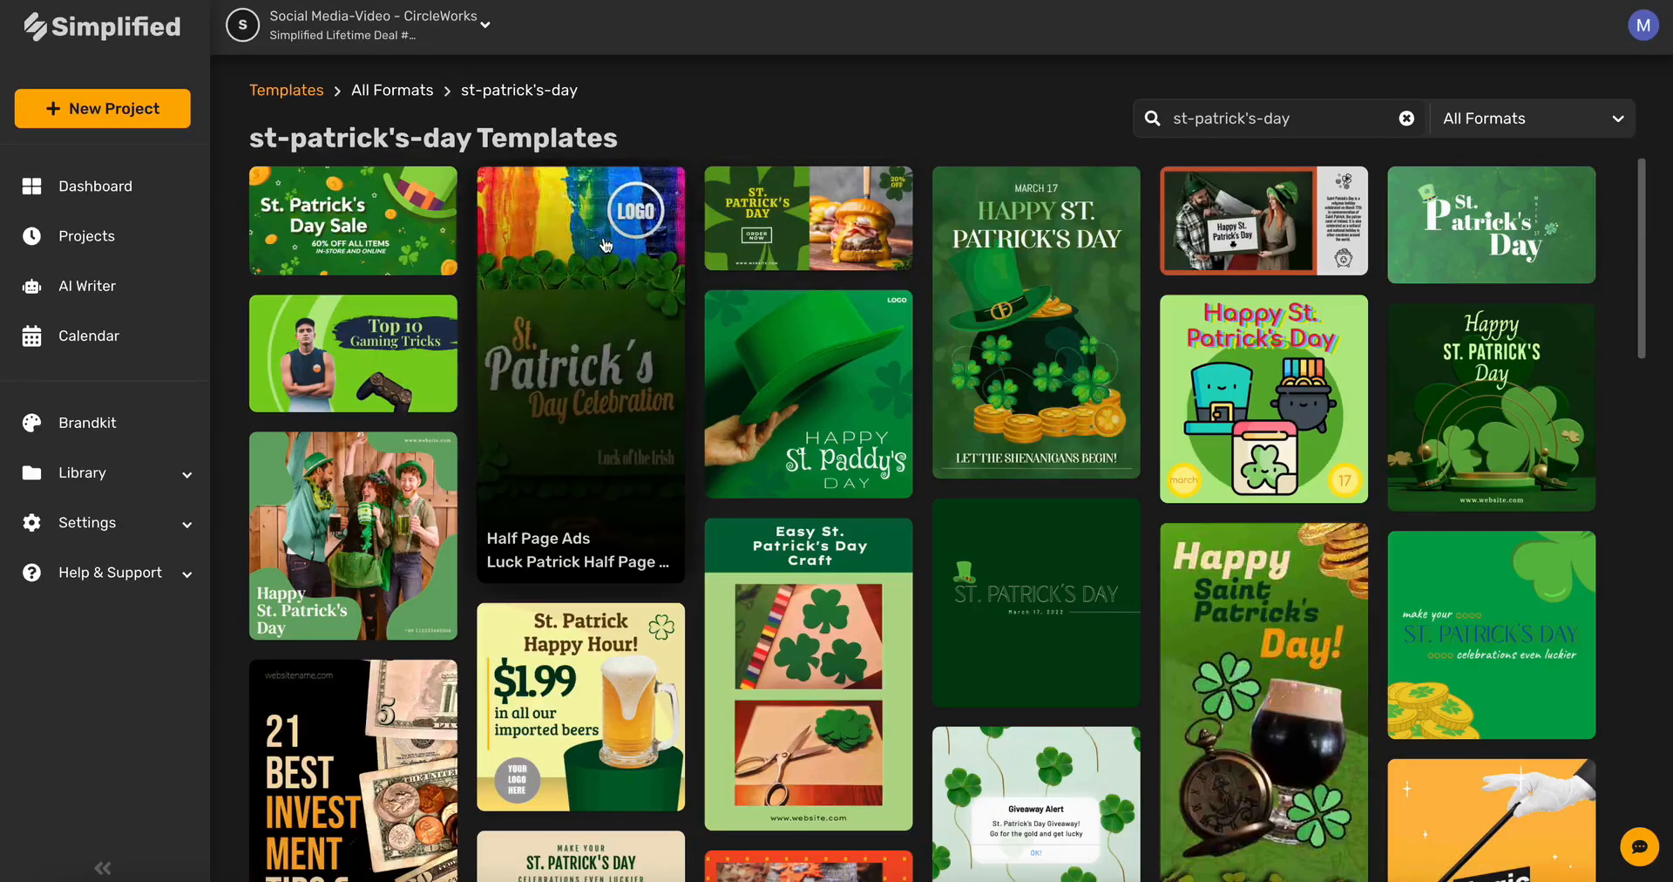
pyautogui.moveTo(683, 267)
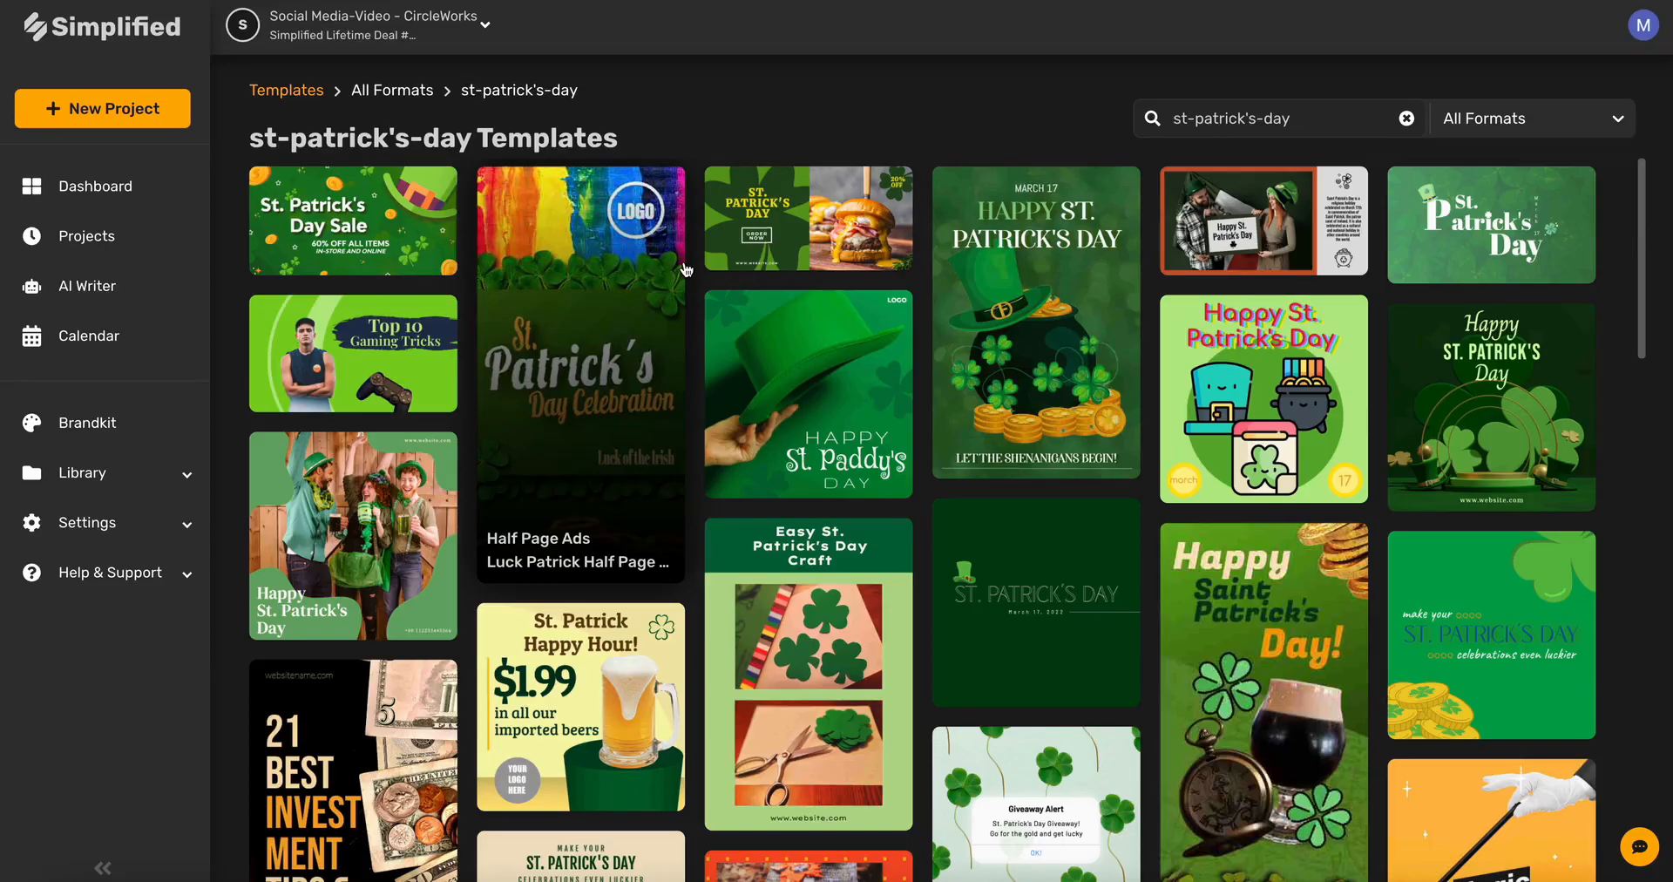
# Search the template gallery for 'marketing' instead of St. Patrick's Day
pyautogui.write('marketing')
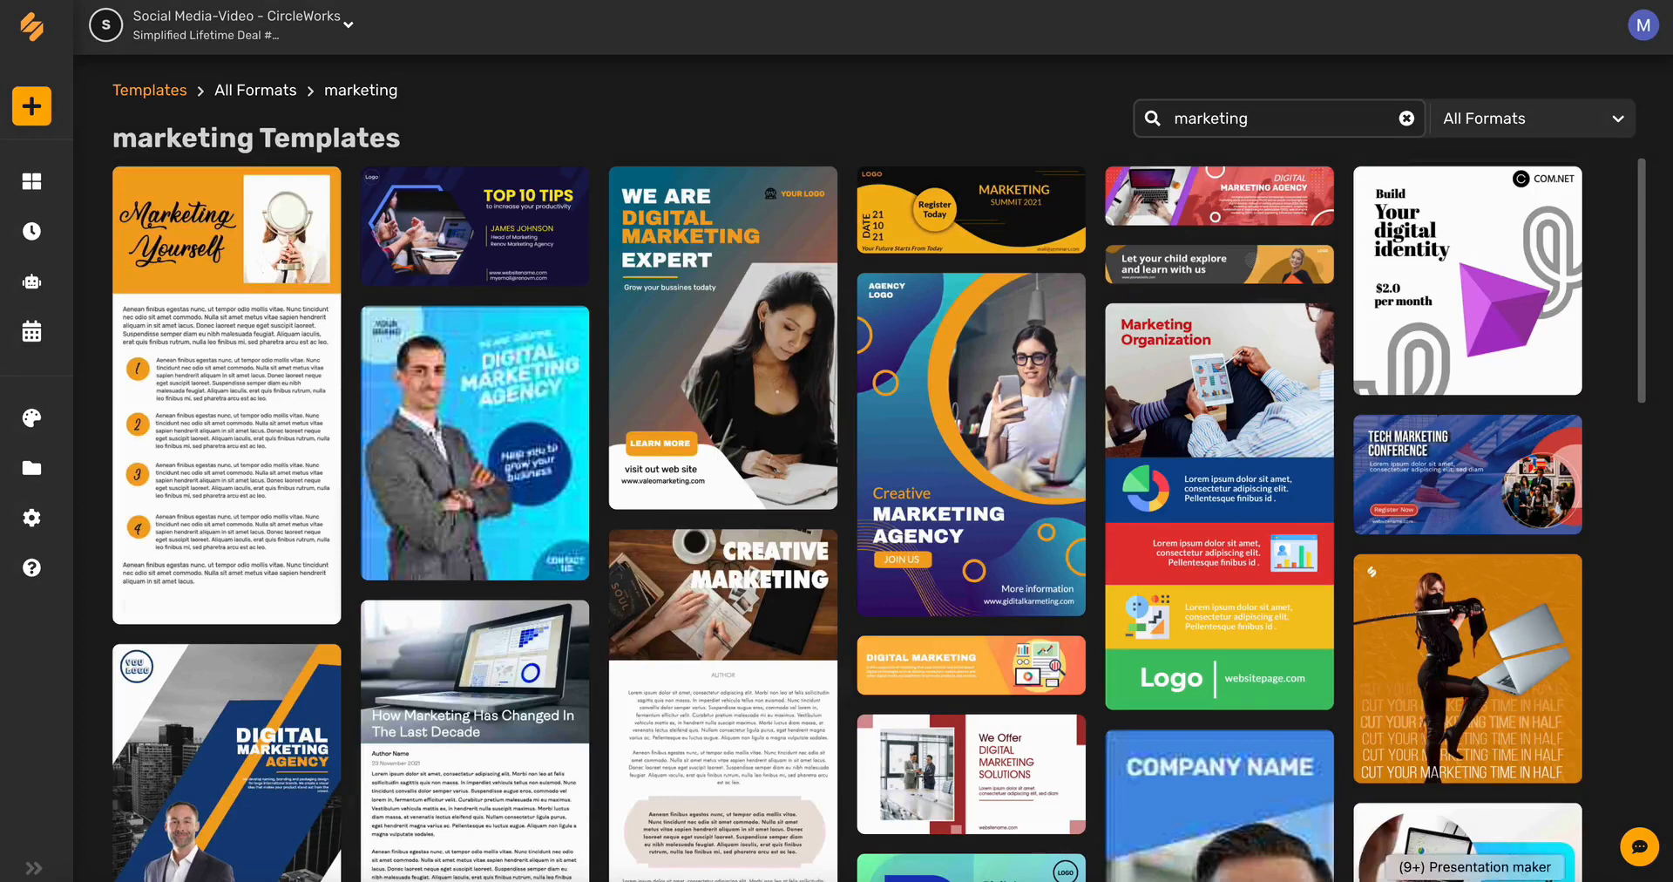
pyautogui.click(1639, 820)
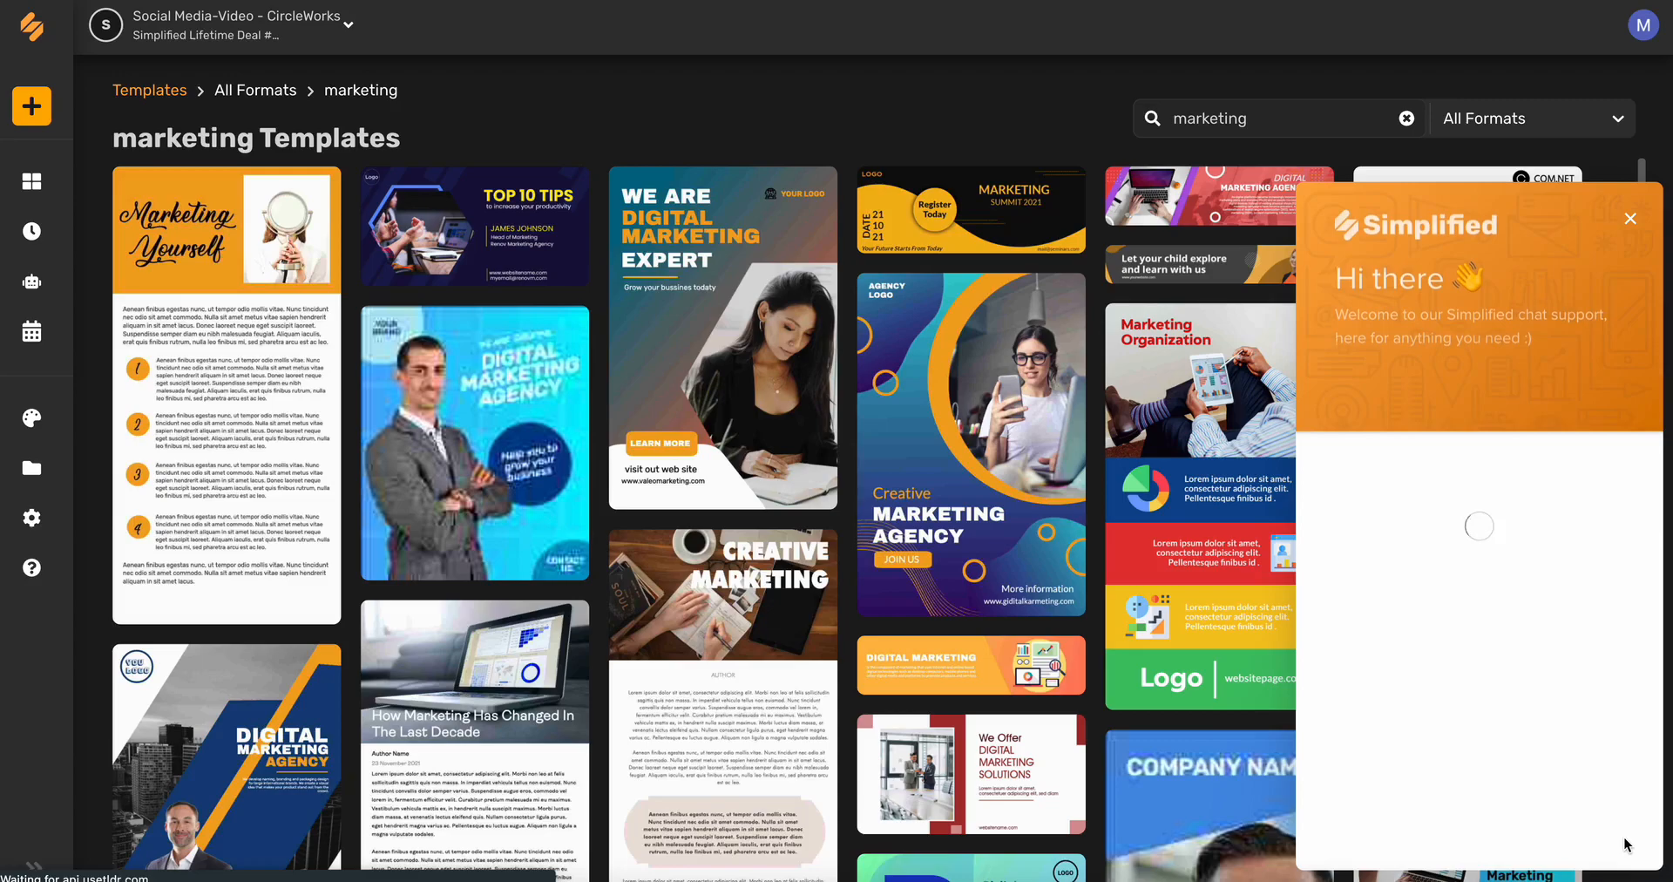
pyautogui.click(1629, 217)
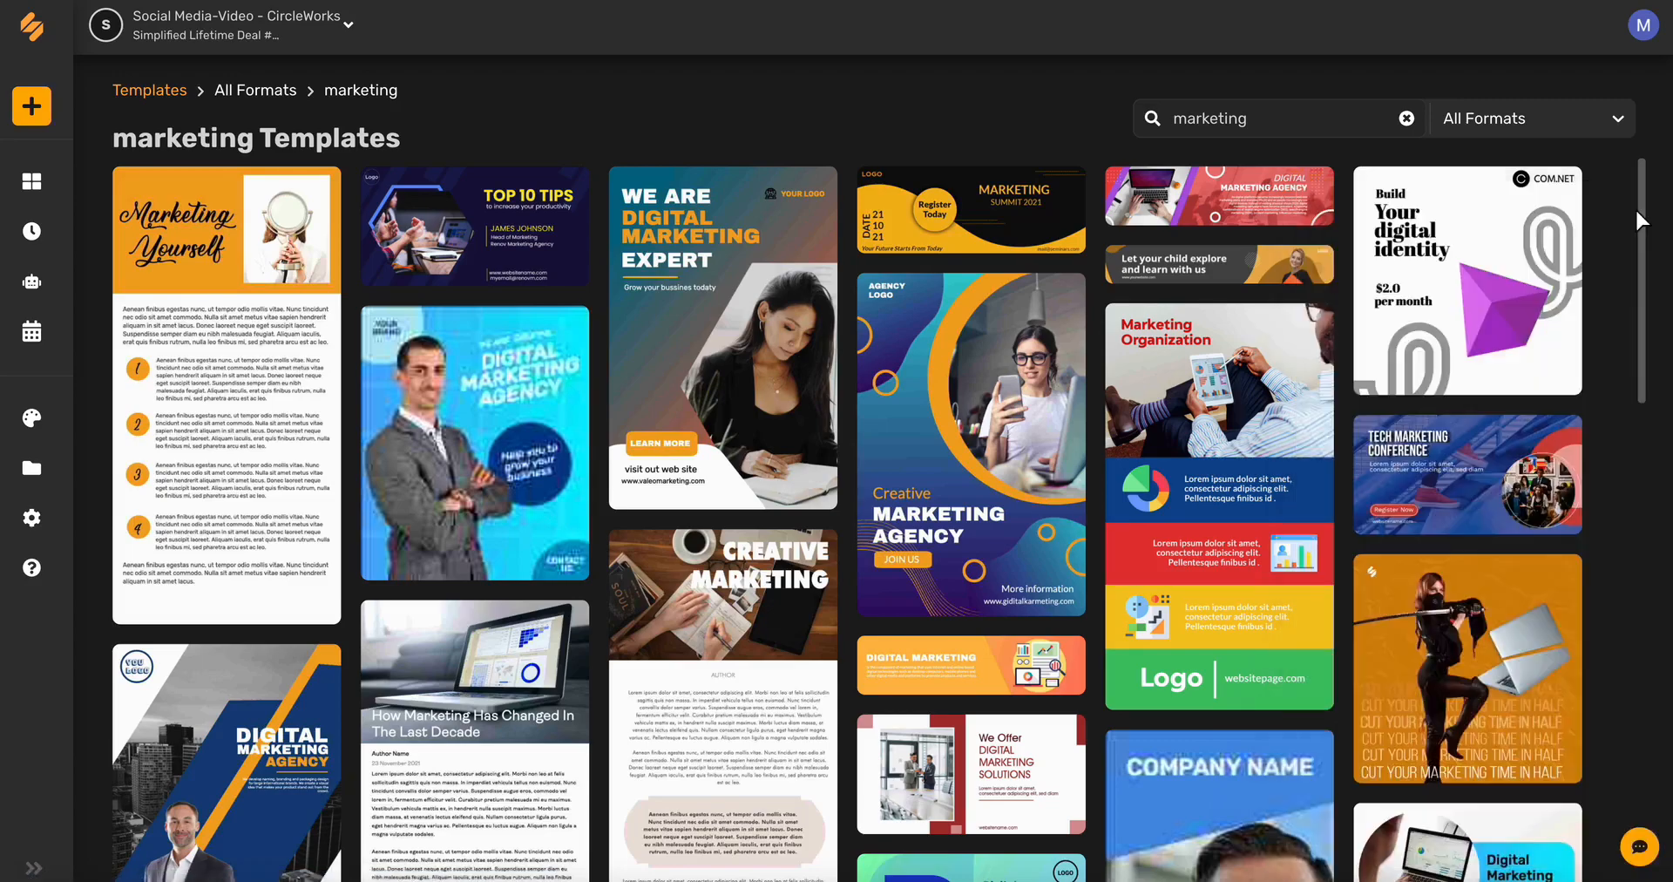
pyautogui.scroll(-3)
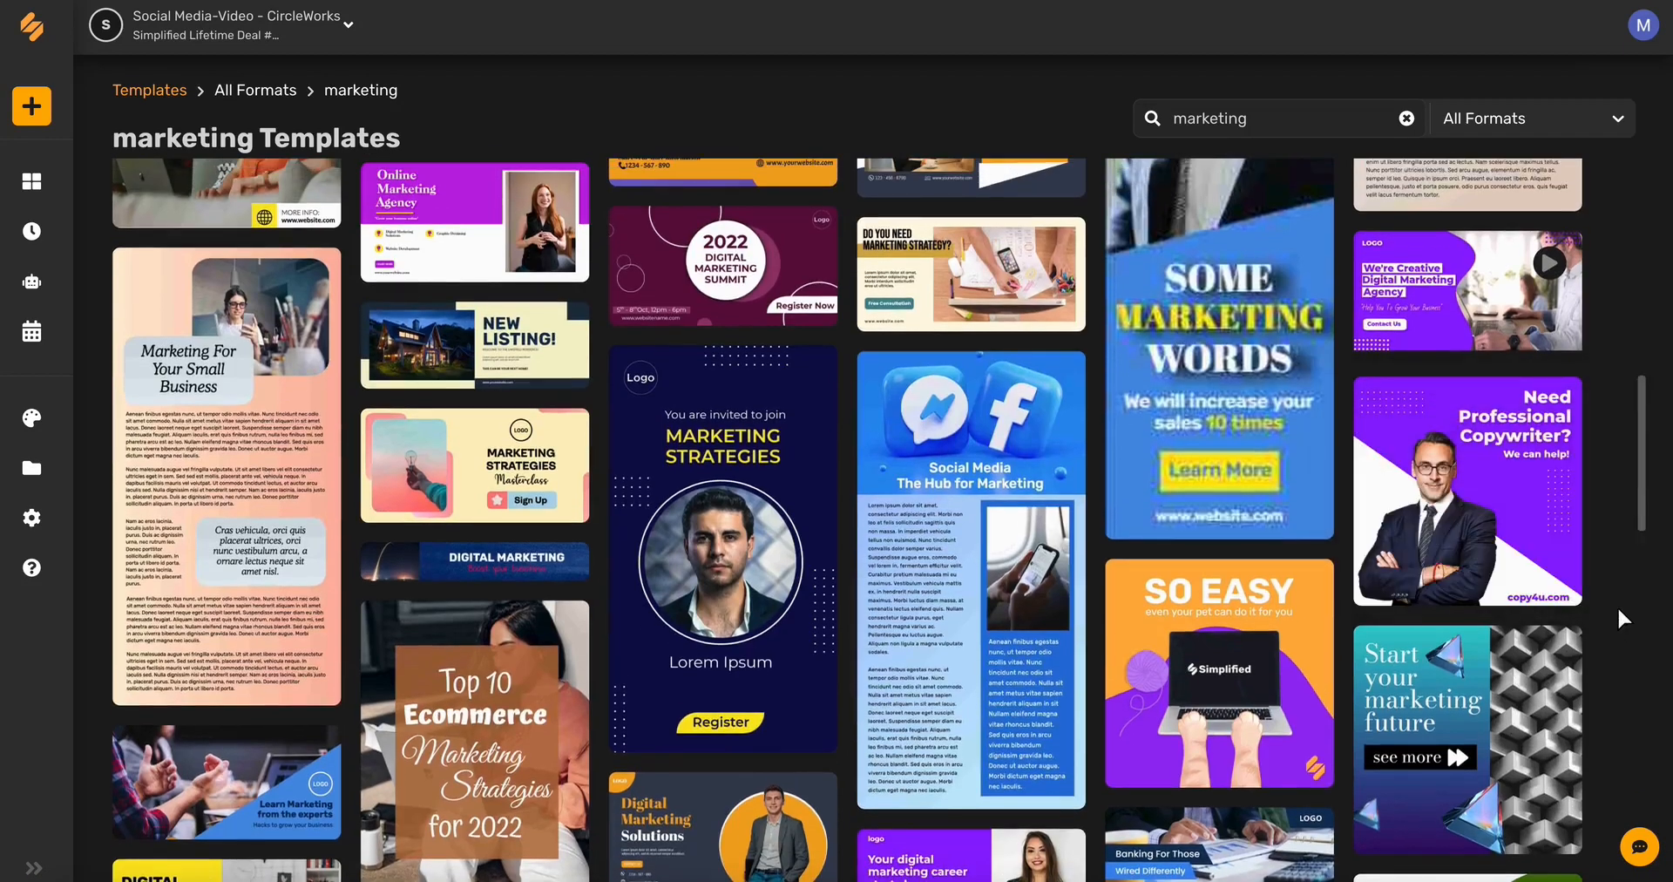